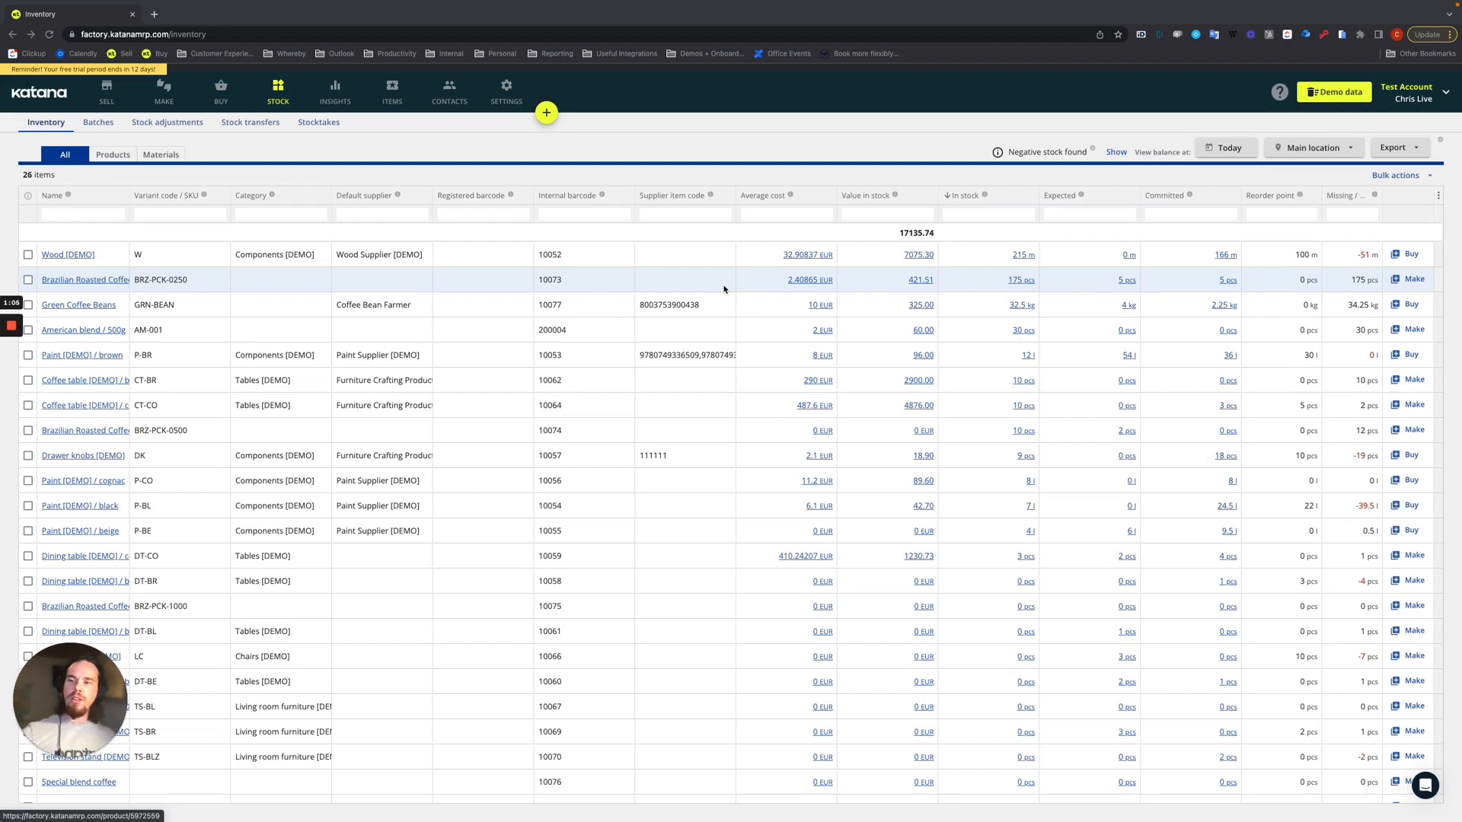
mouse_move(212, 221)
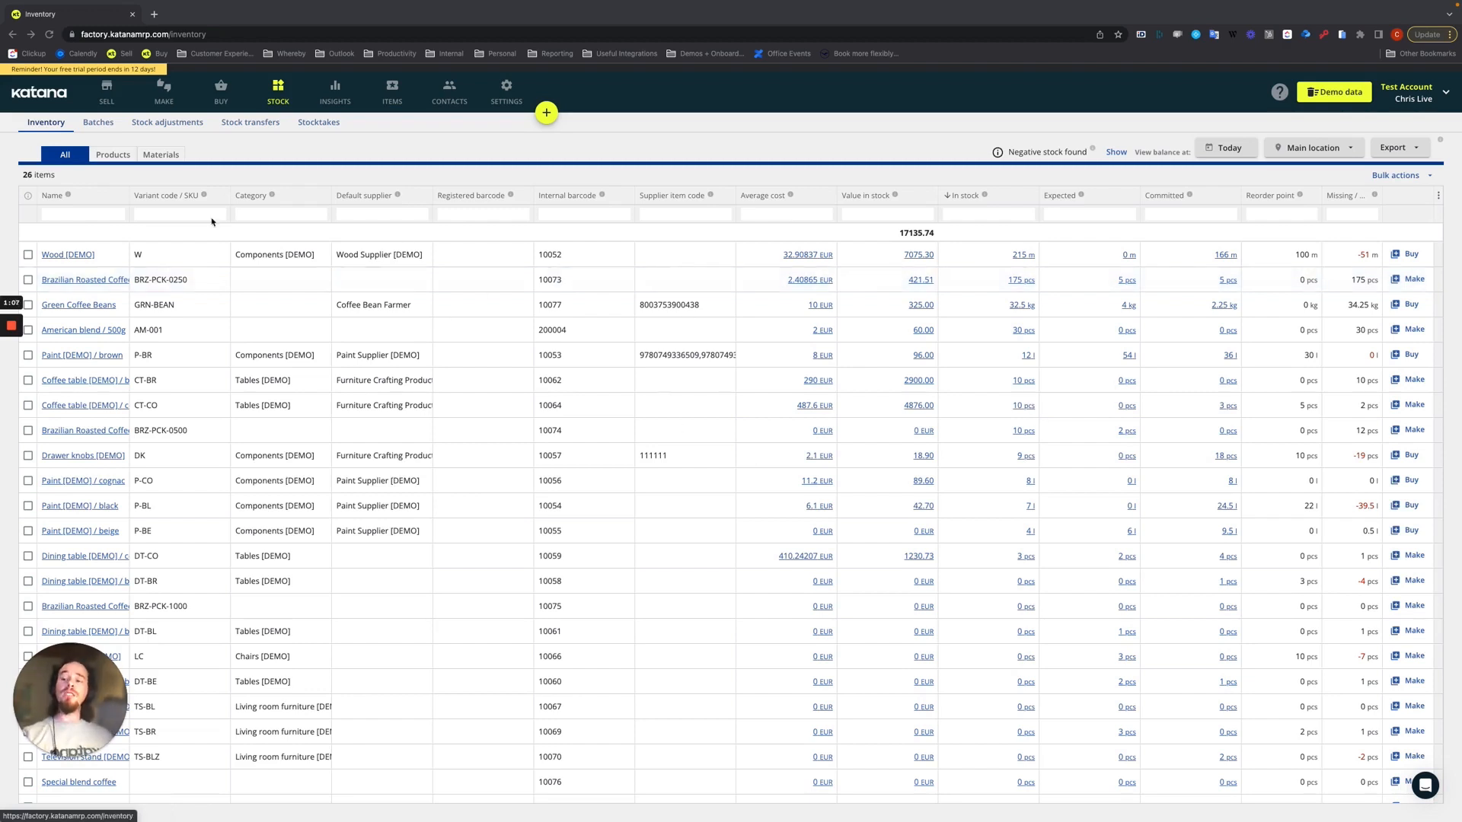
mouse_move(487, 412)
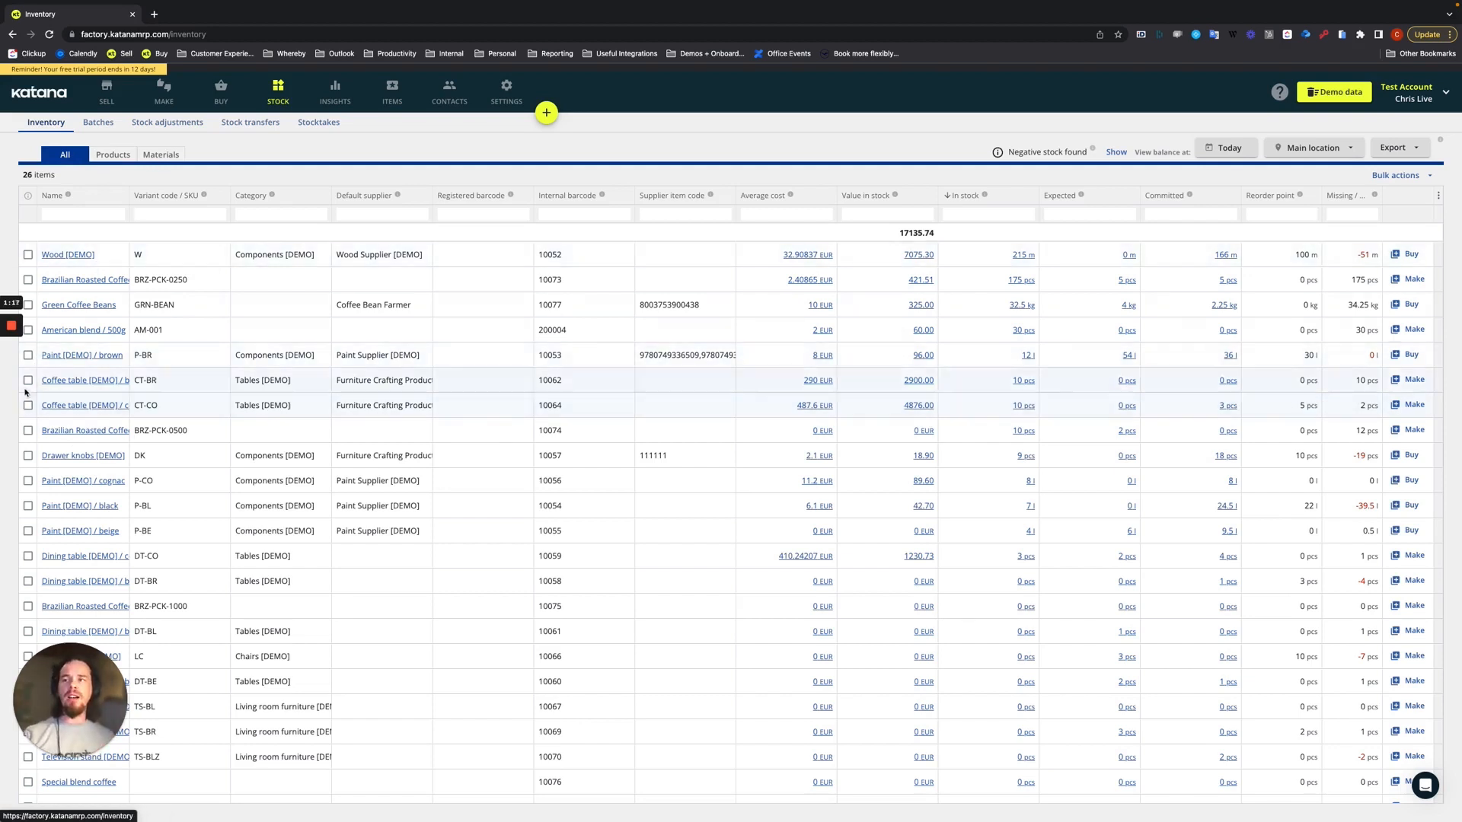
Select the first coffee table item, view its bulk actions, then dismiss them
click(28, 431)
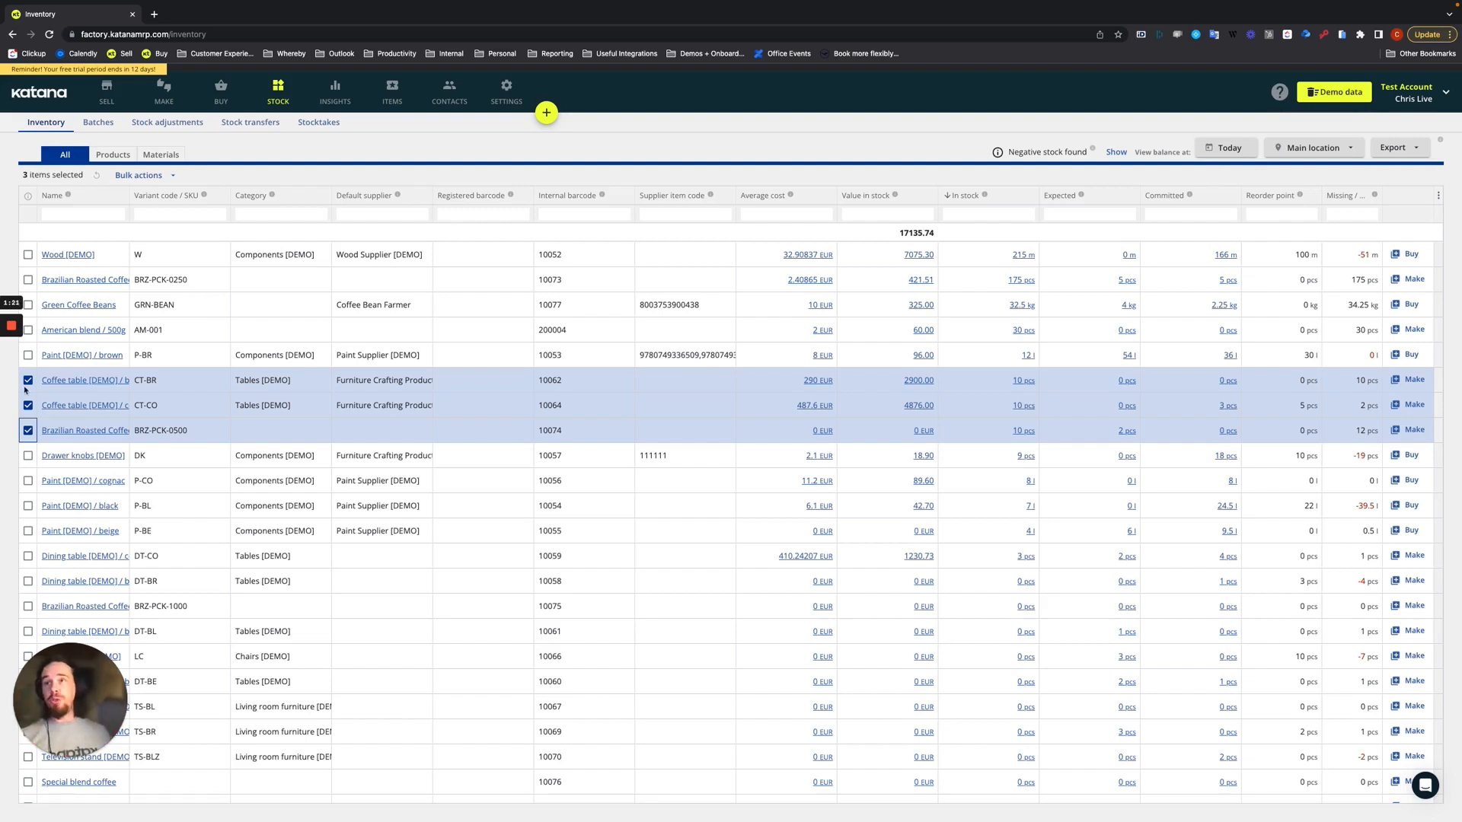
click(140, 175)
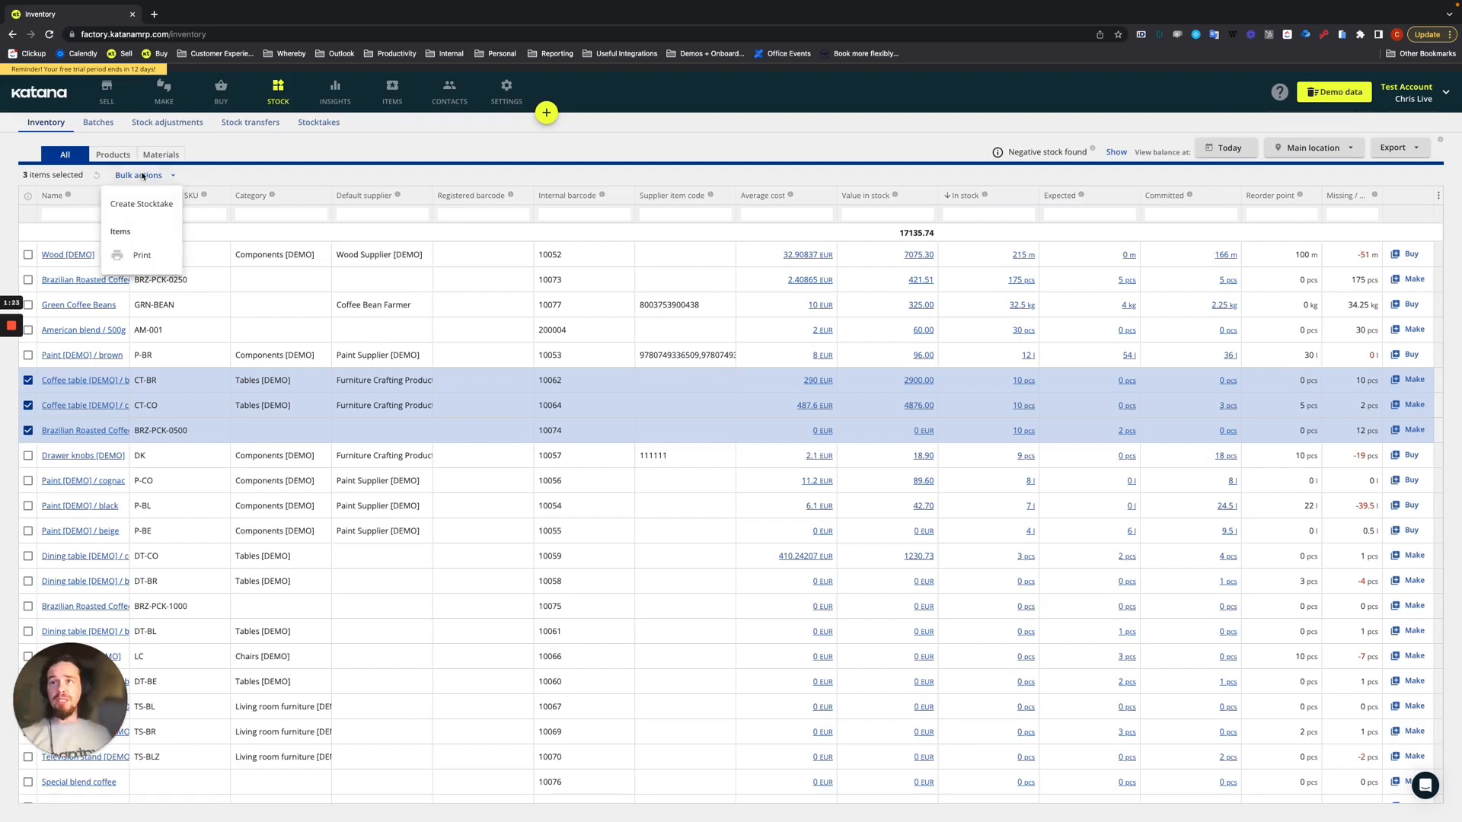
mouse_move(141, 203)
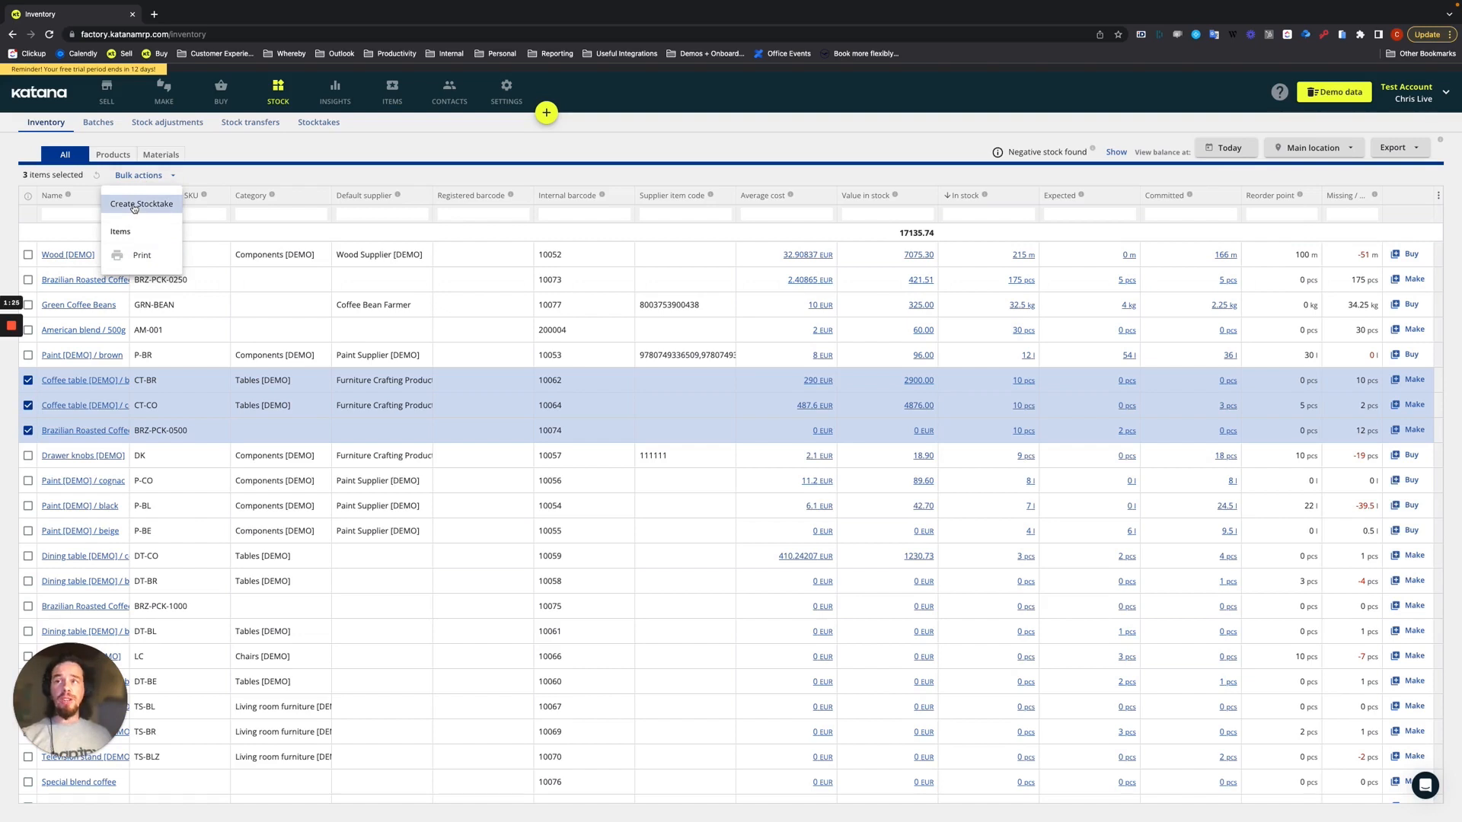
mouse_move(278, 141)
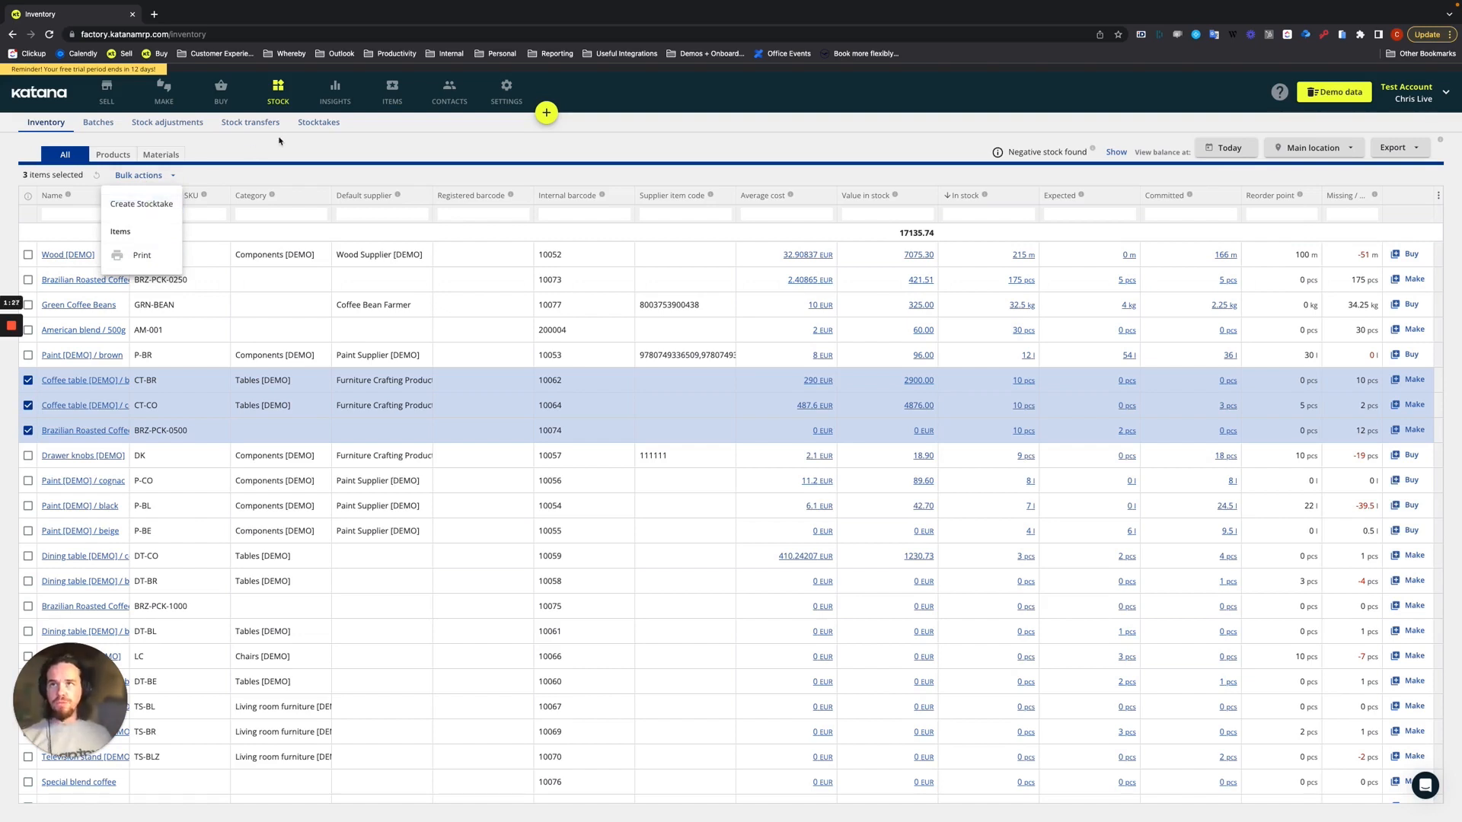
click(28, 379)
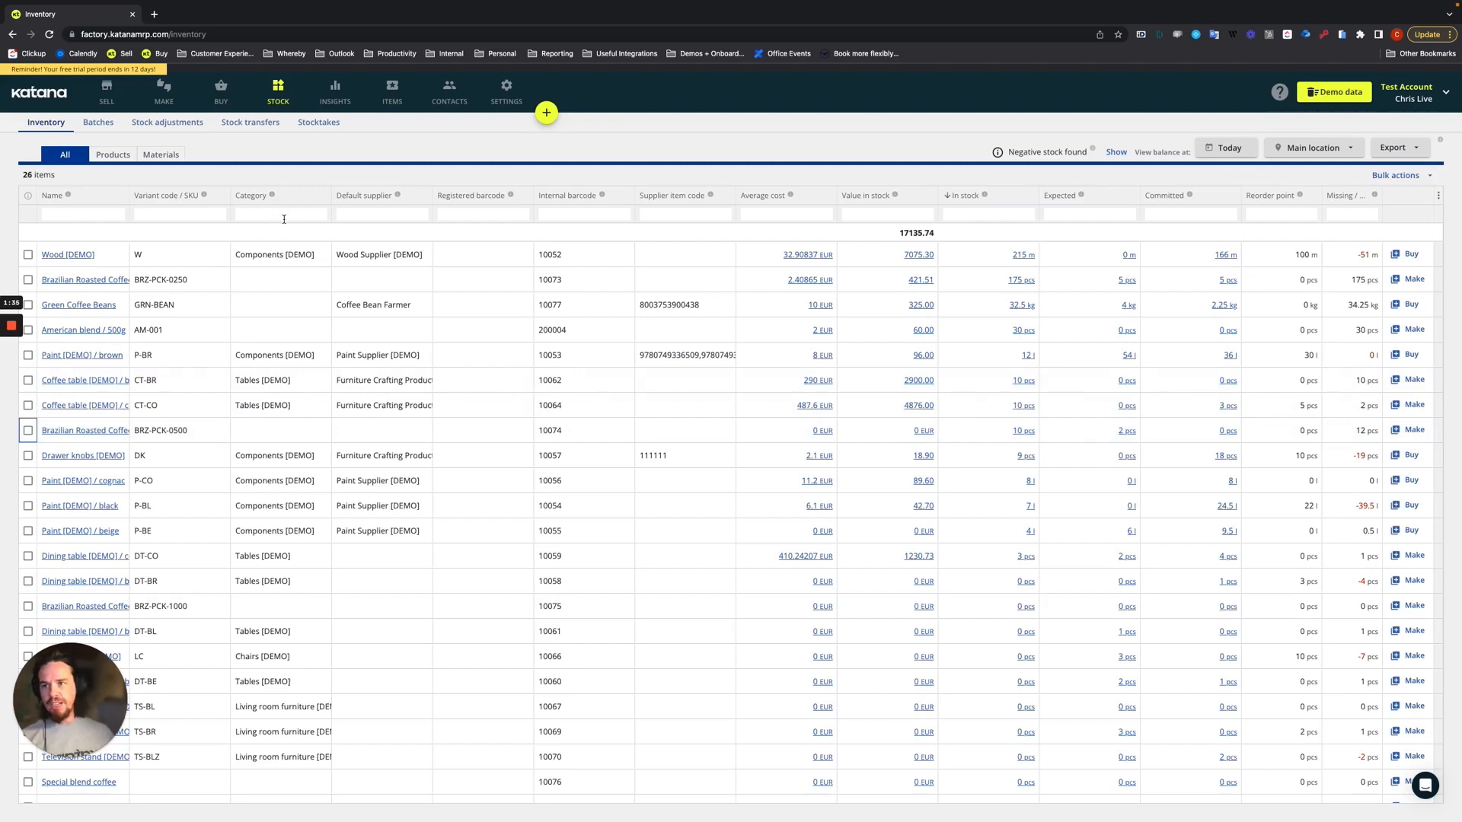
Filter the inventory to Materials and check location options without changing the Main location
click(112, 153)
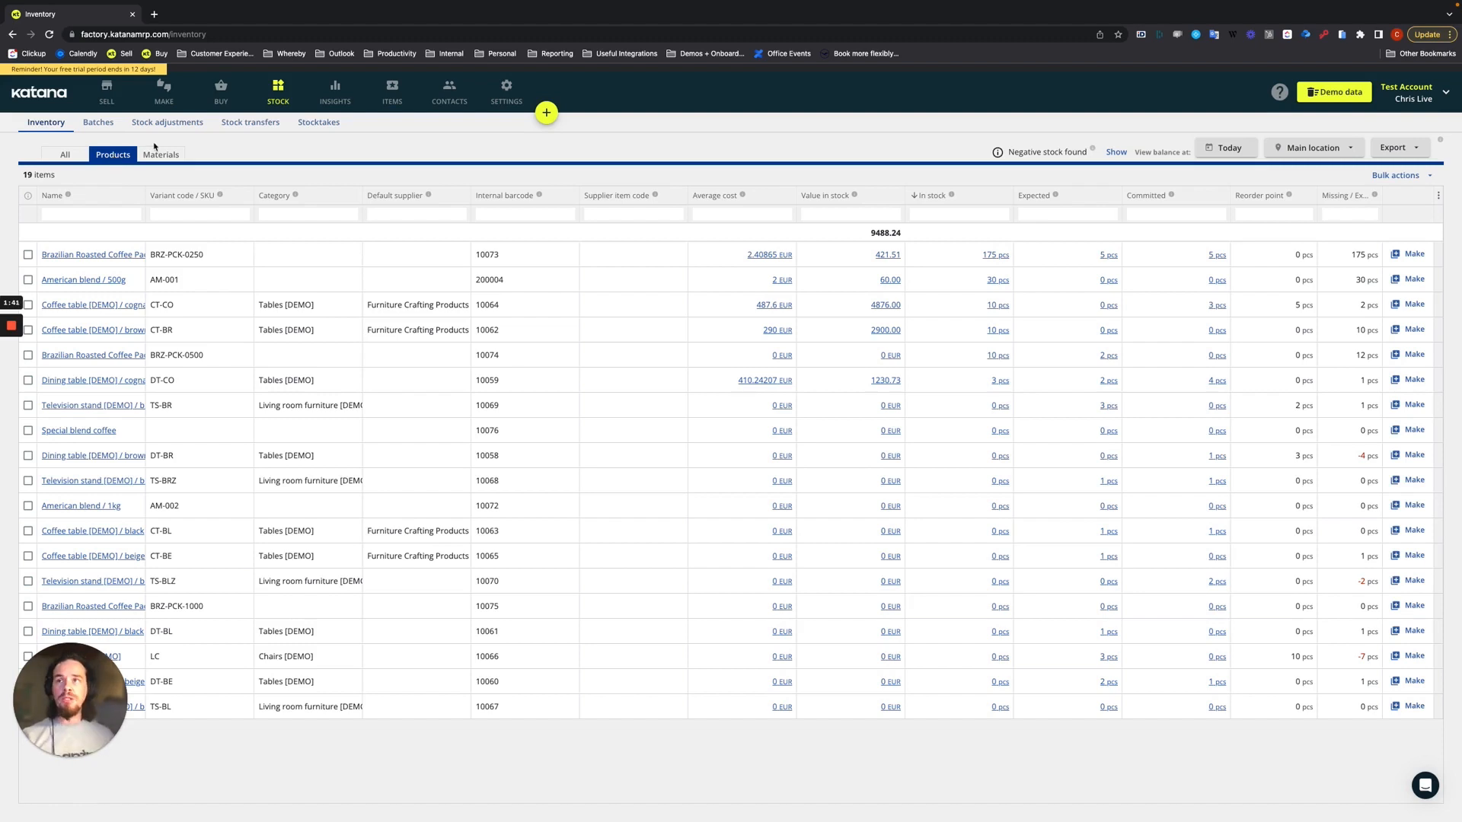
click(161, 154)
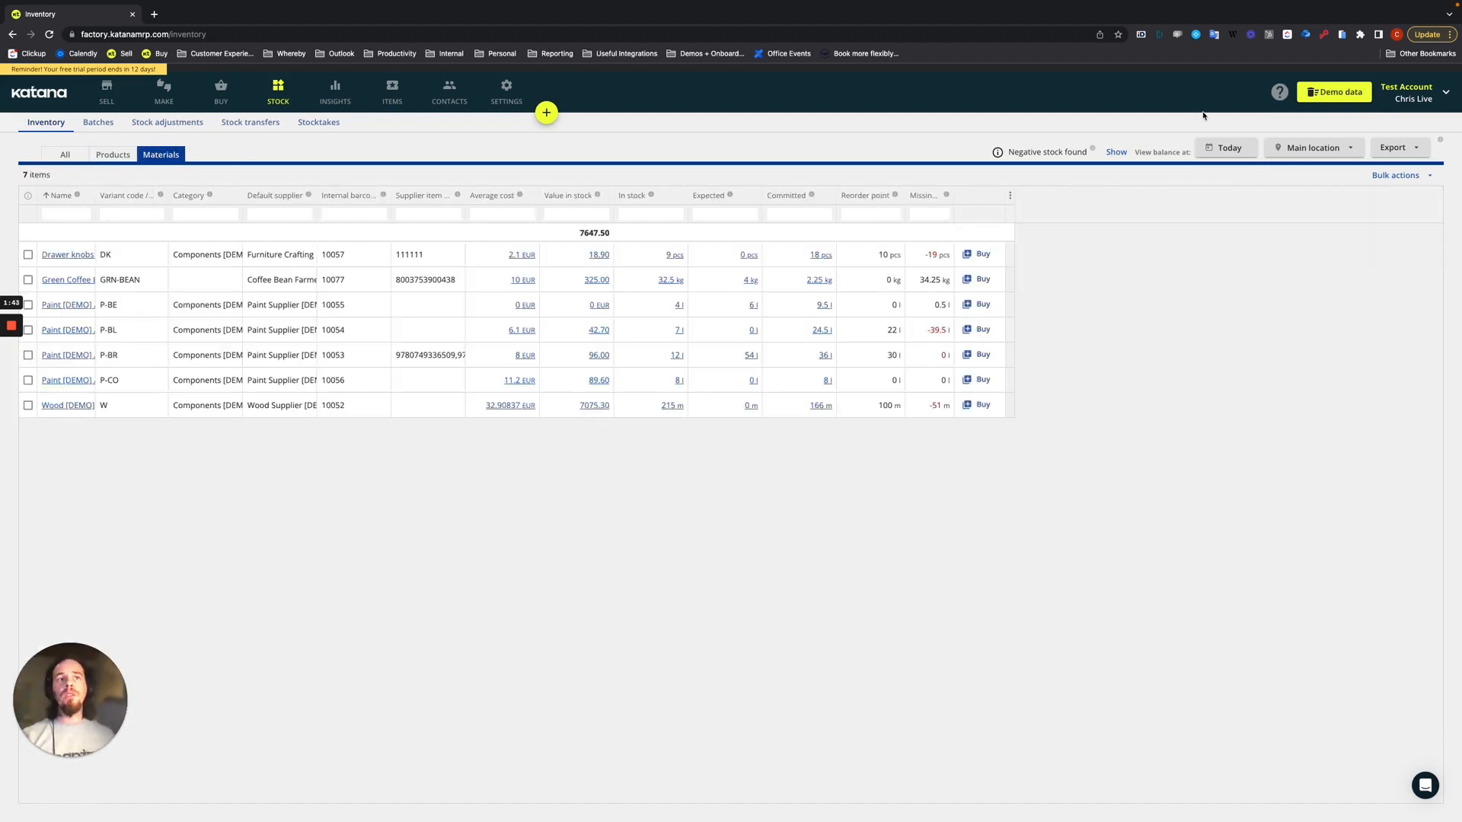
click(1313, 147)
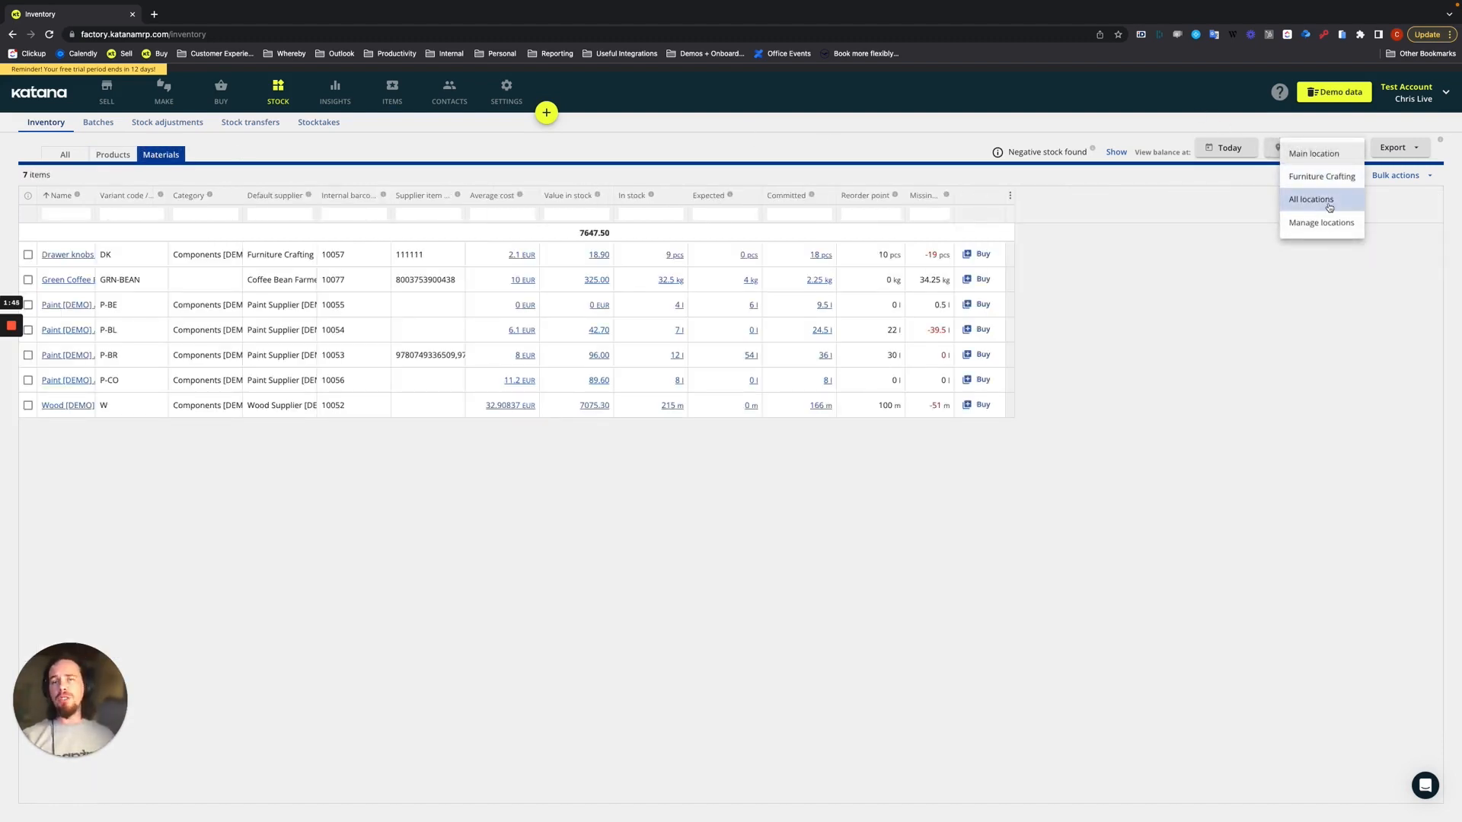
mouse_move(1225, 395)
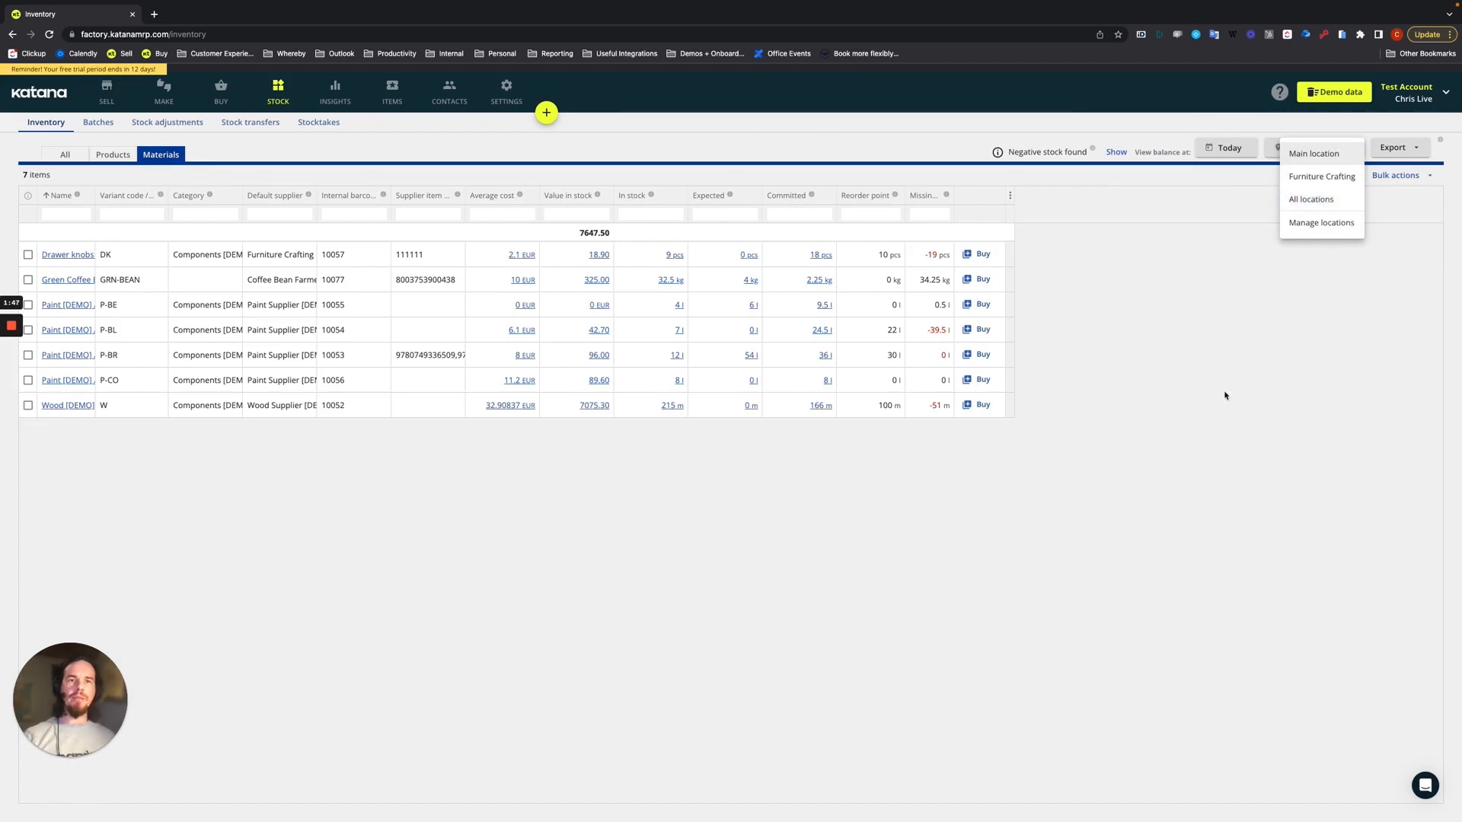
click(1312, 153)
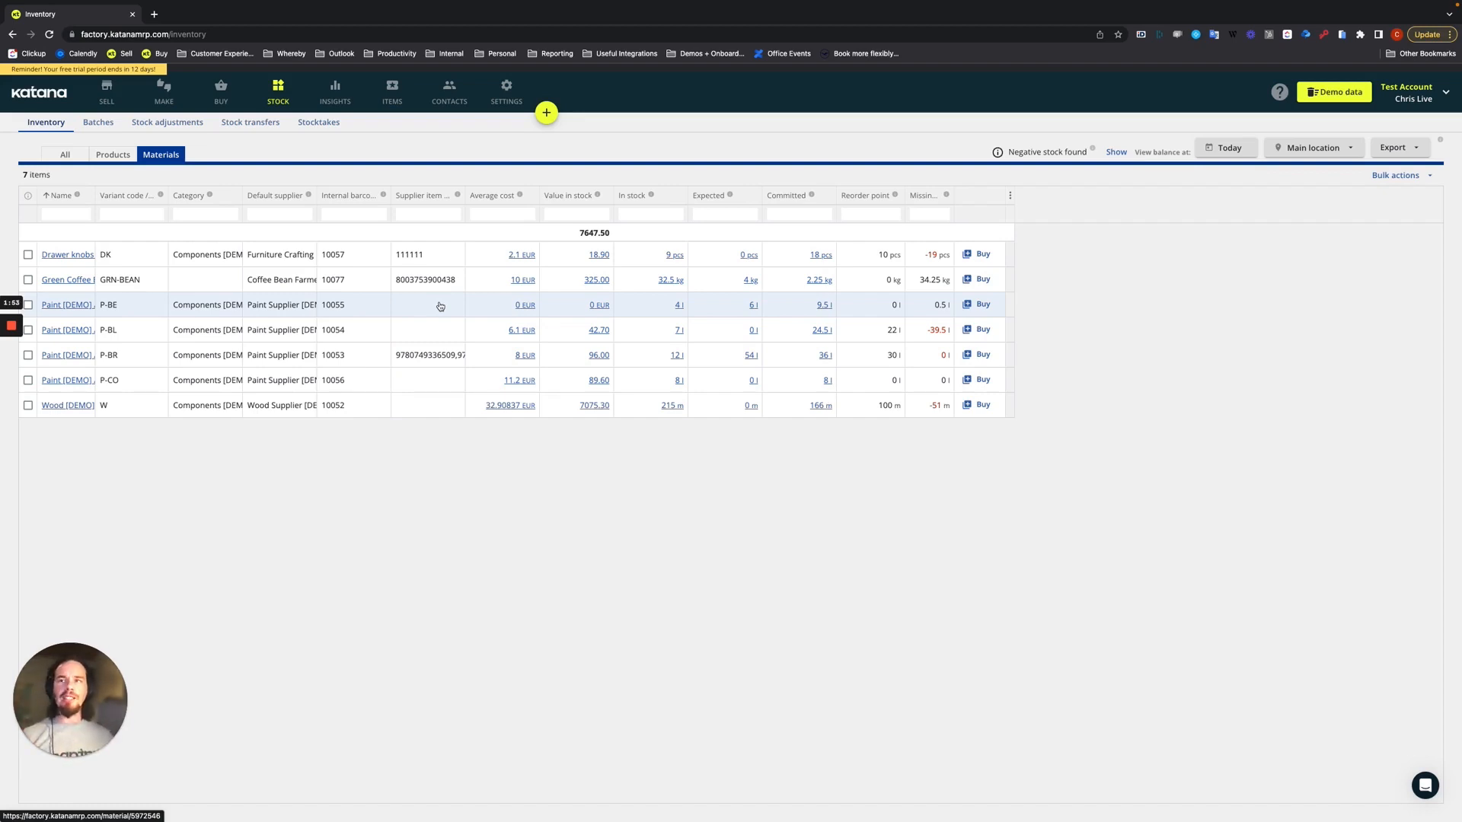
mouse_move(301, 162)
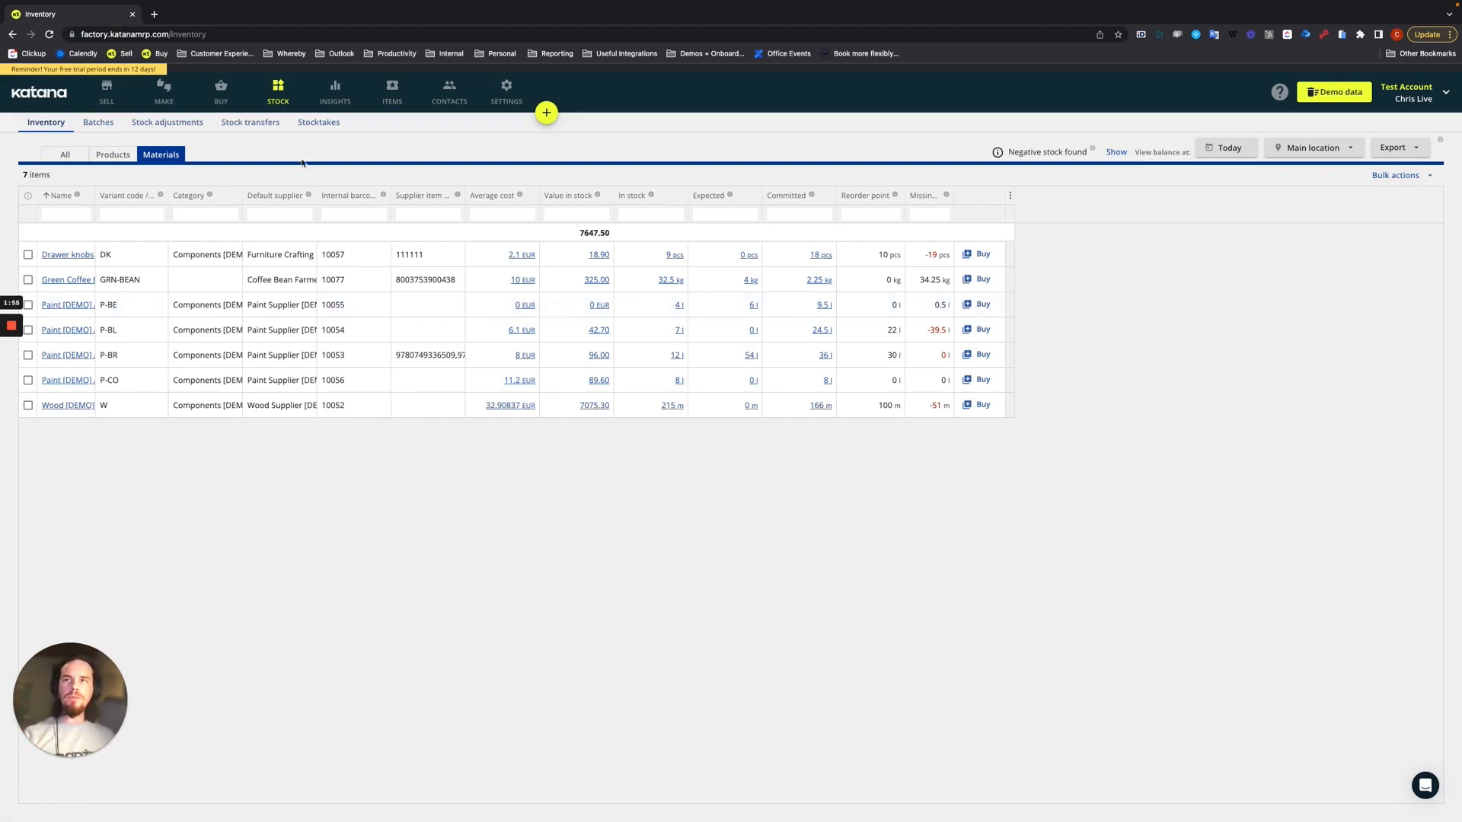
Open completed stocktake STK-5 from the Stocktakes list to view its four coffee item rows
click(318, 122)
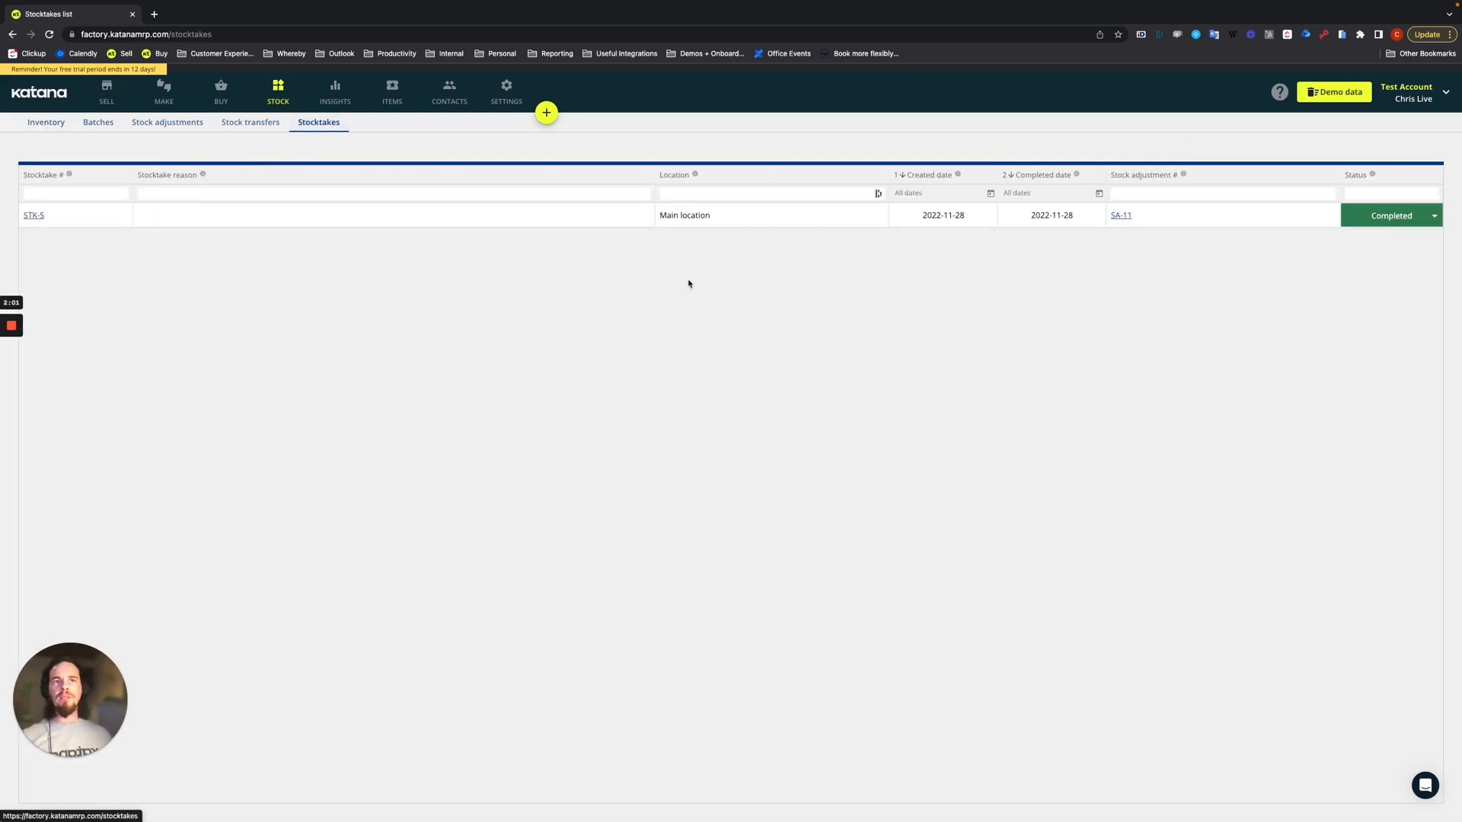
click(34, 216)
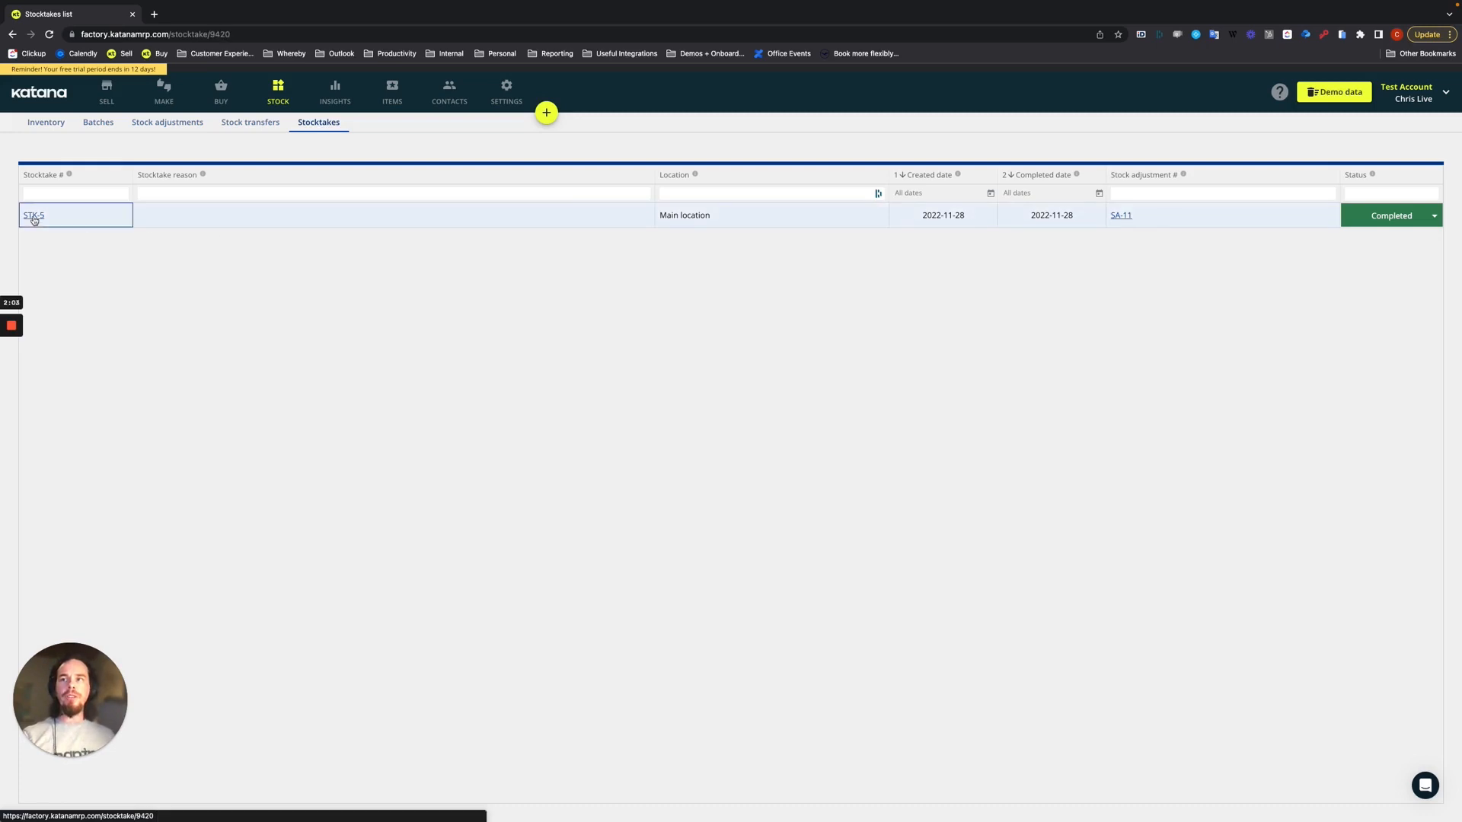
click(33, 215)
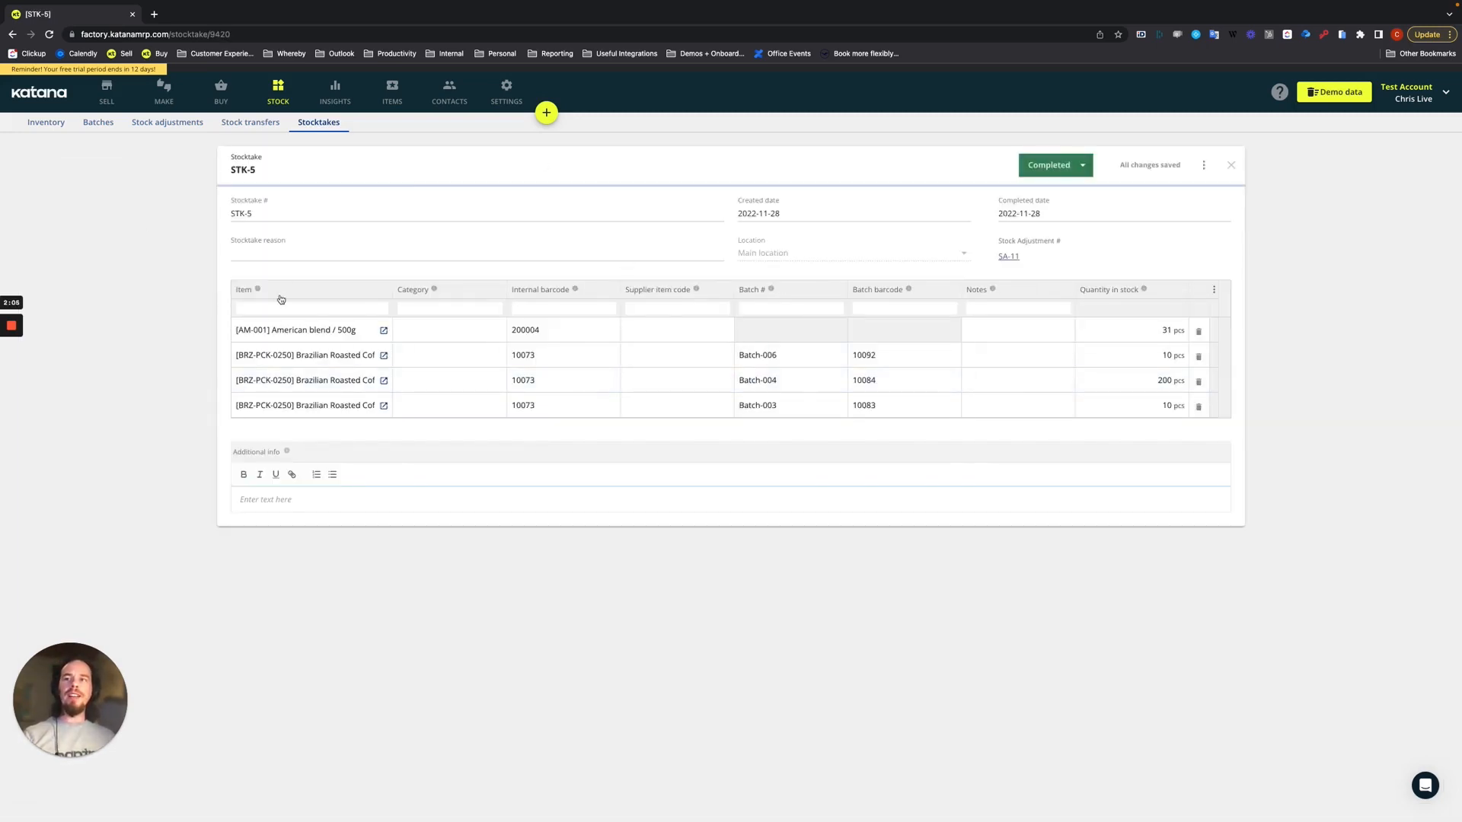
mouse_move(311, 404)
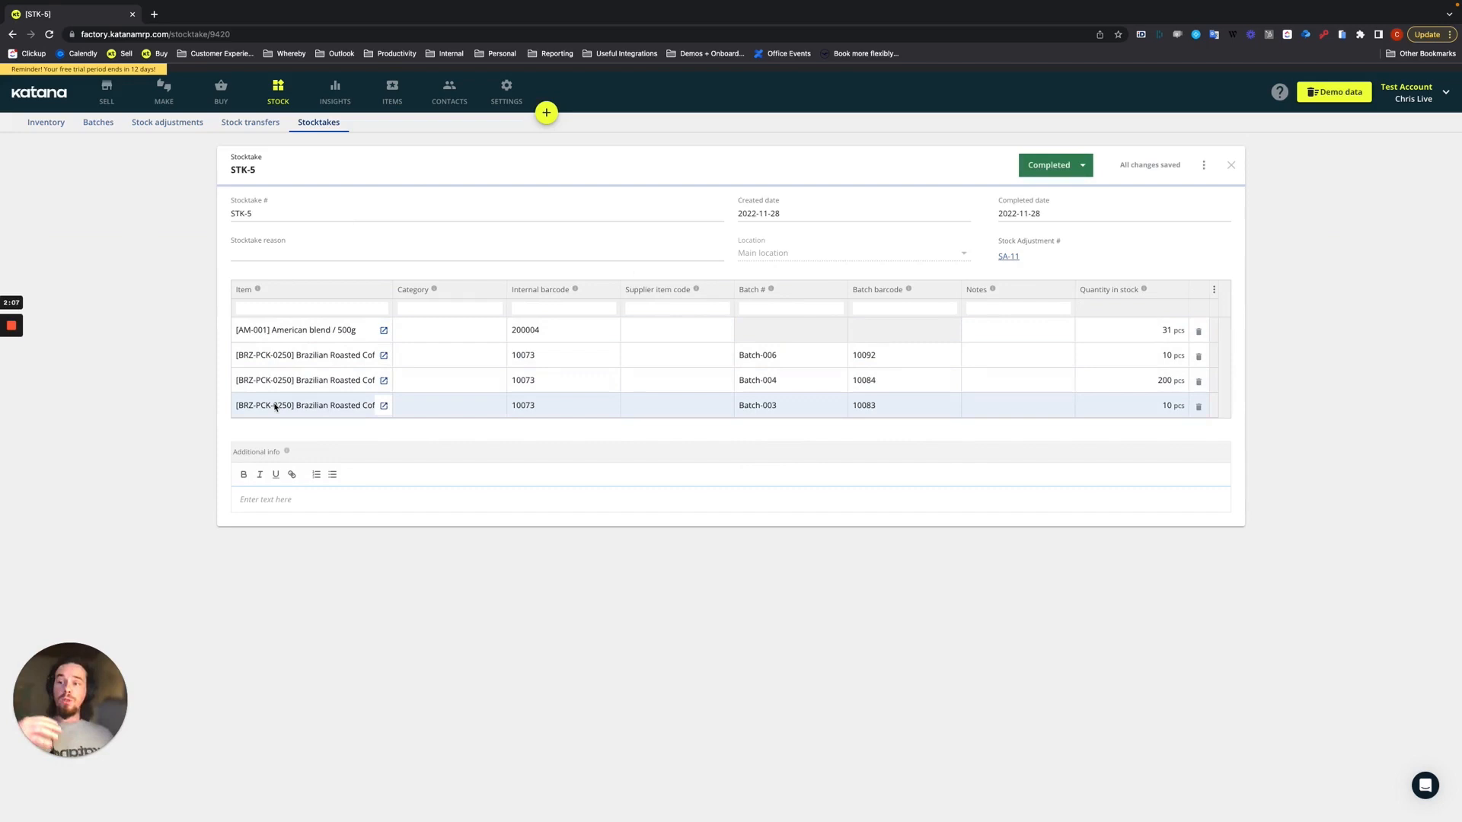
mouse_move(635, 379)
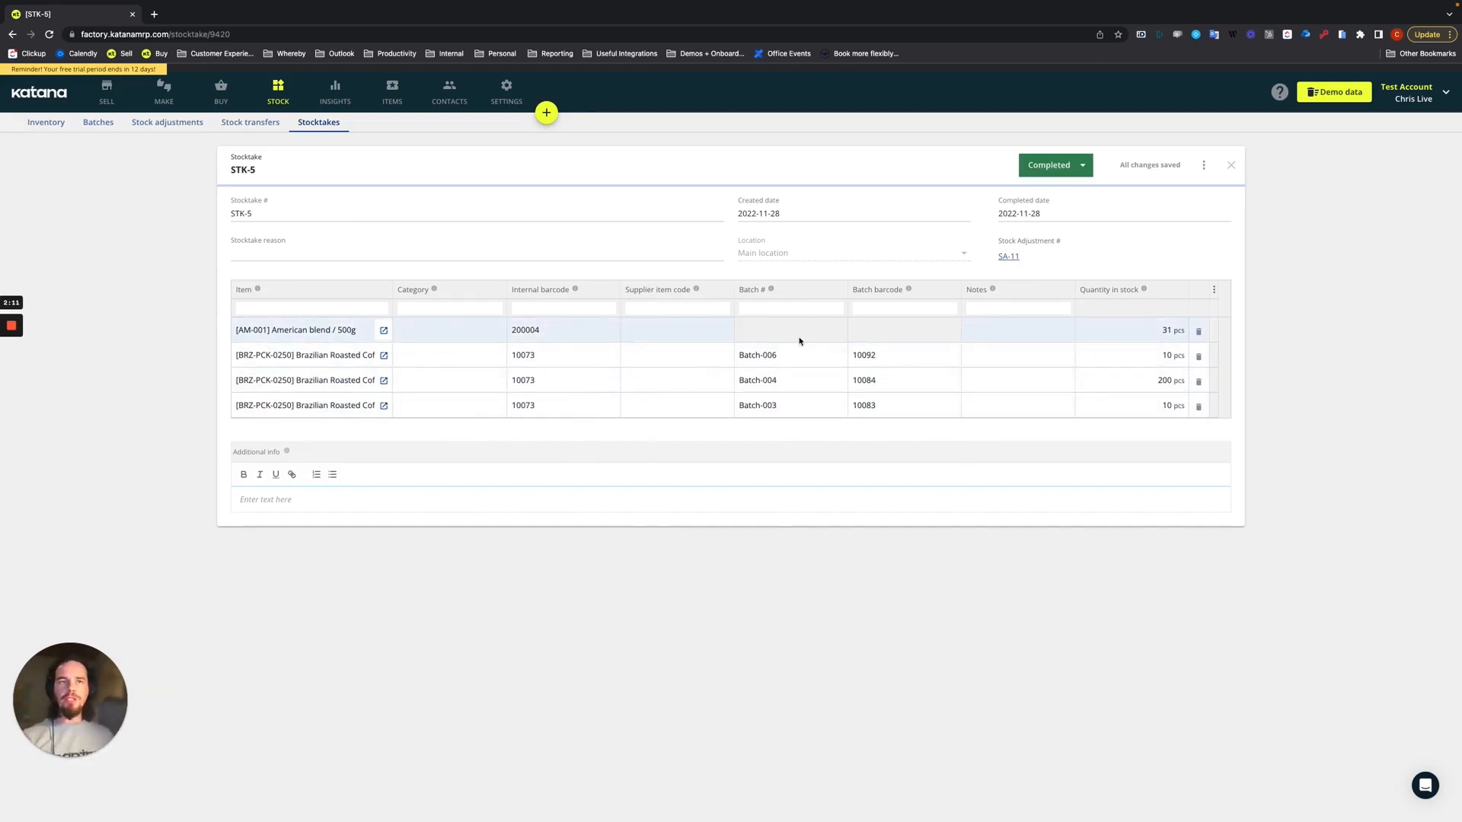
click(1017, 405)
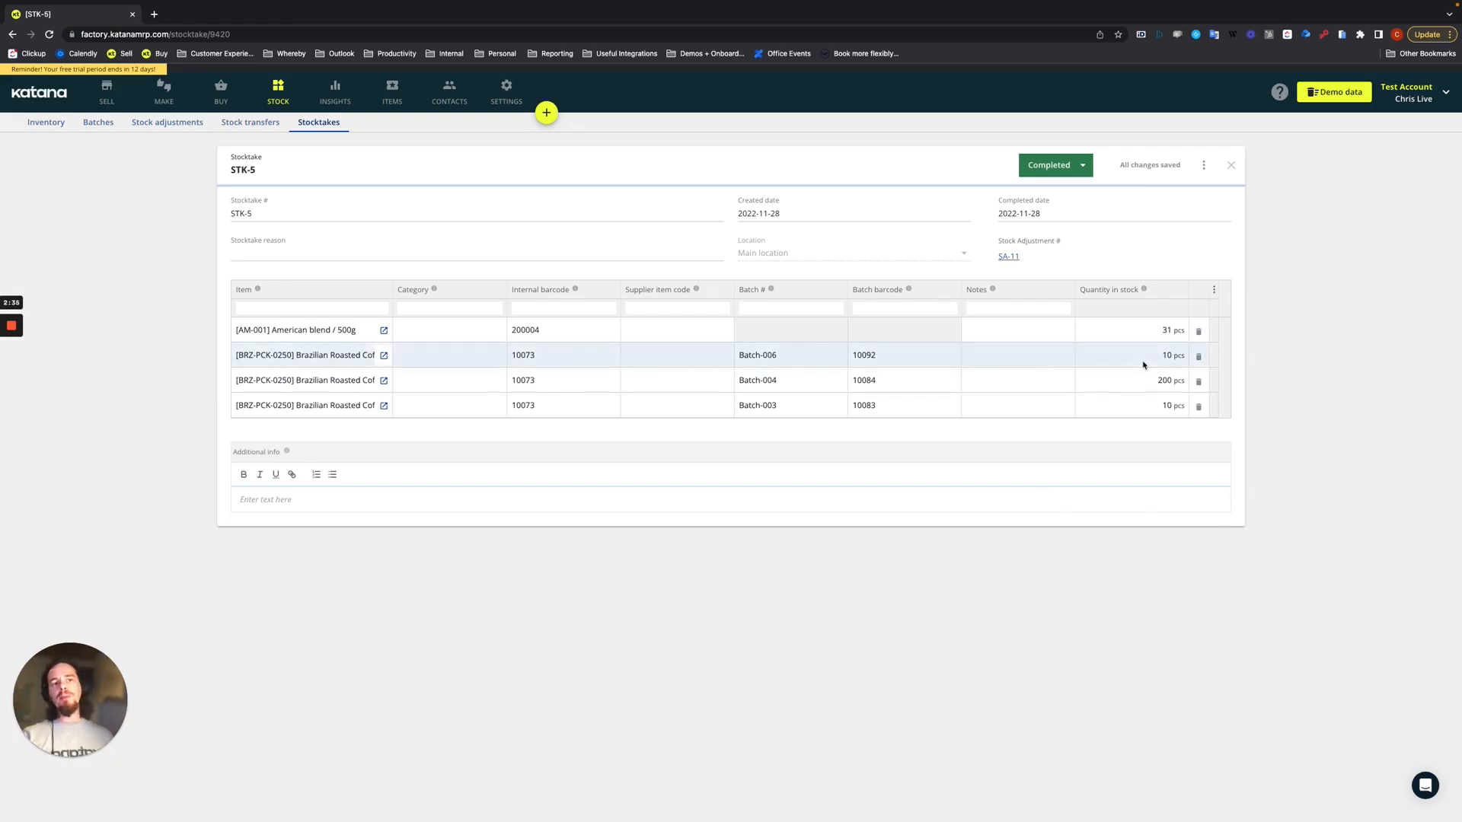
mouse_move(1009, 256)
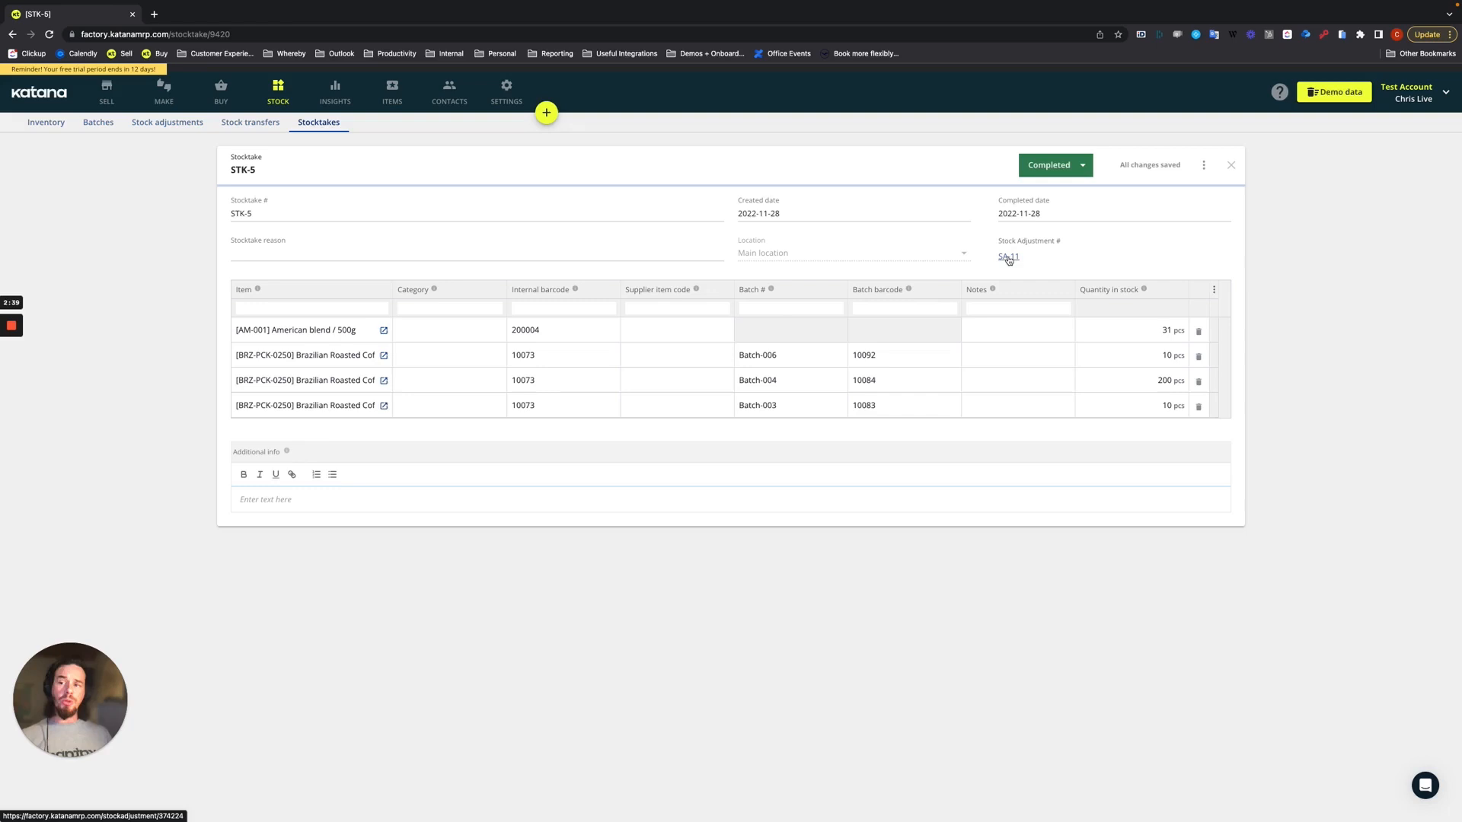
Review SA-11's adjustment (-1 for American blend / 500g), then return to the Inventory list
click(1008, 256)
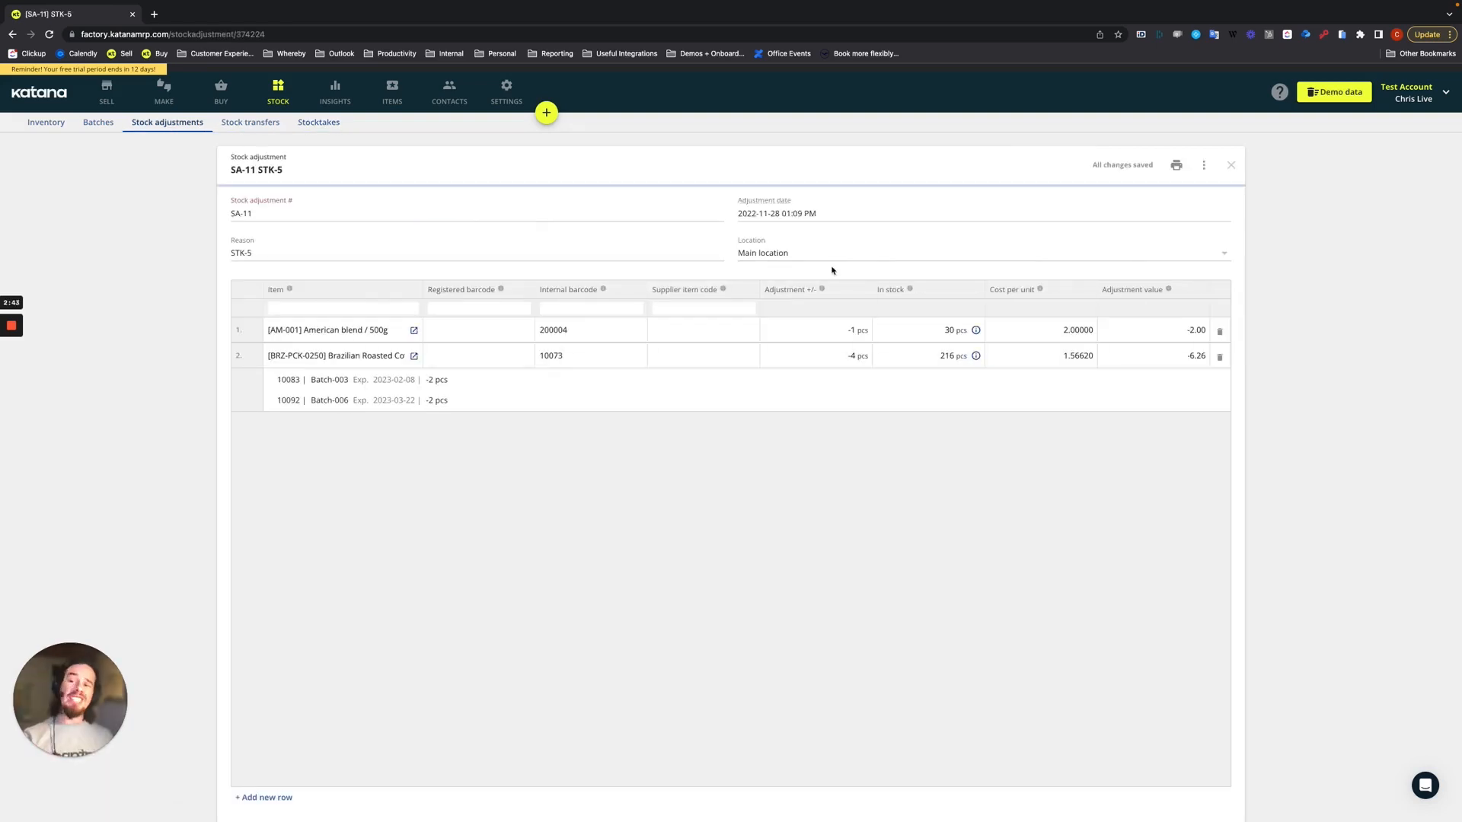
click(814, 329)
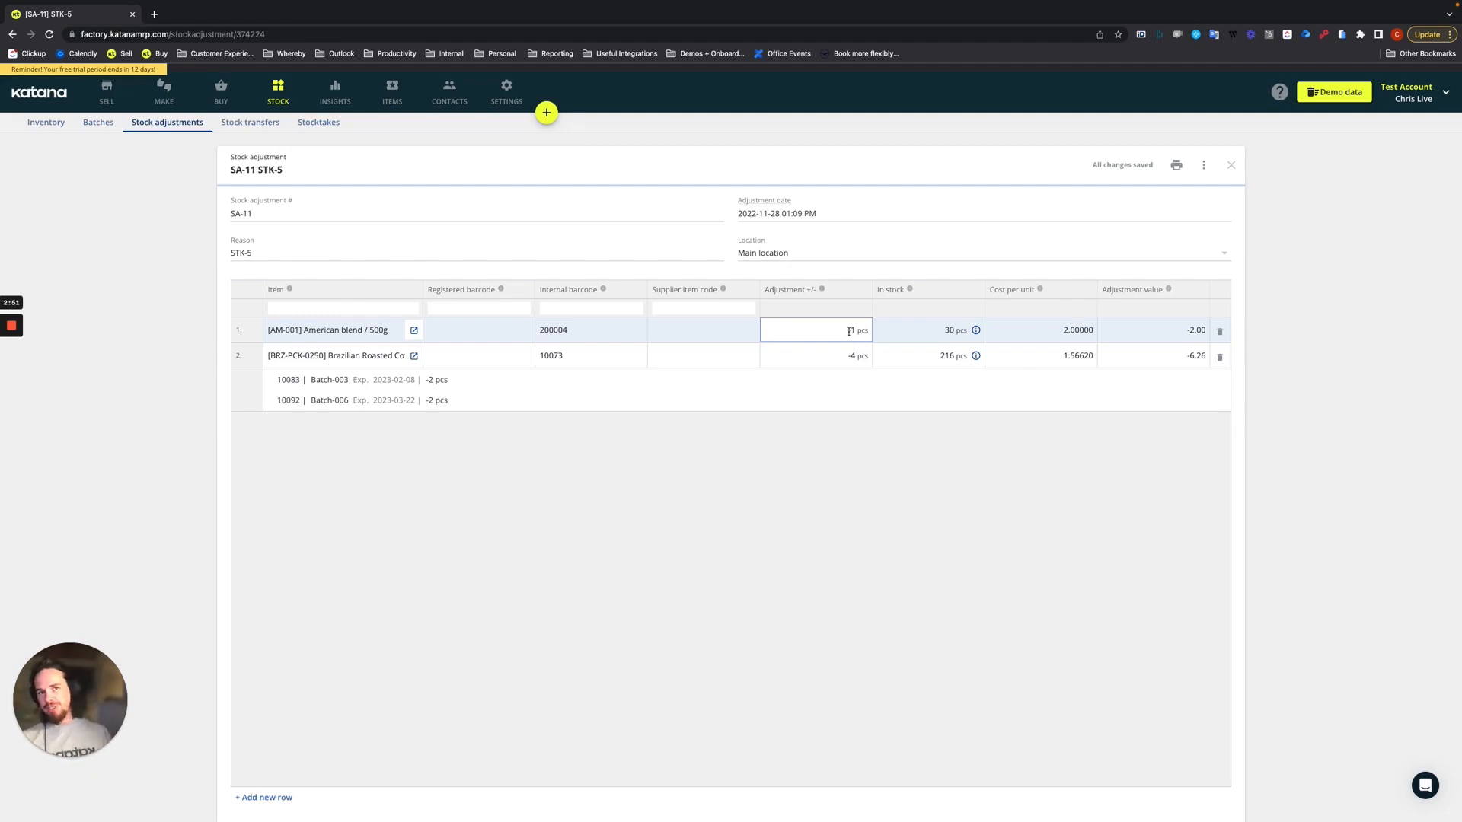
text(-1)
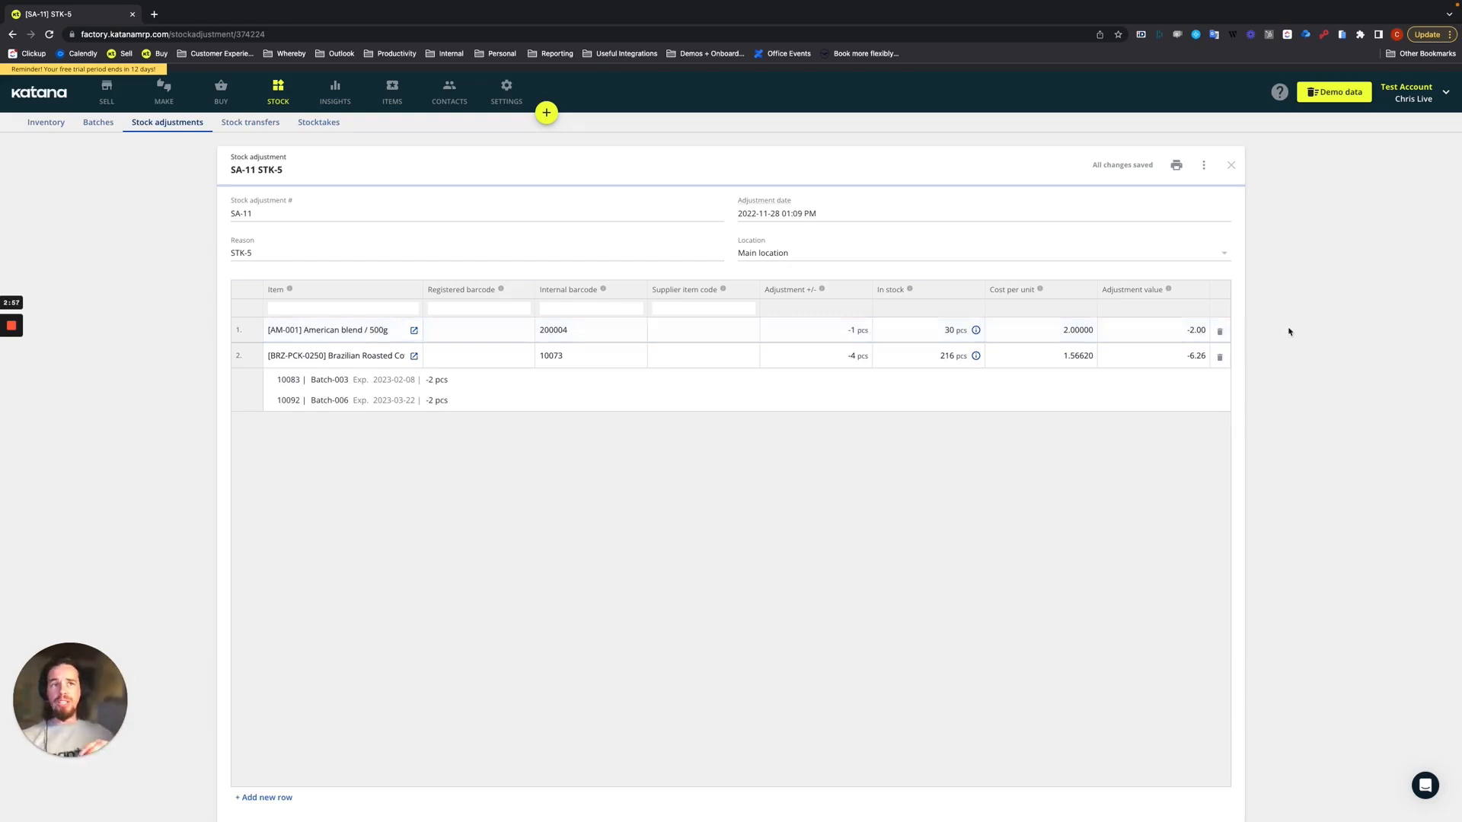
mouse_move(1178, 329)
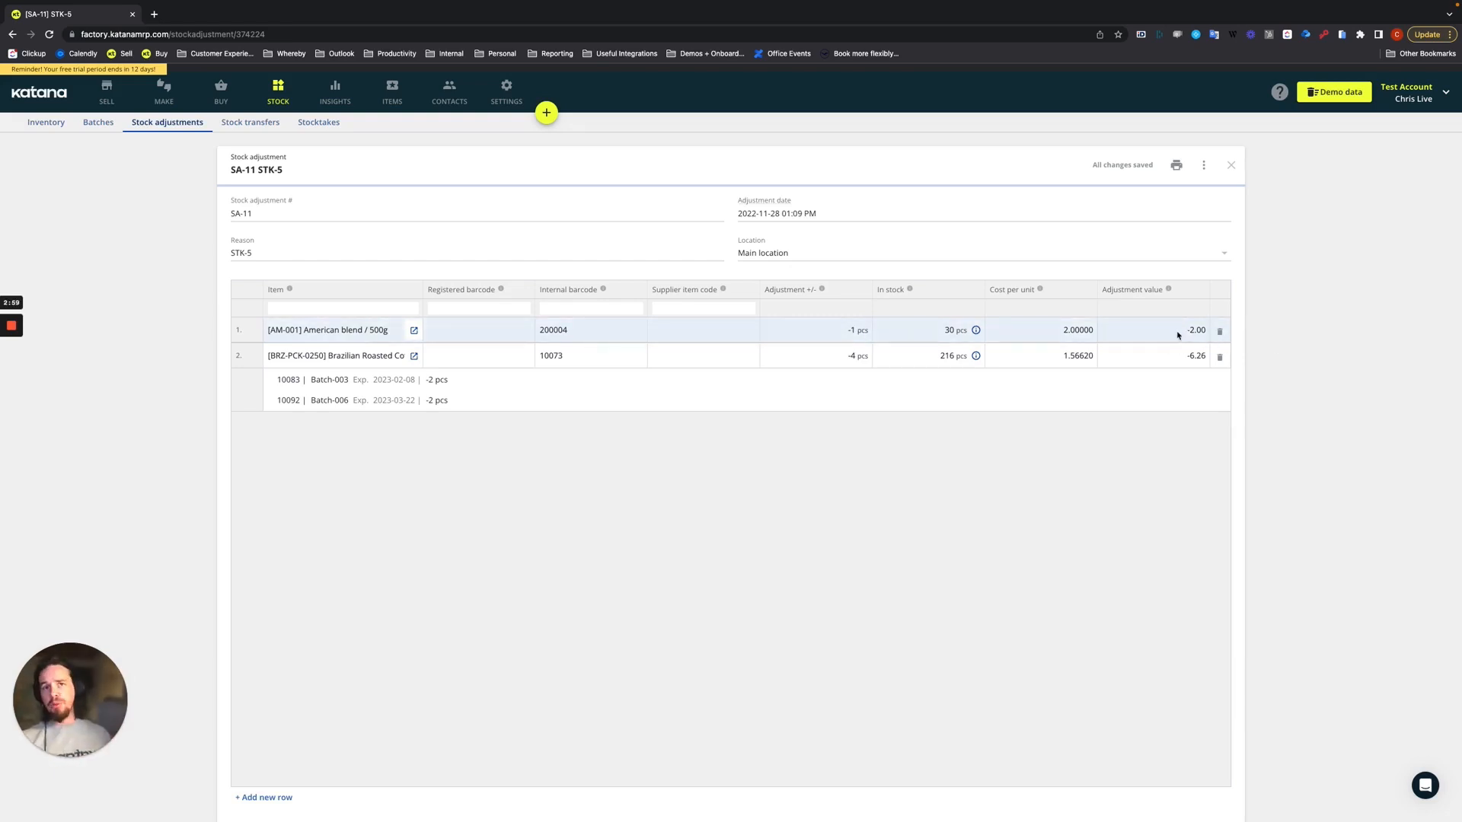
click(815, 355)
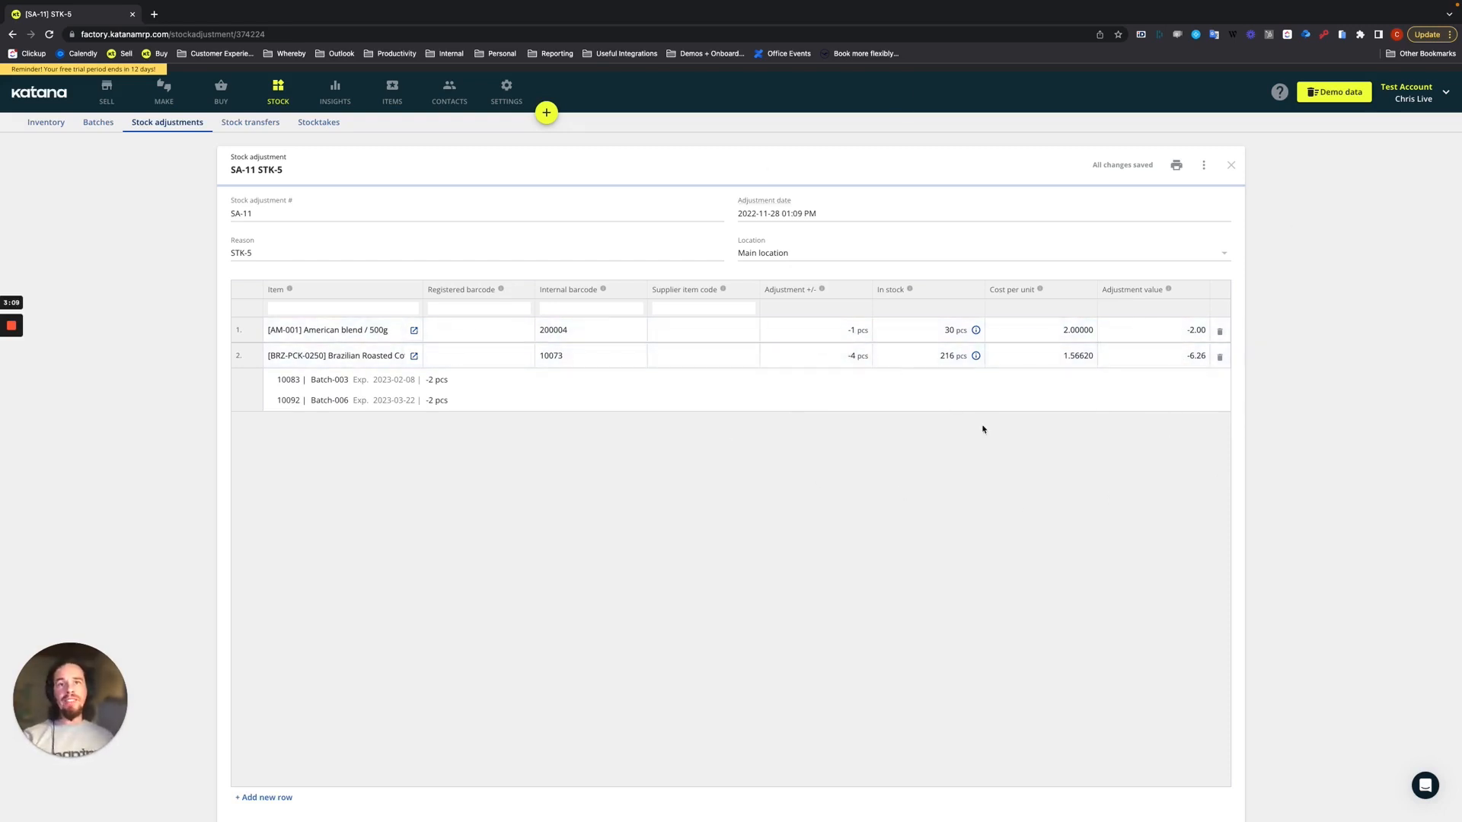
mouse_move(885, 431)
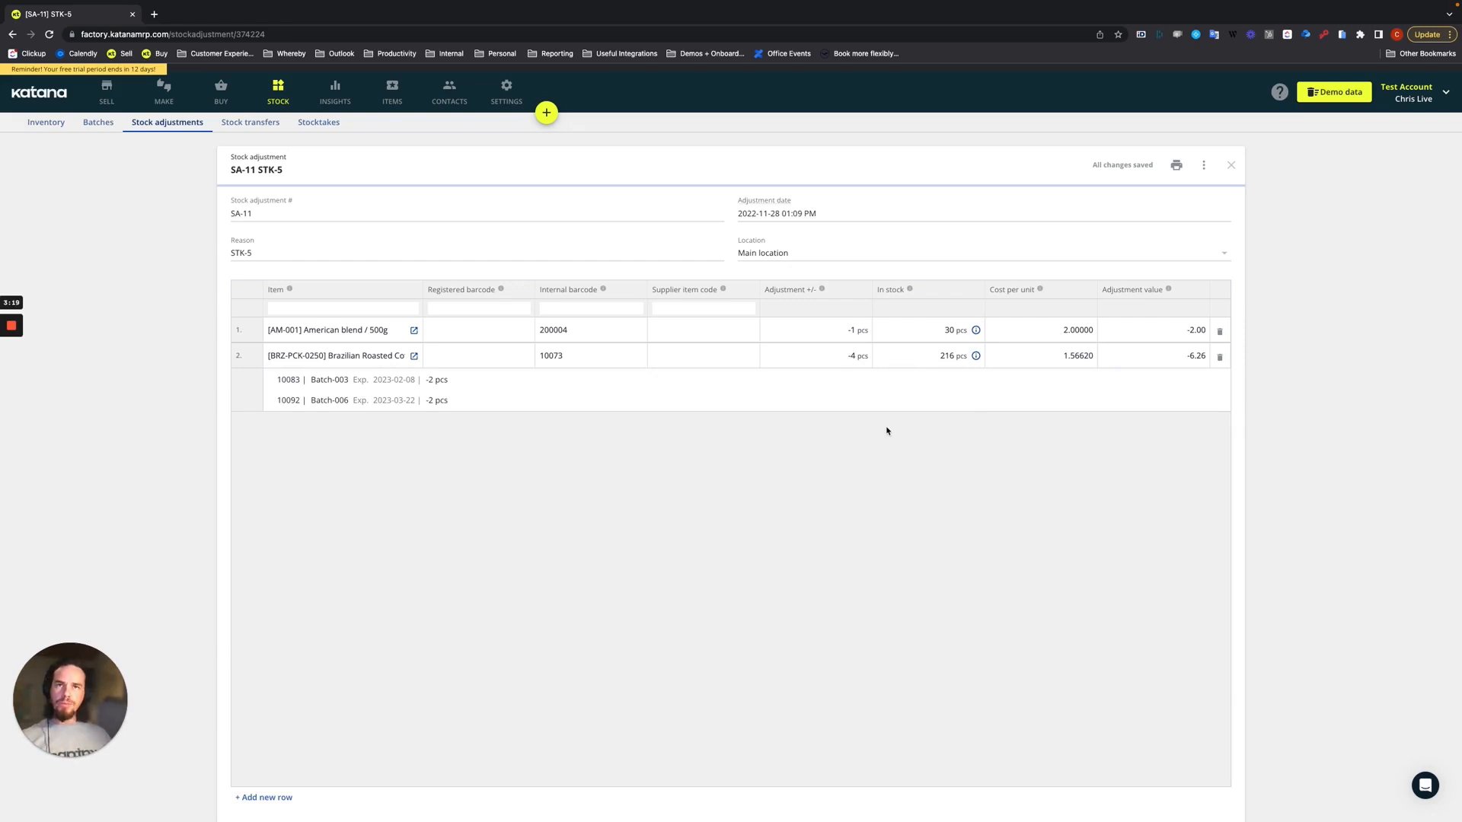
mouse_move(96, 161)
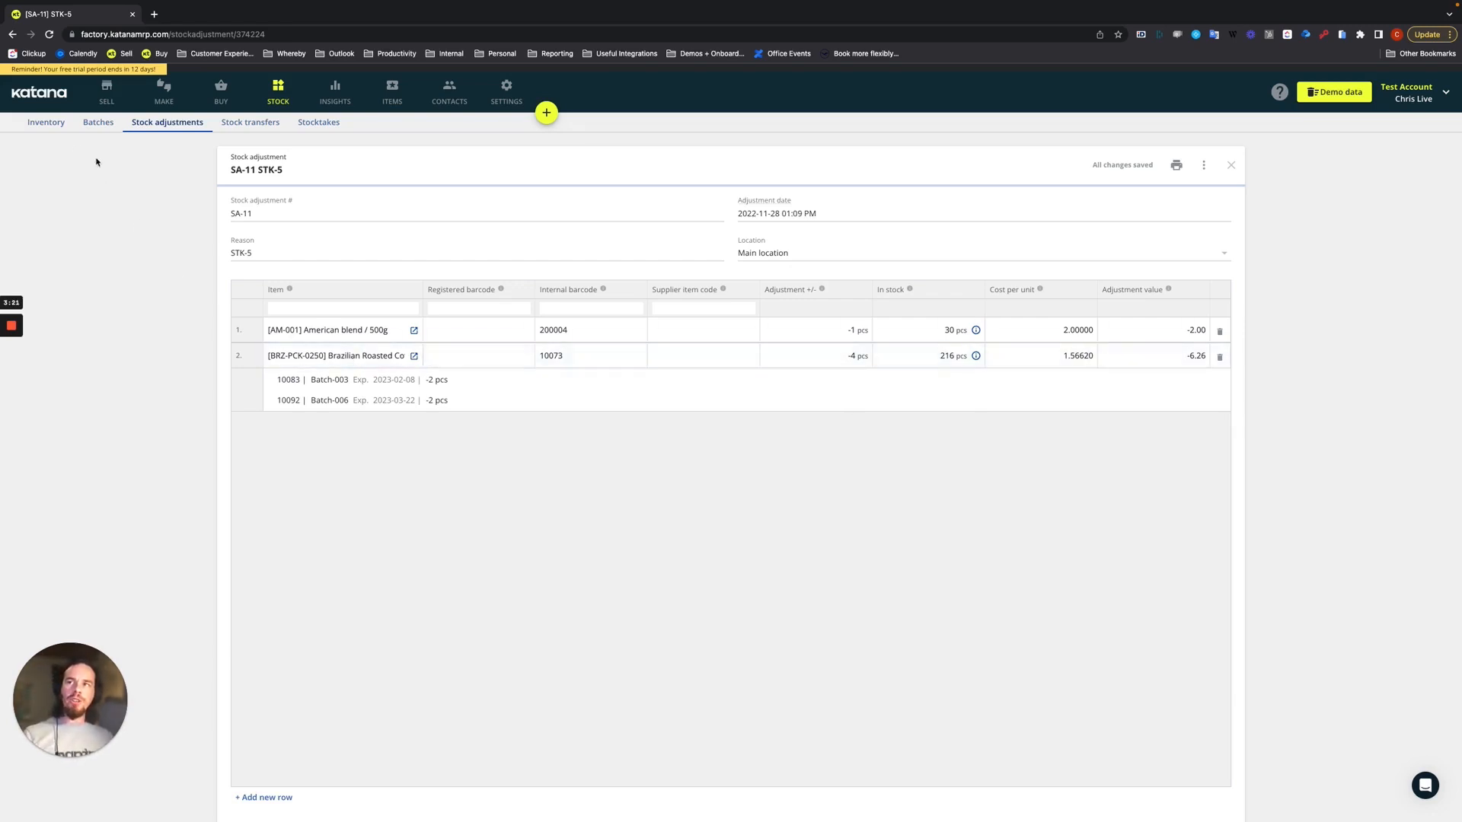
click(45, 122)
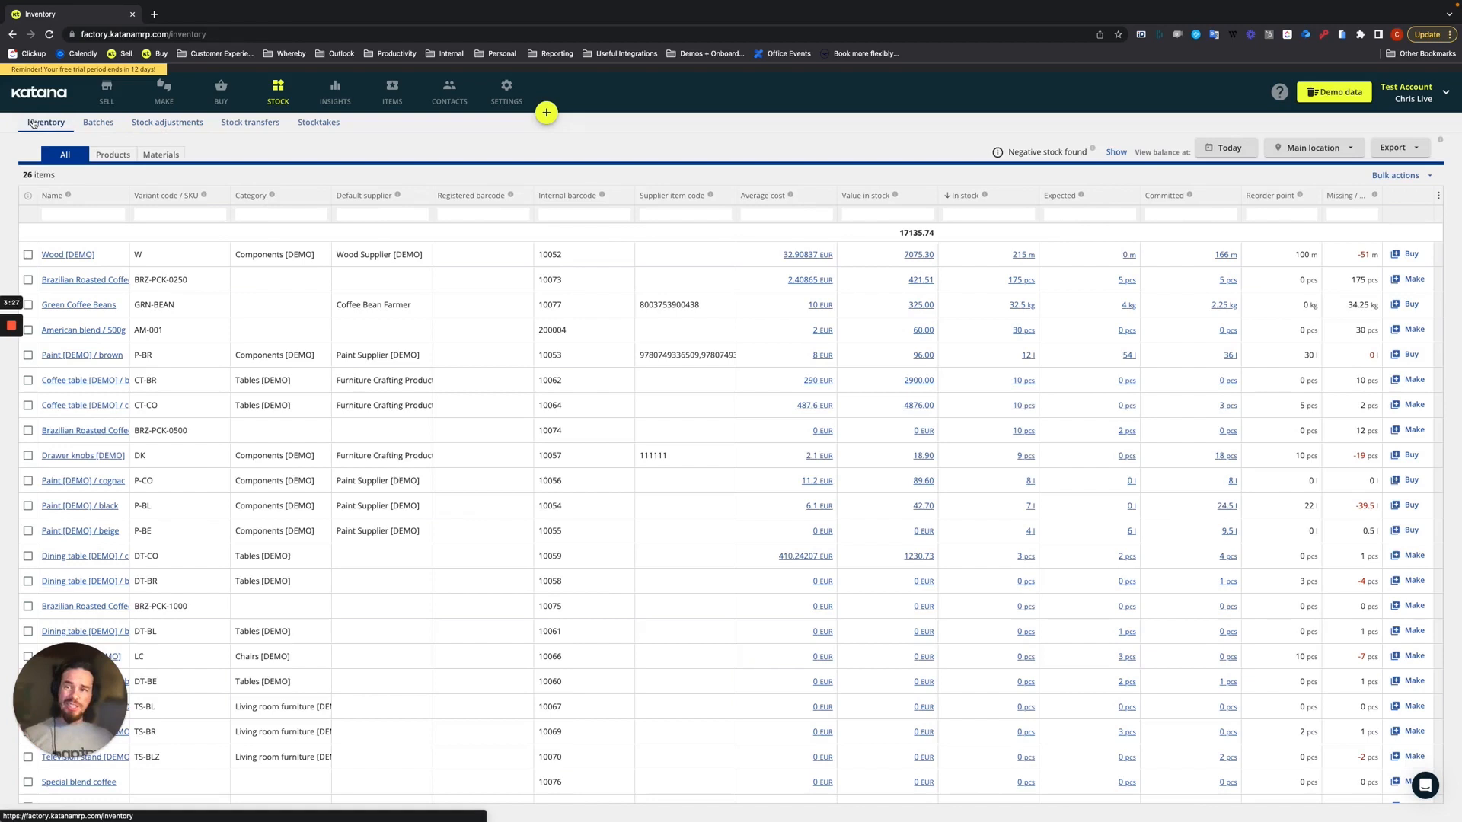
Select Drawer knobs, GRN-BEAN, P-BE, P-BL and Wood materials and show their bulk actions
click(161, 153)
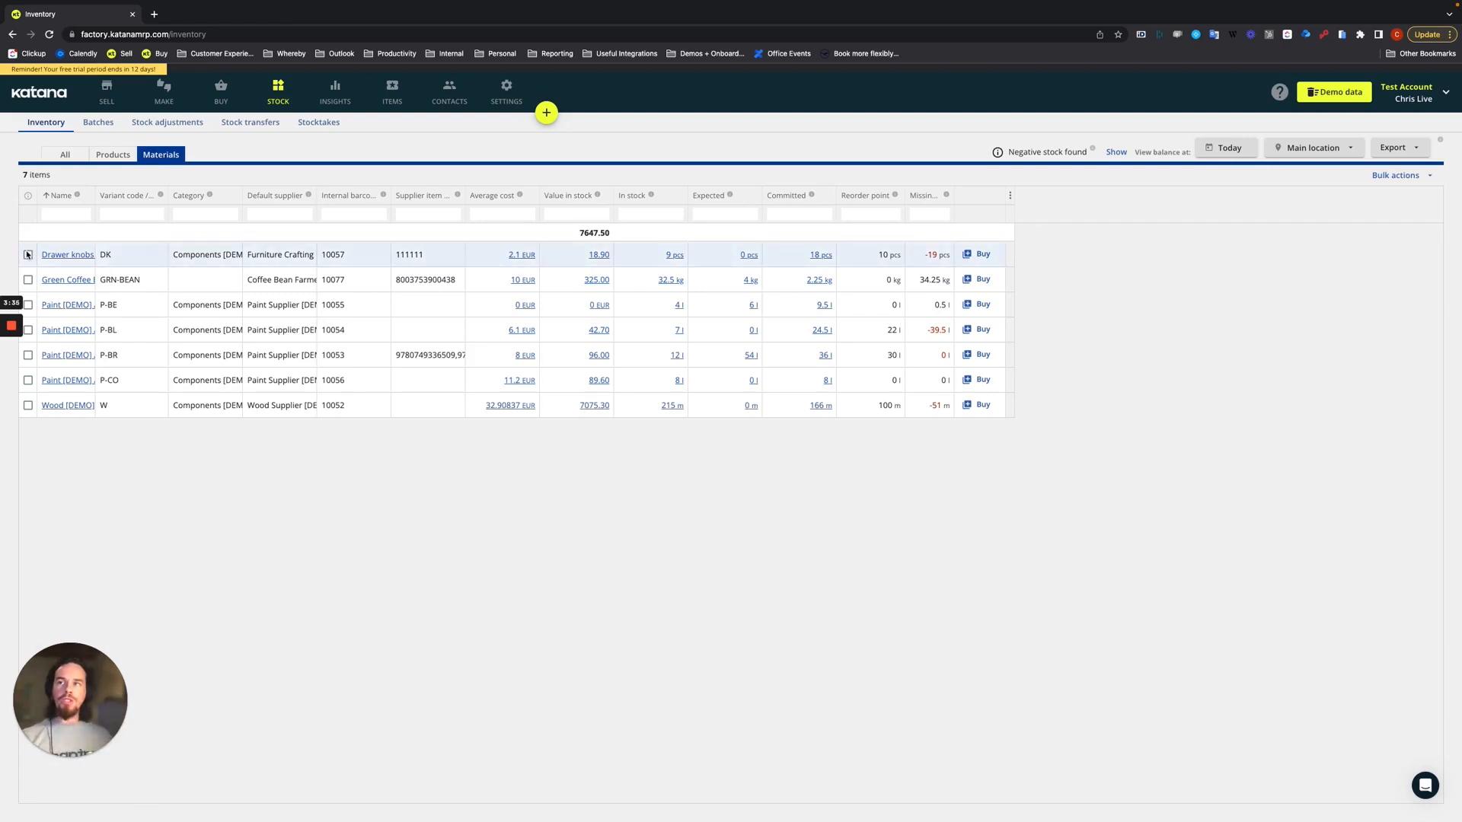
click(27, 255)
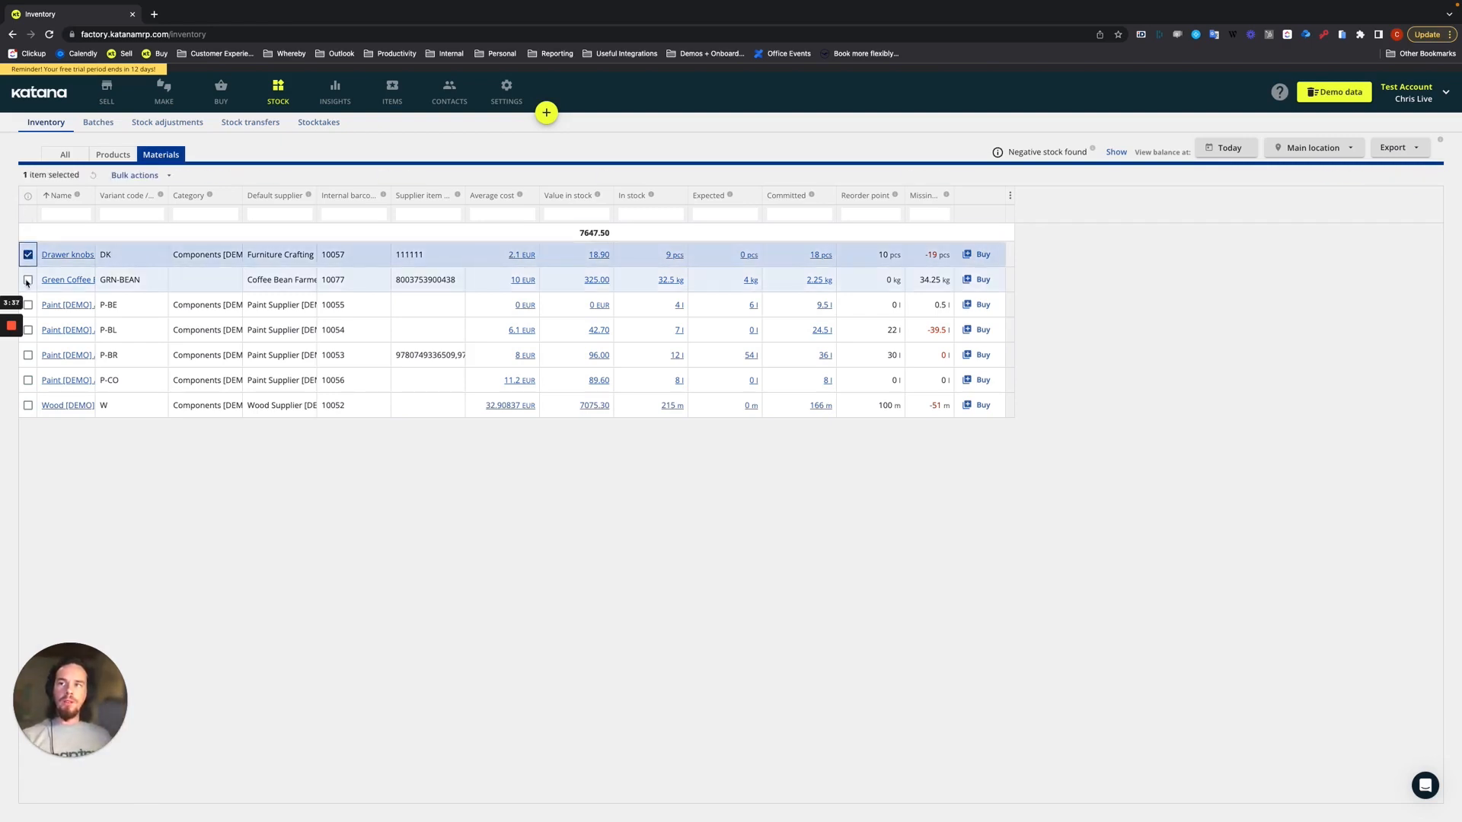
click(28, 280)
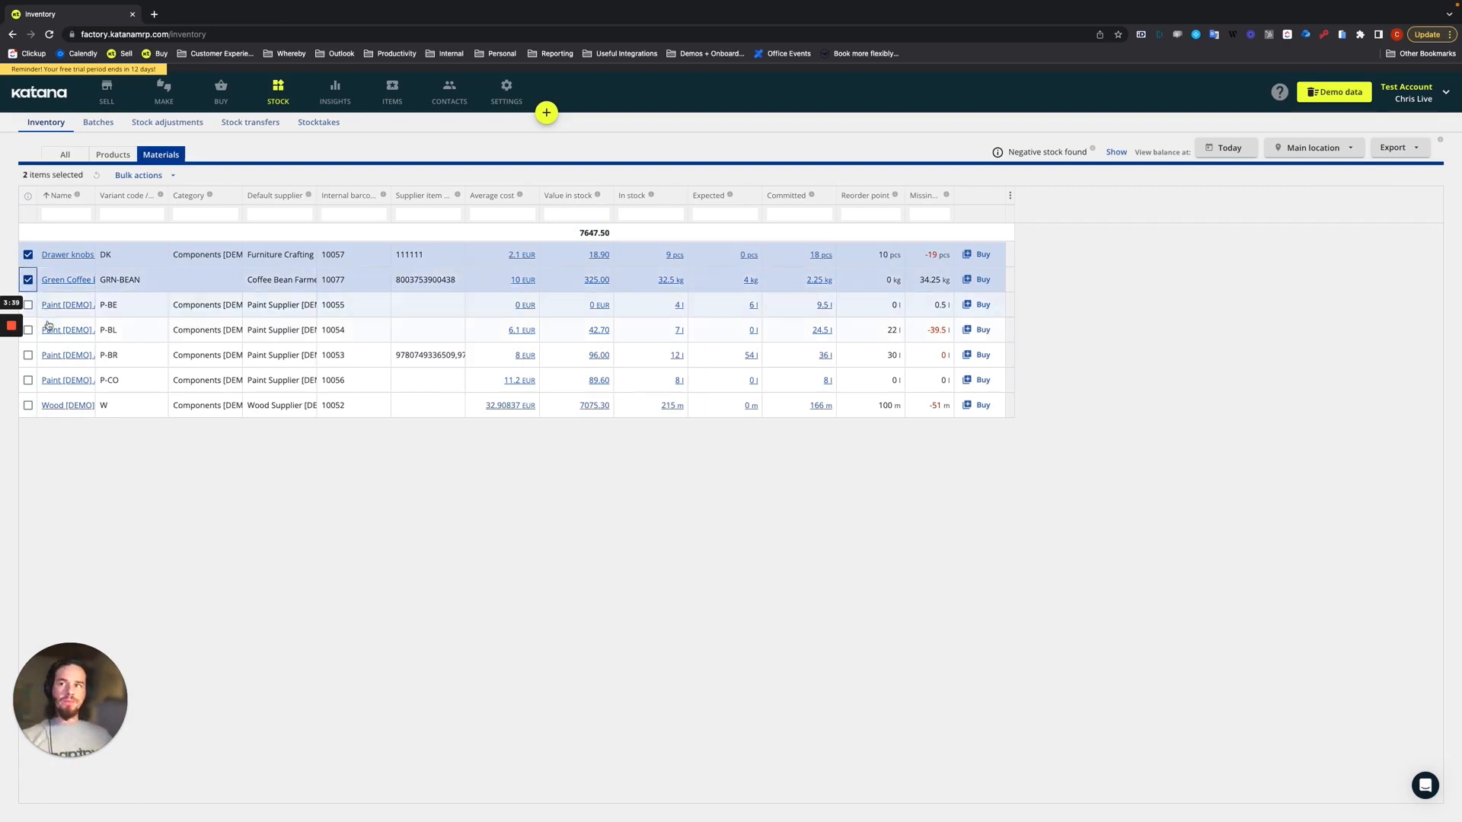
click(28, 304)
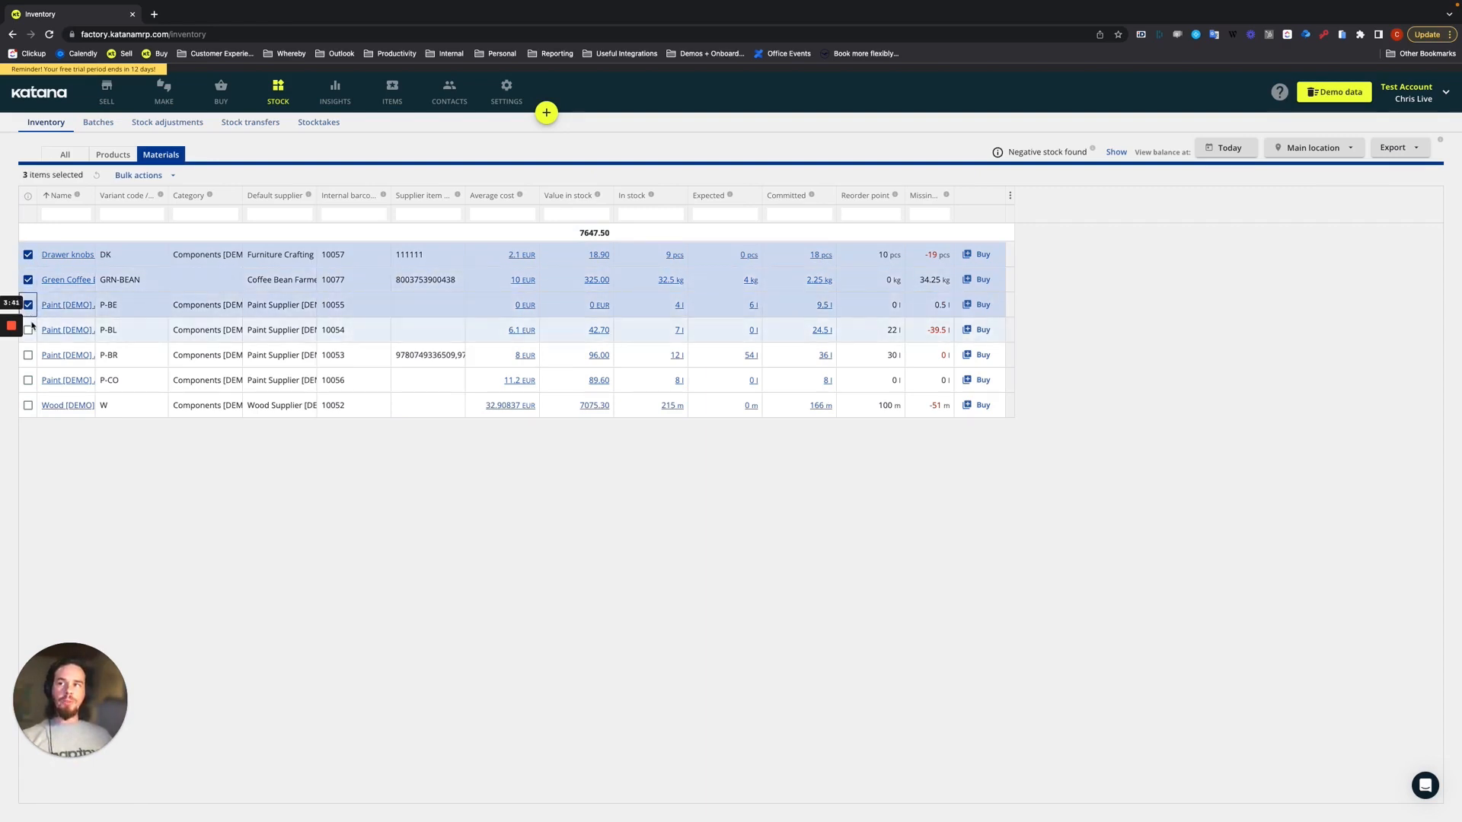
click(28, 405)
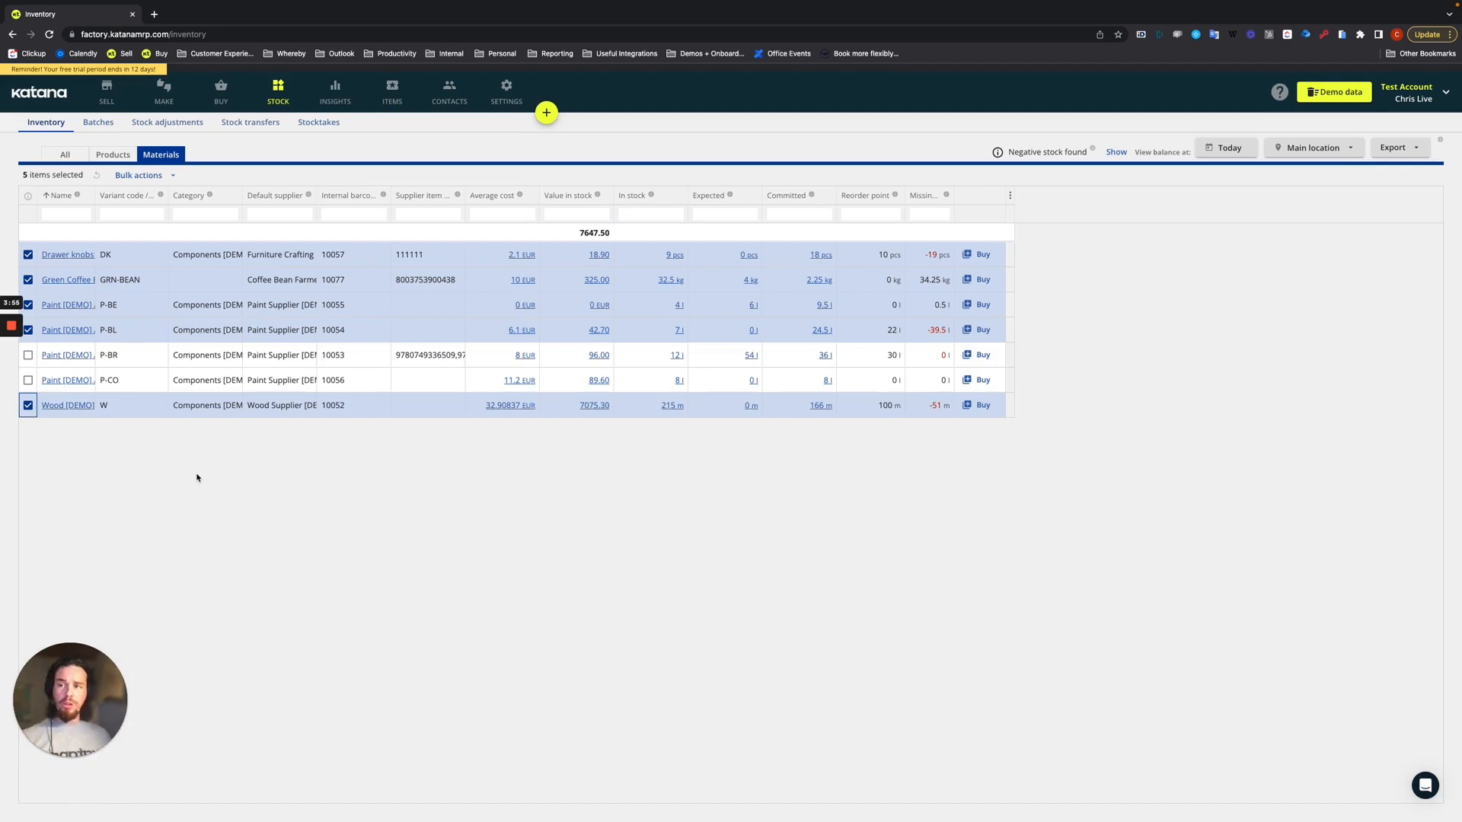
mouse_move(647, 340)
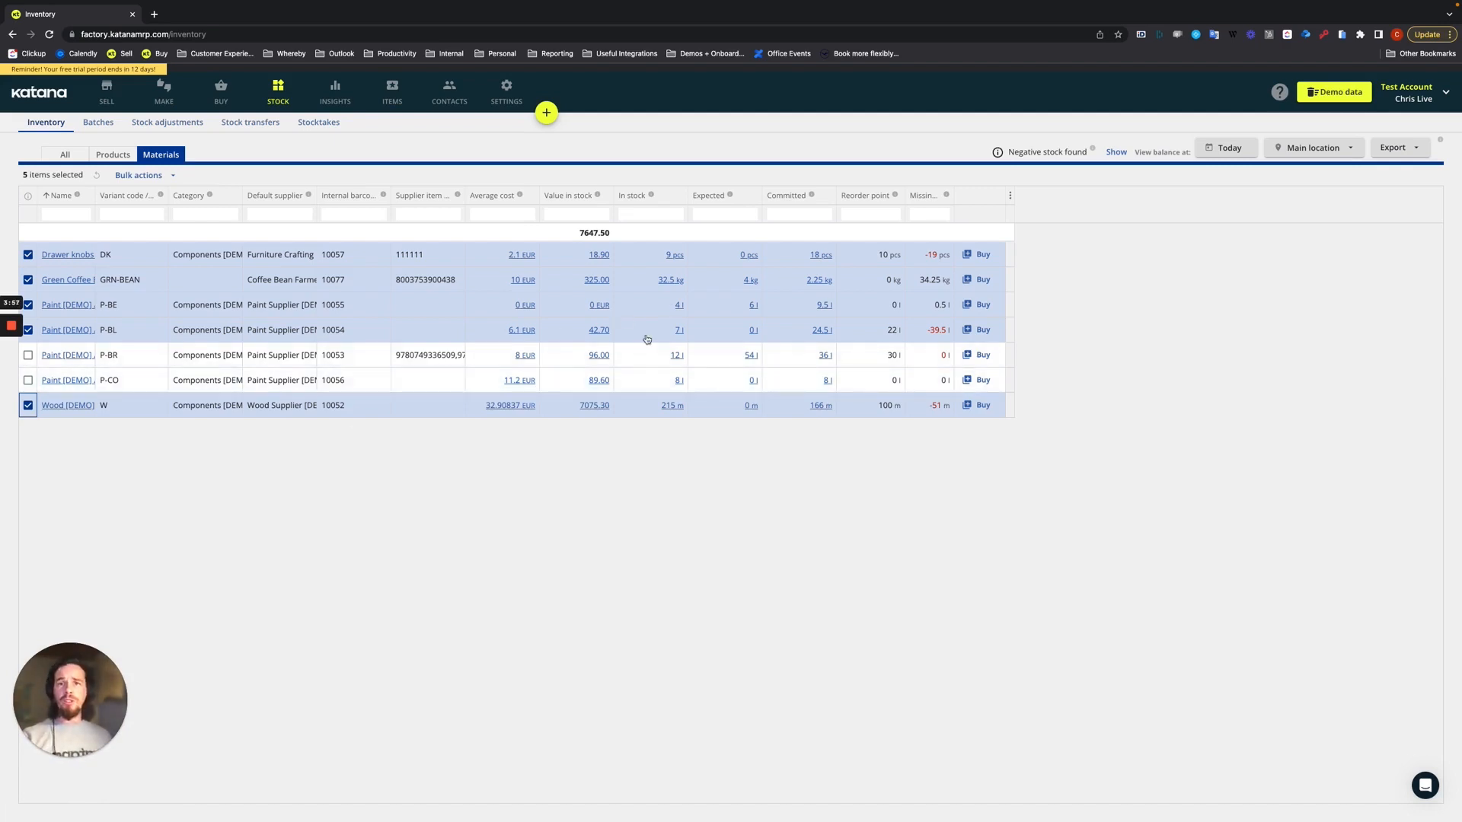
mouse_move(679, 281)
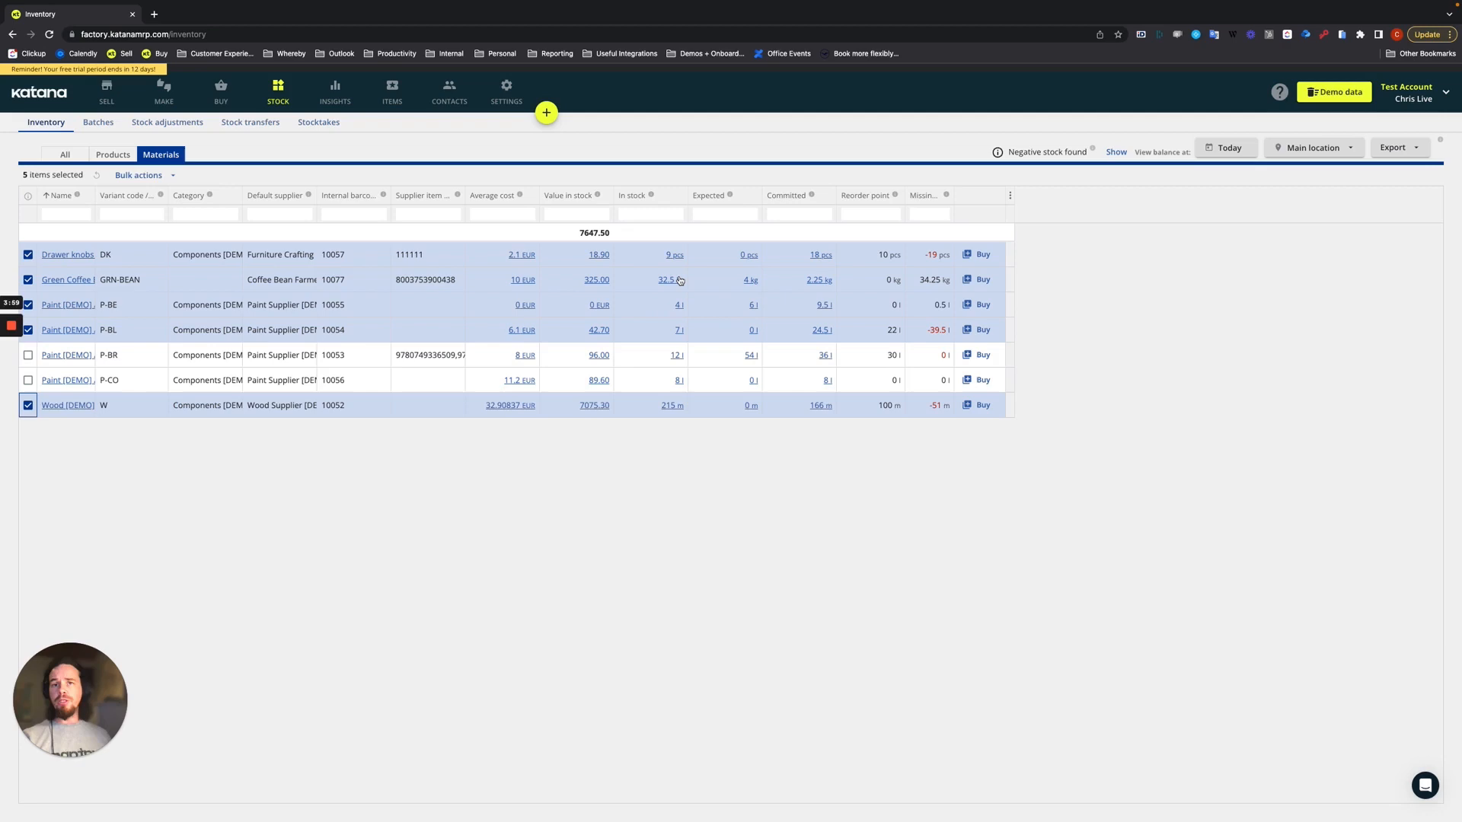
mouse_move(680, 408)
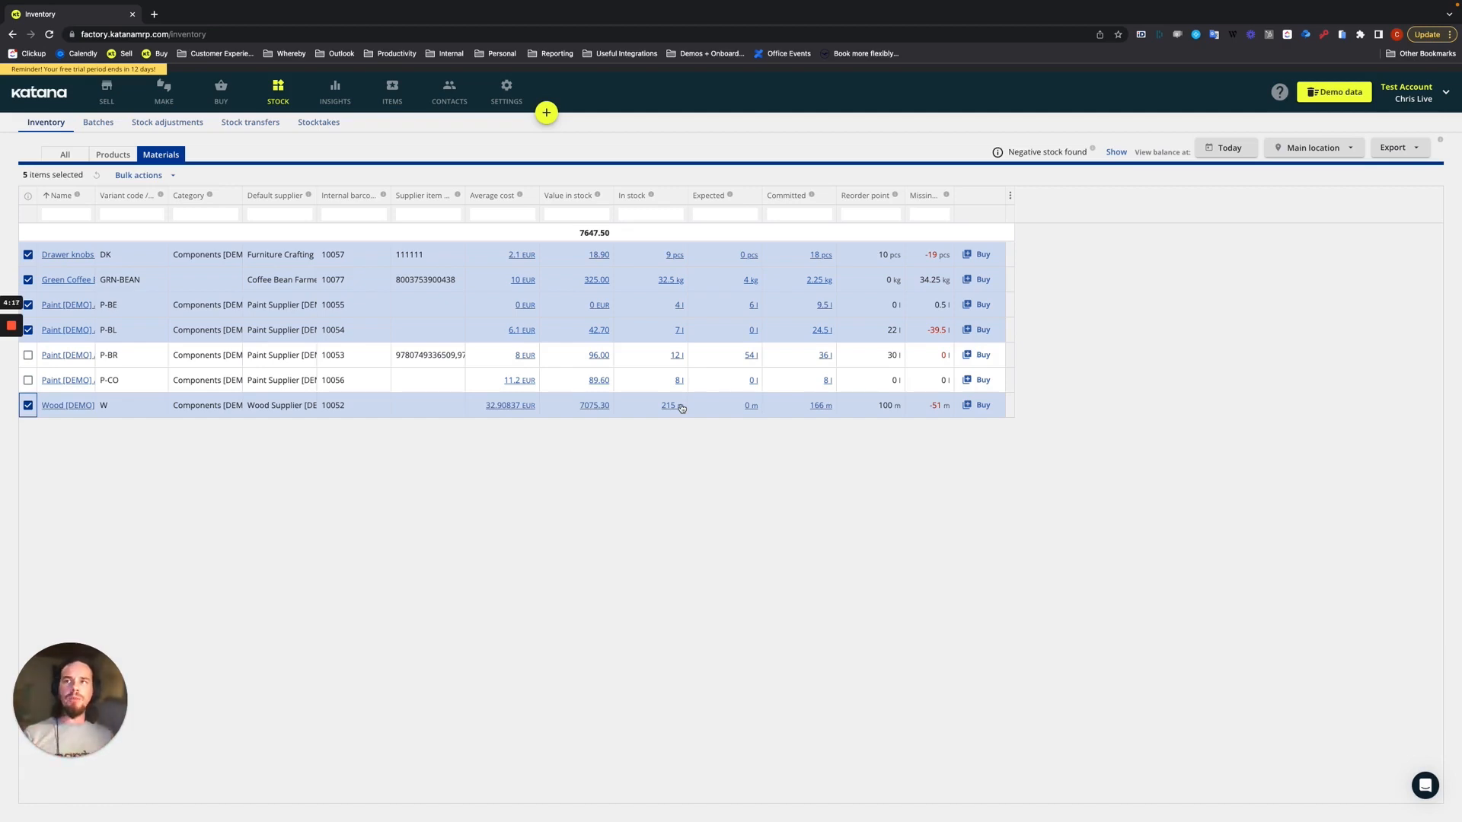
click(139, 176)
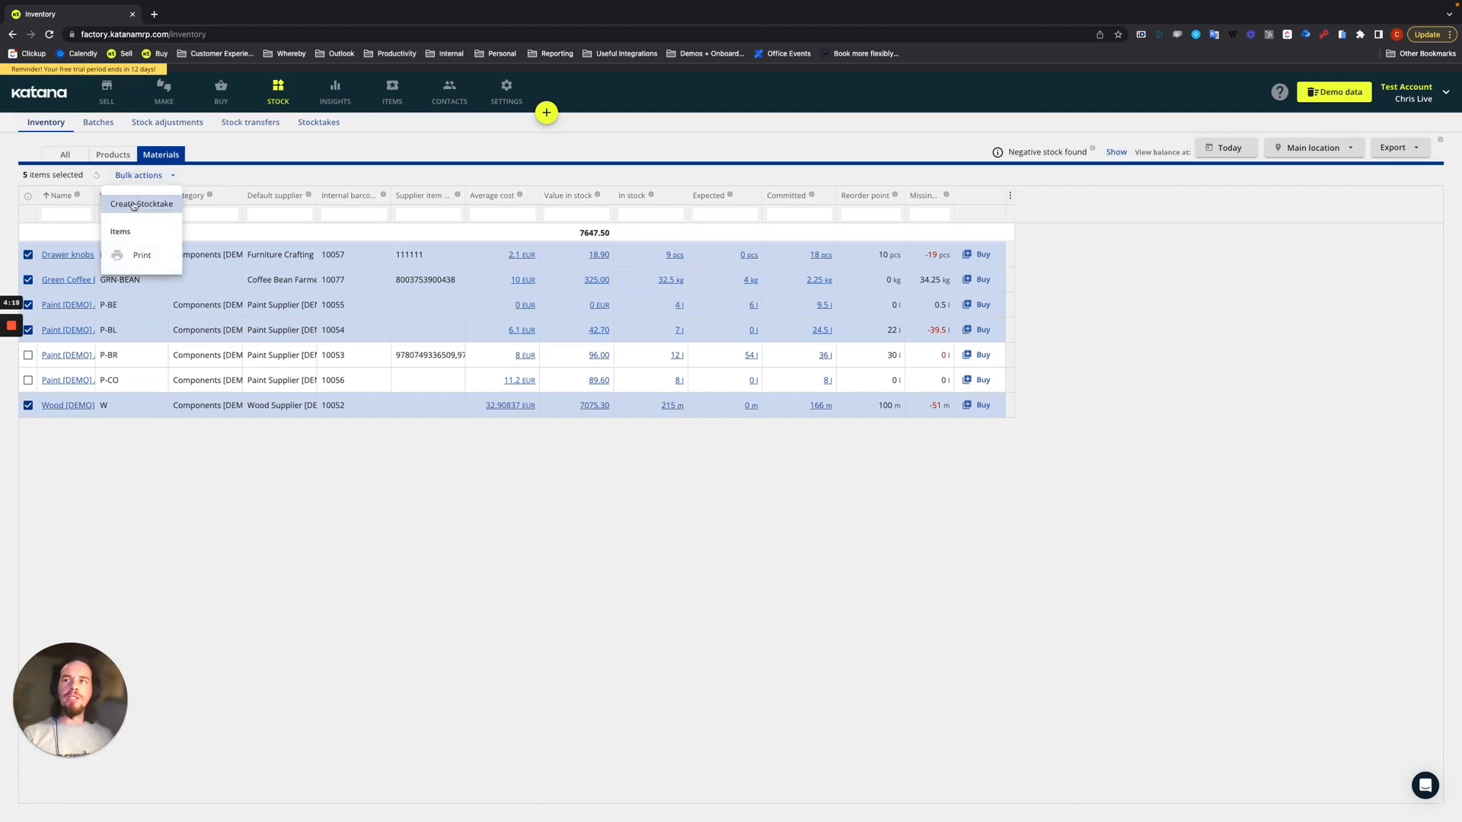
Create stocktake STK-9 from the selected materials and review its item and batch list
click(141, 203)
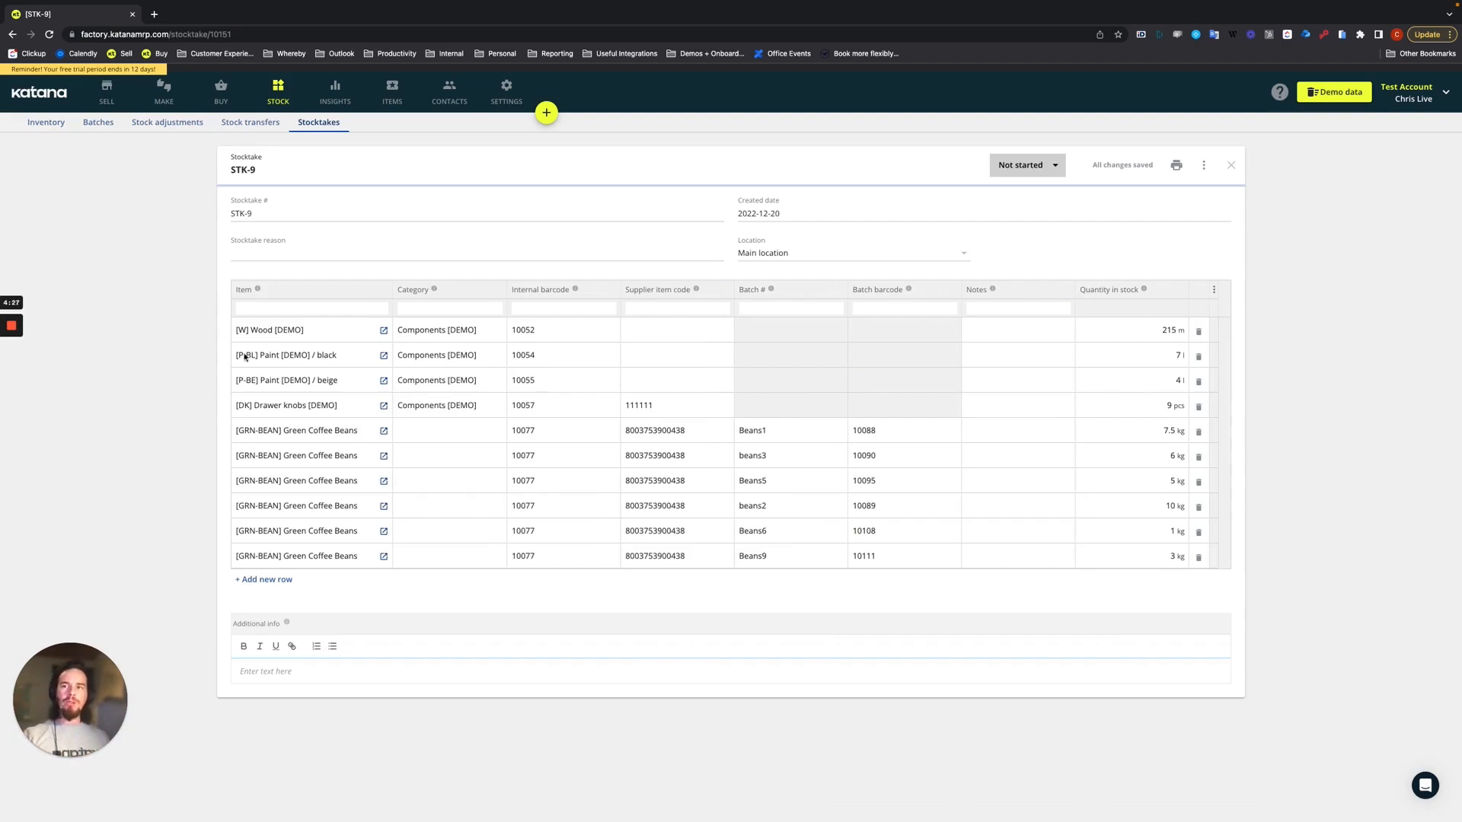
mouse_move(259, 597)
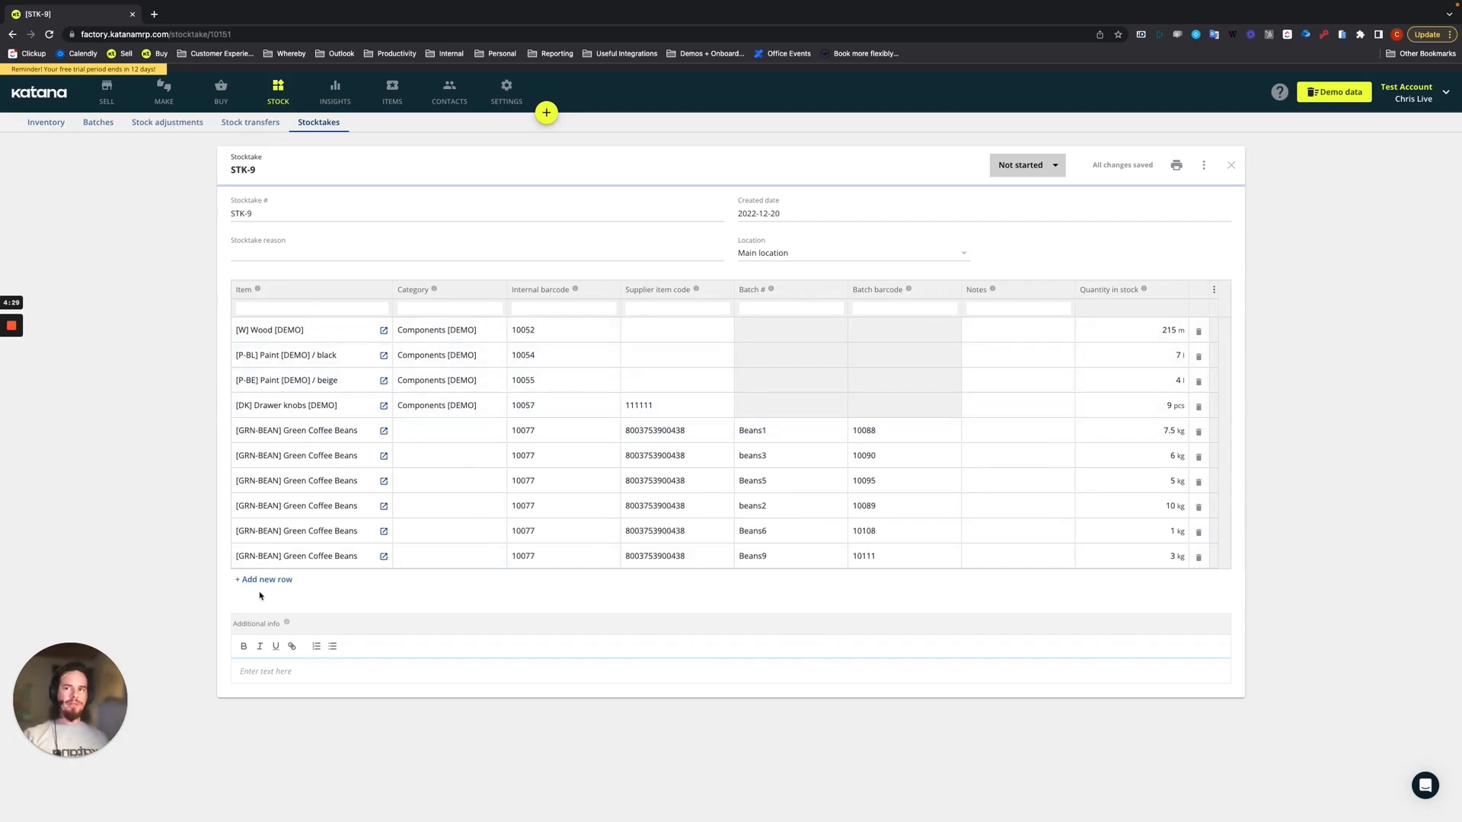
mouse_move(200, 441)
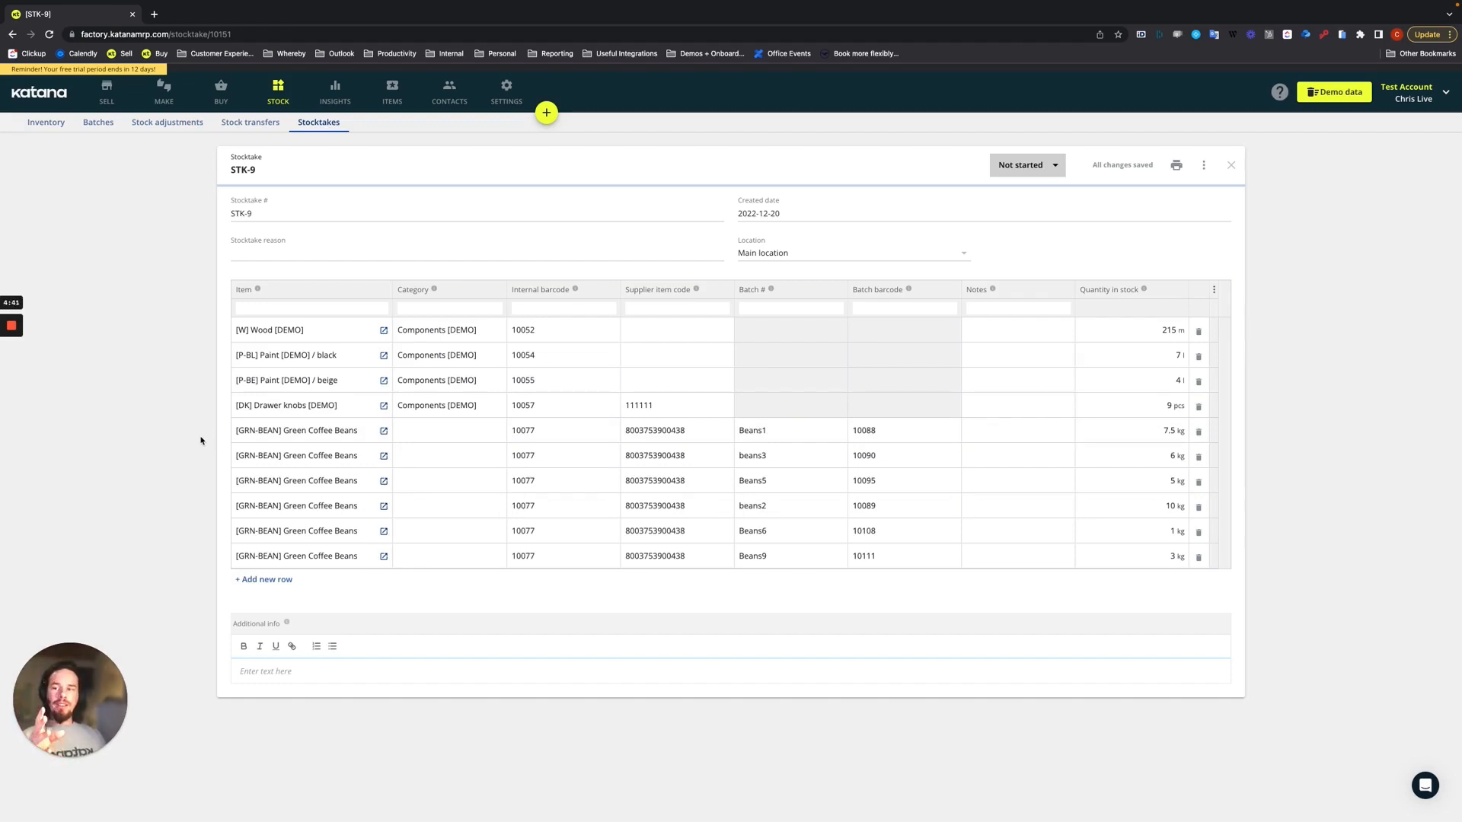
mouse_move(306, 558)
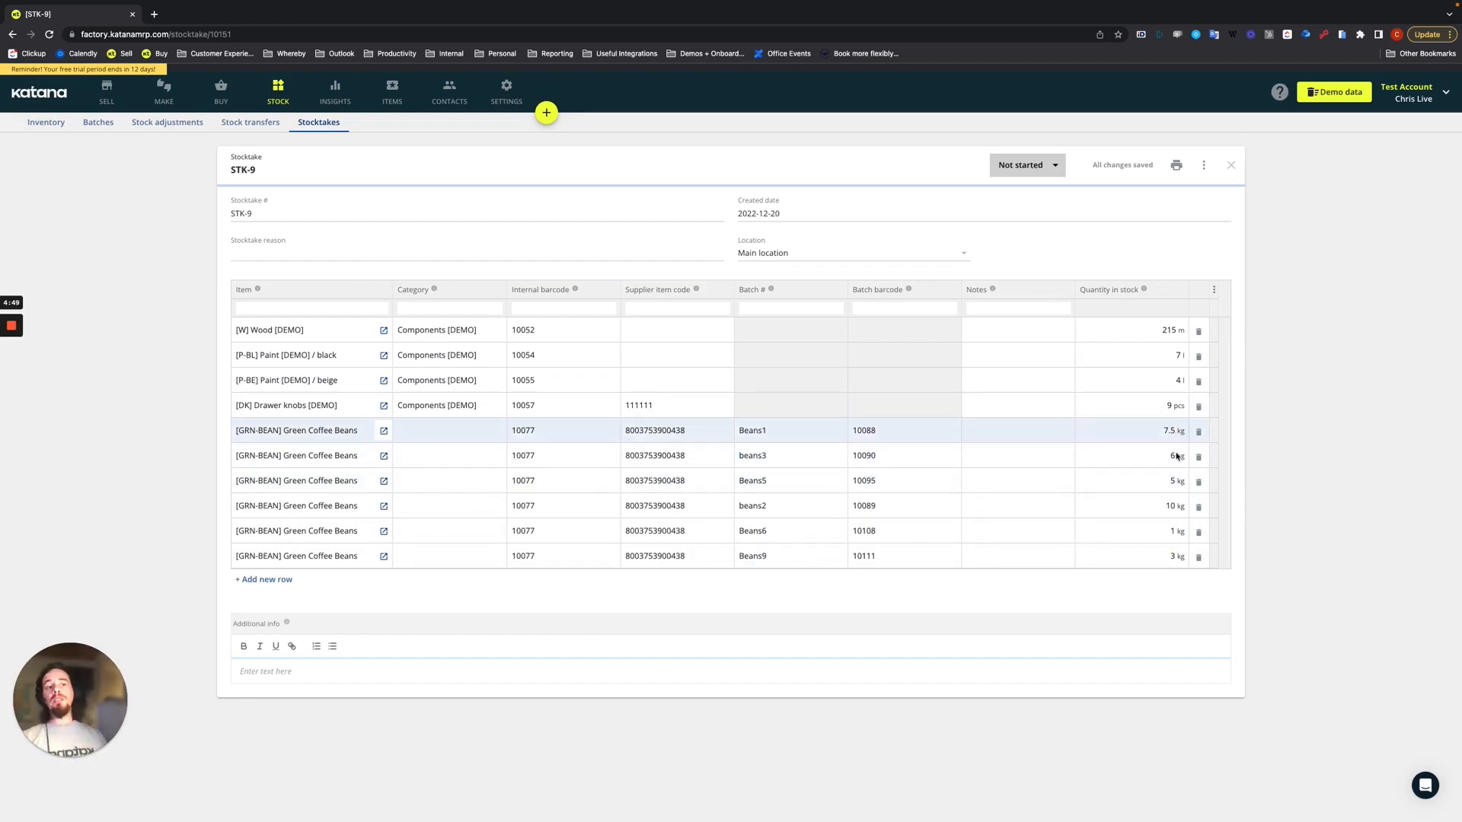
click(1017, 555)
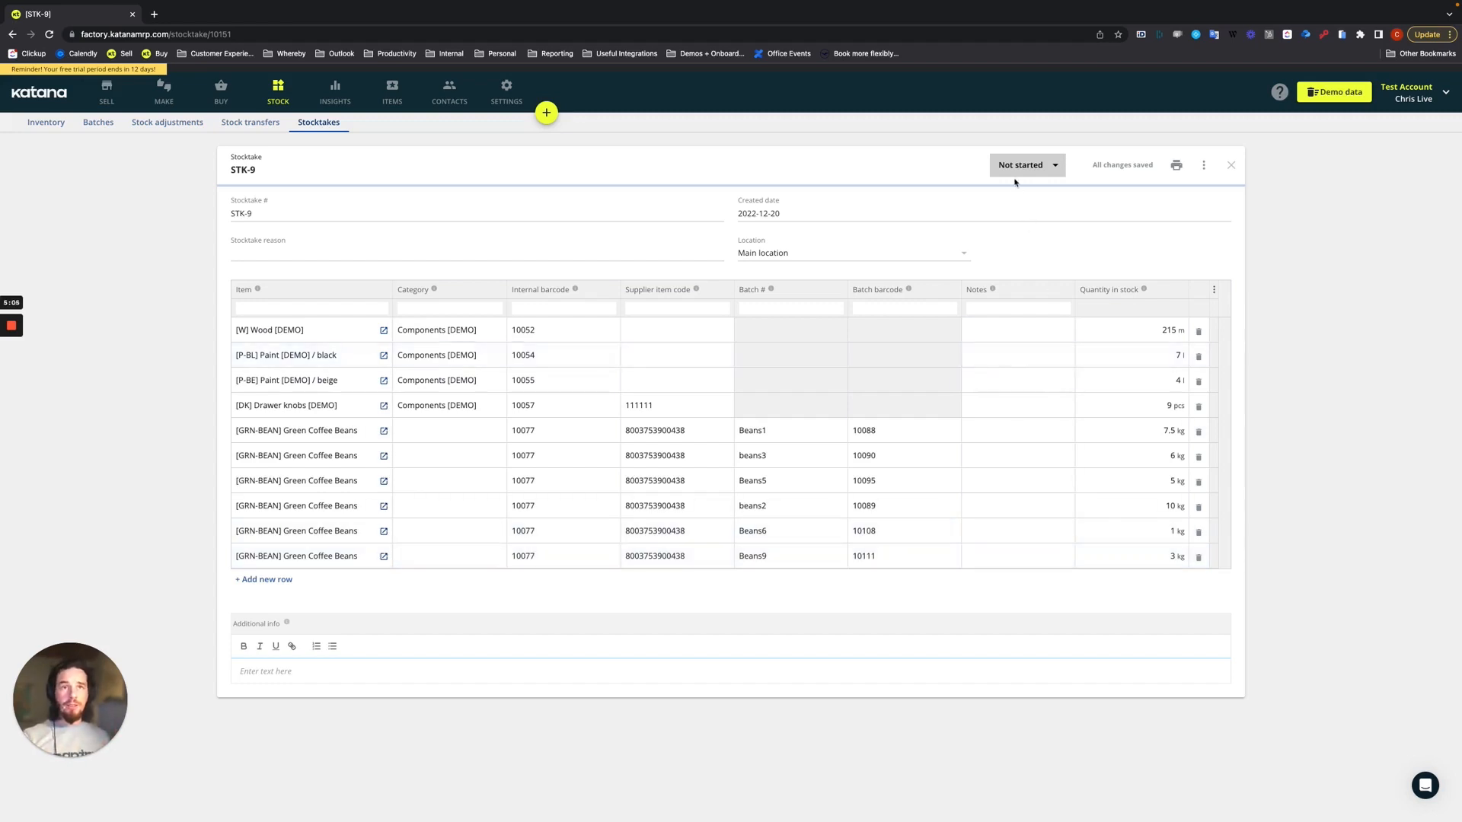
click(1026, 165)
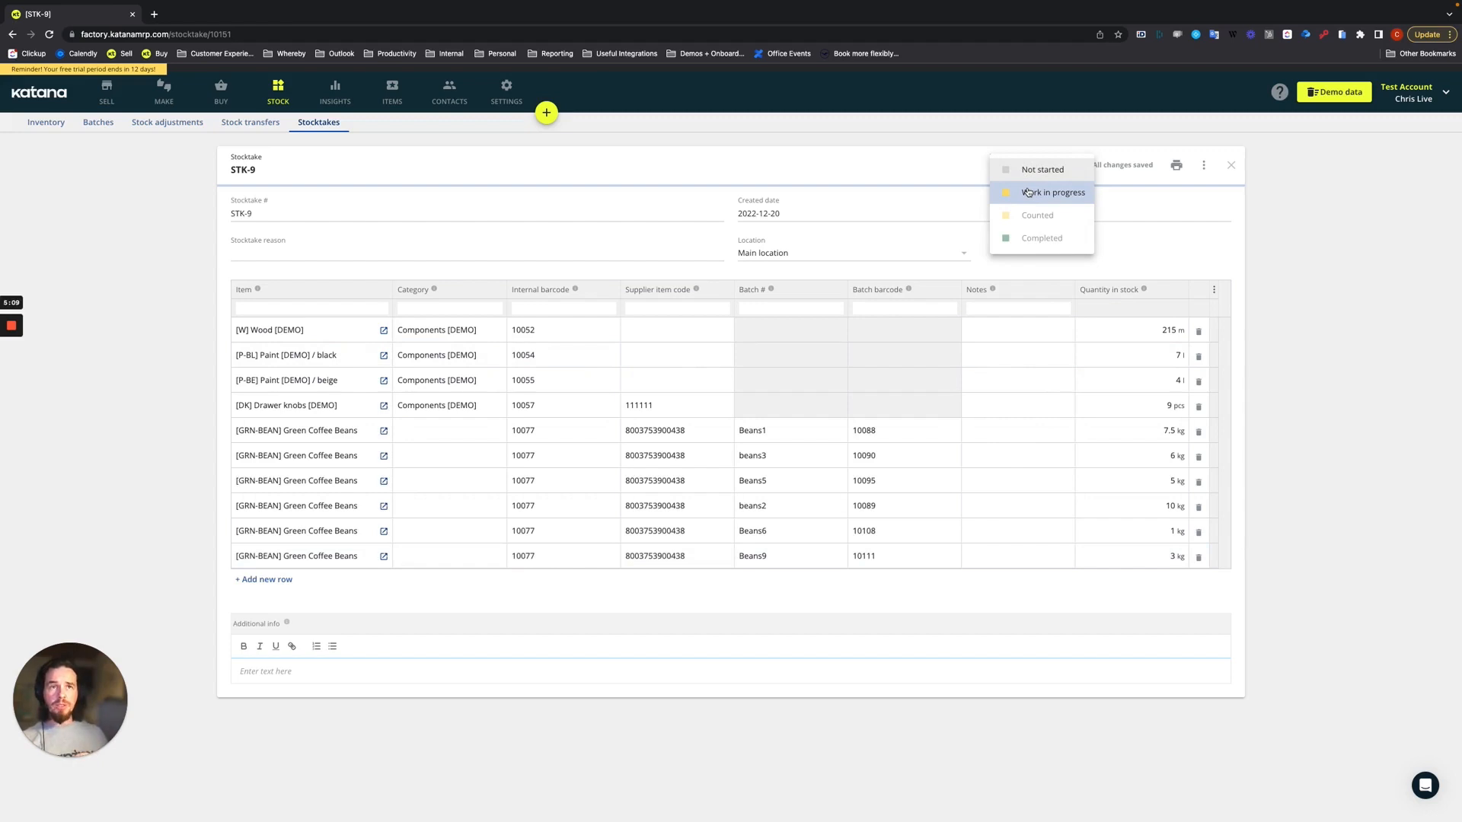
Change STK-9's status to Work in progress
click(1051, 191)
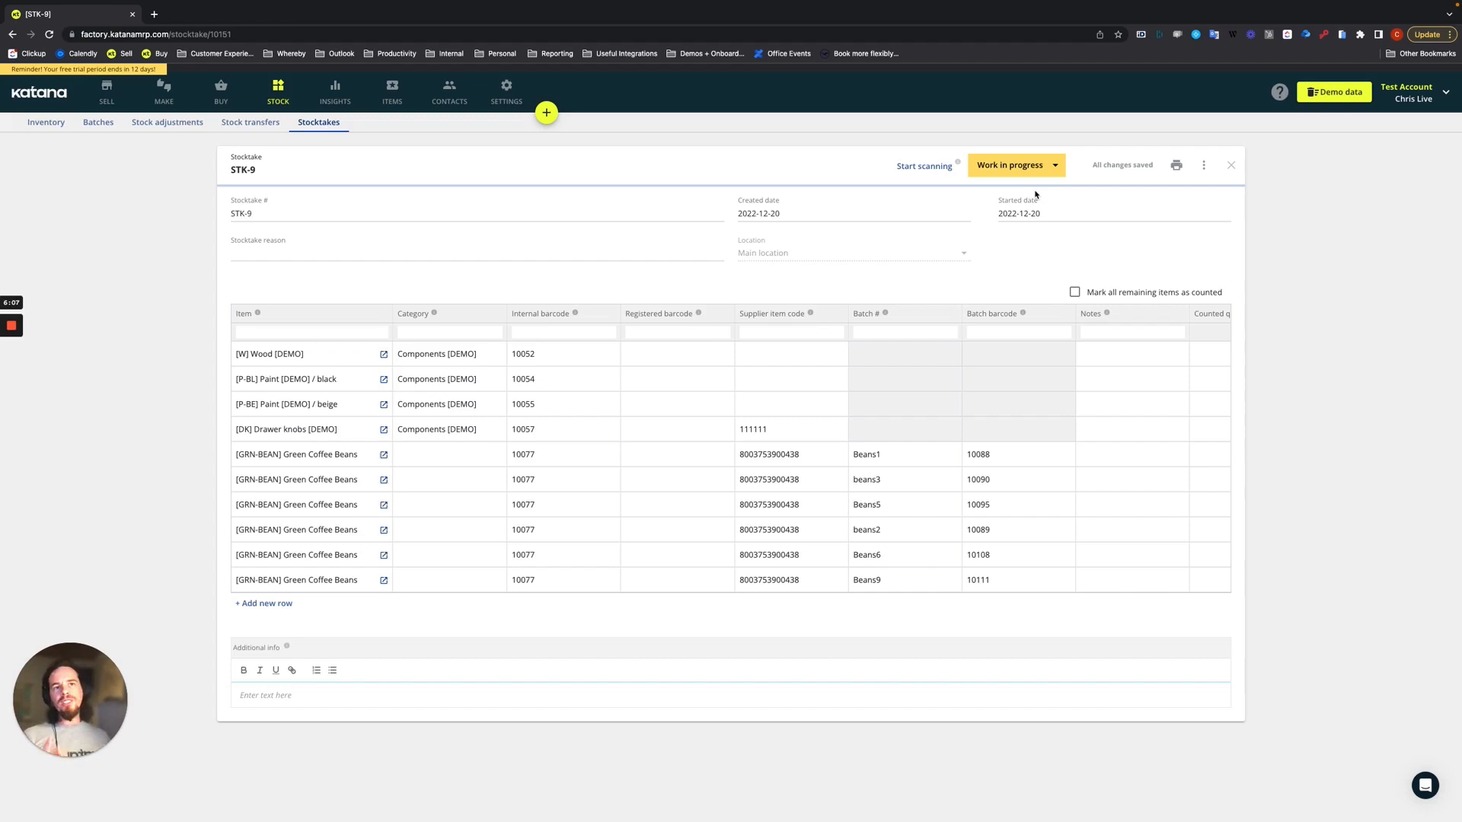
mouse_move(912, 174)
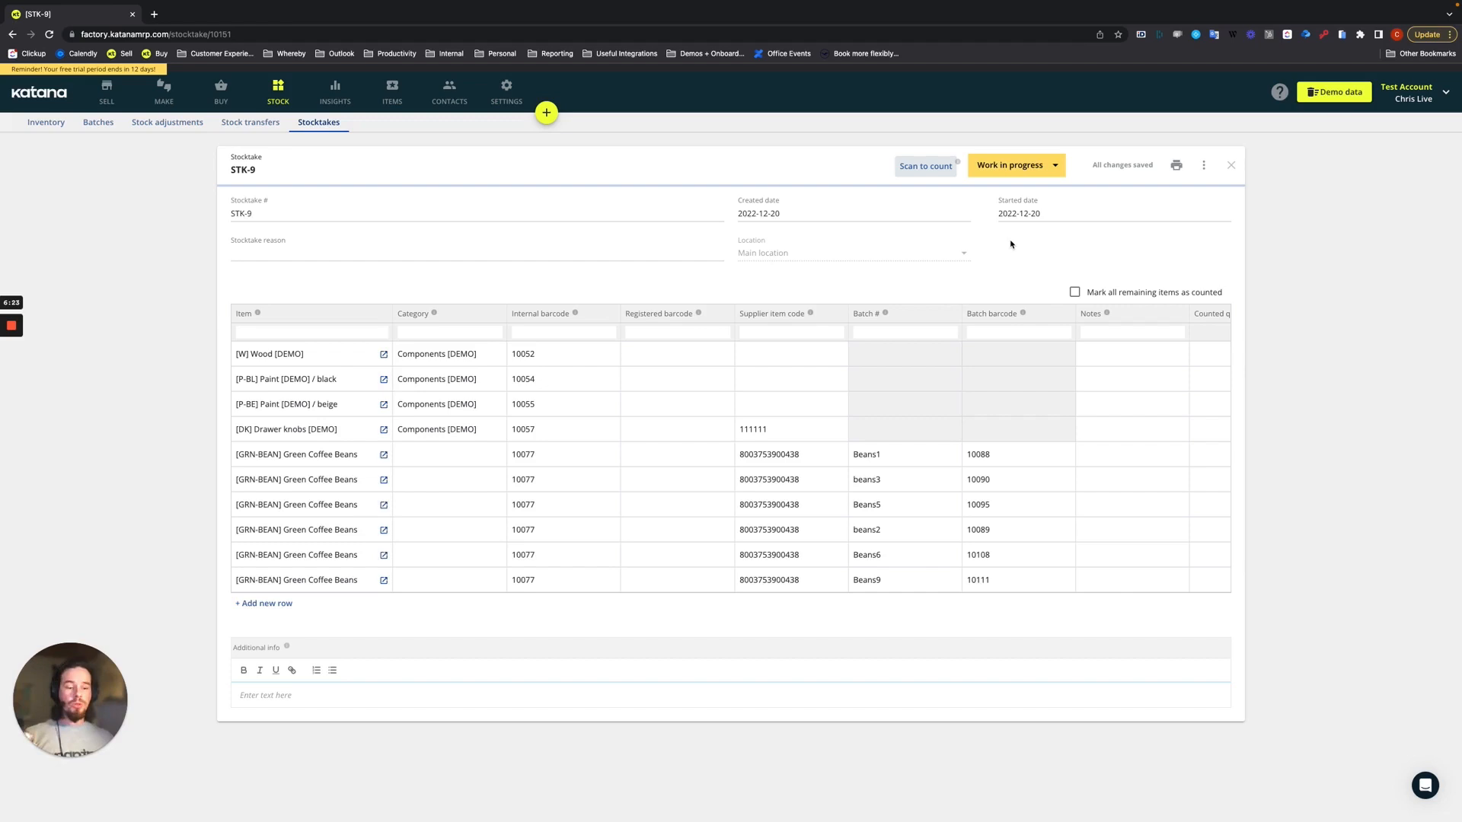
click(1125, 404)
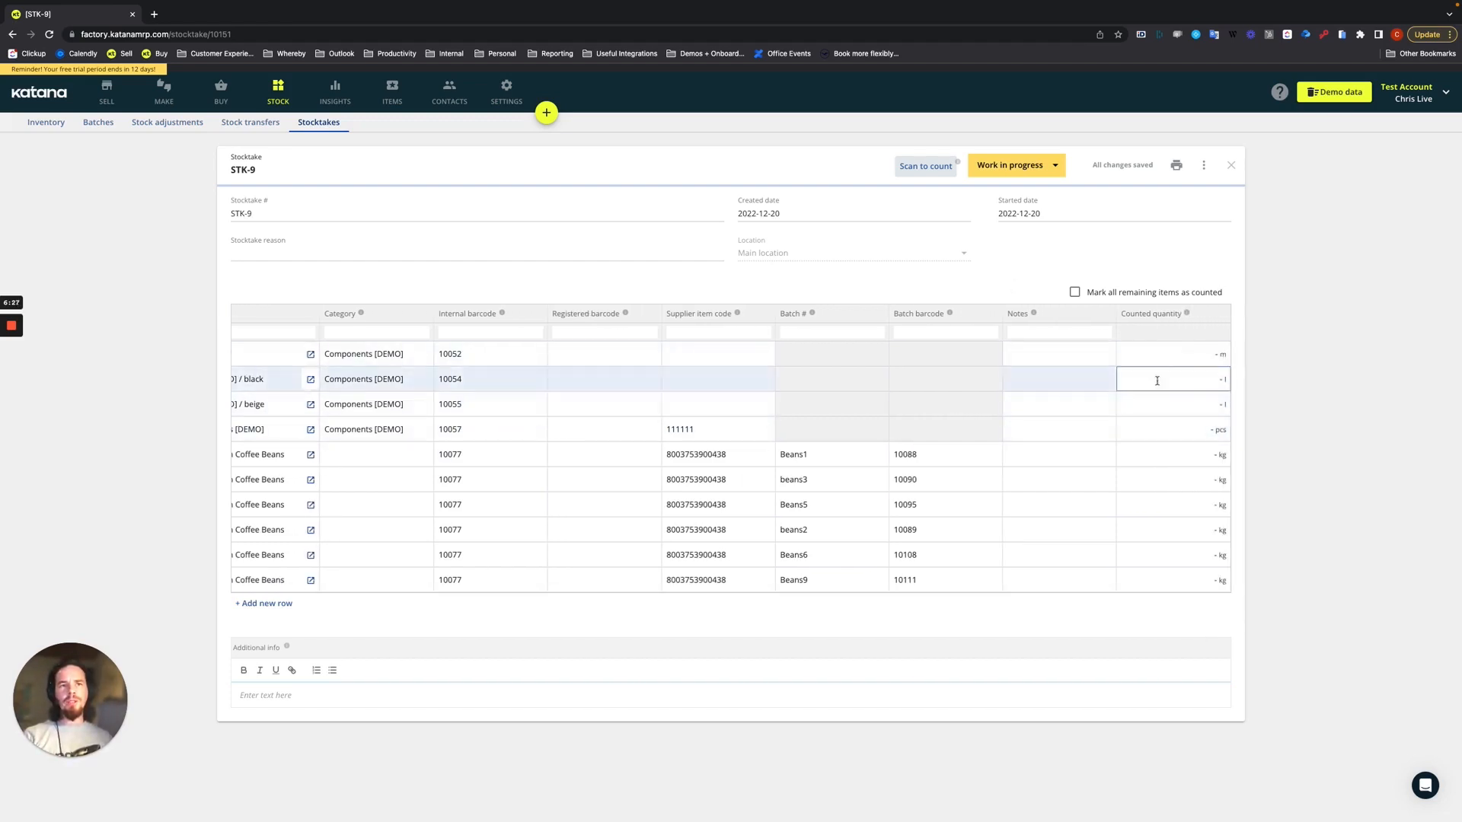
Enter counted quantities: 11 pcs for item 10057, 14 l beige paint, 10 l black paint
click(1172, 479)
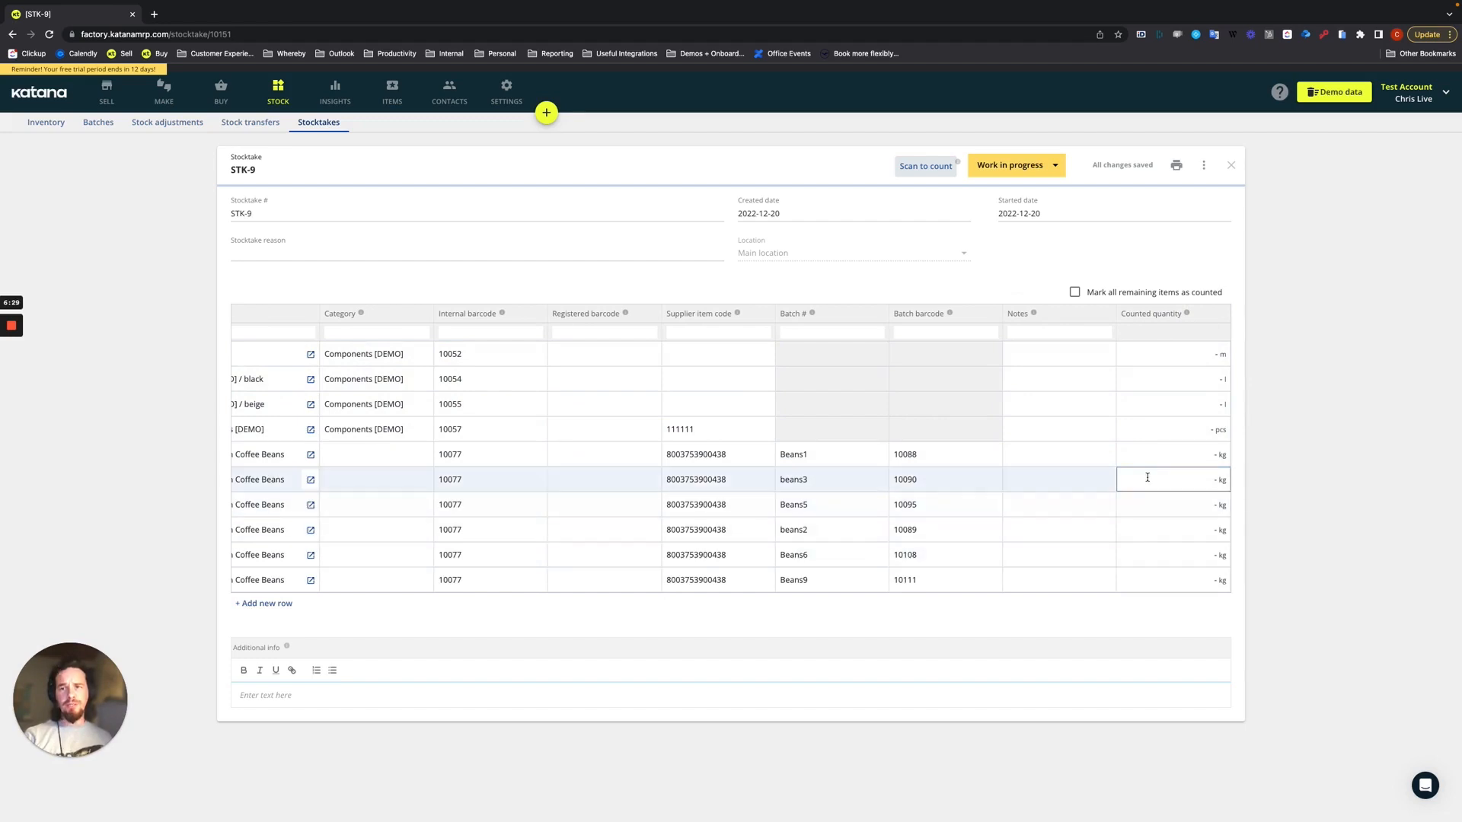
click(1058, 429)
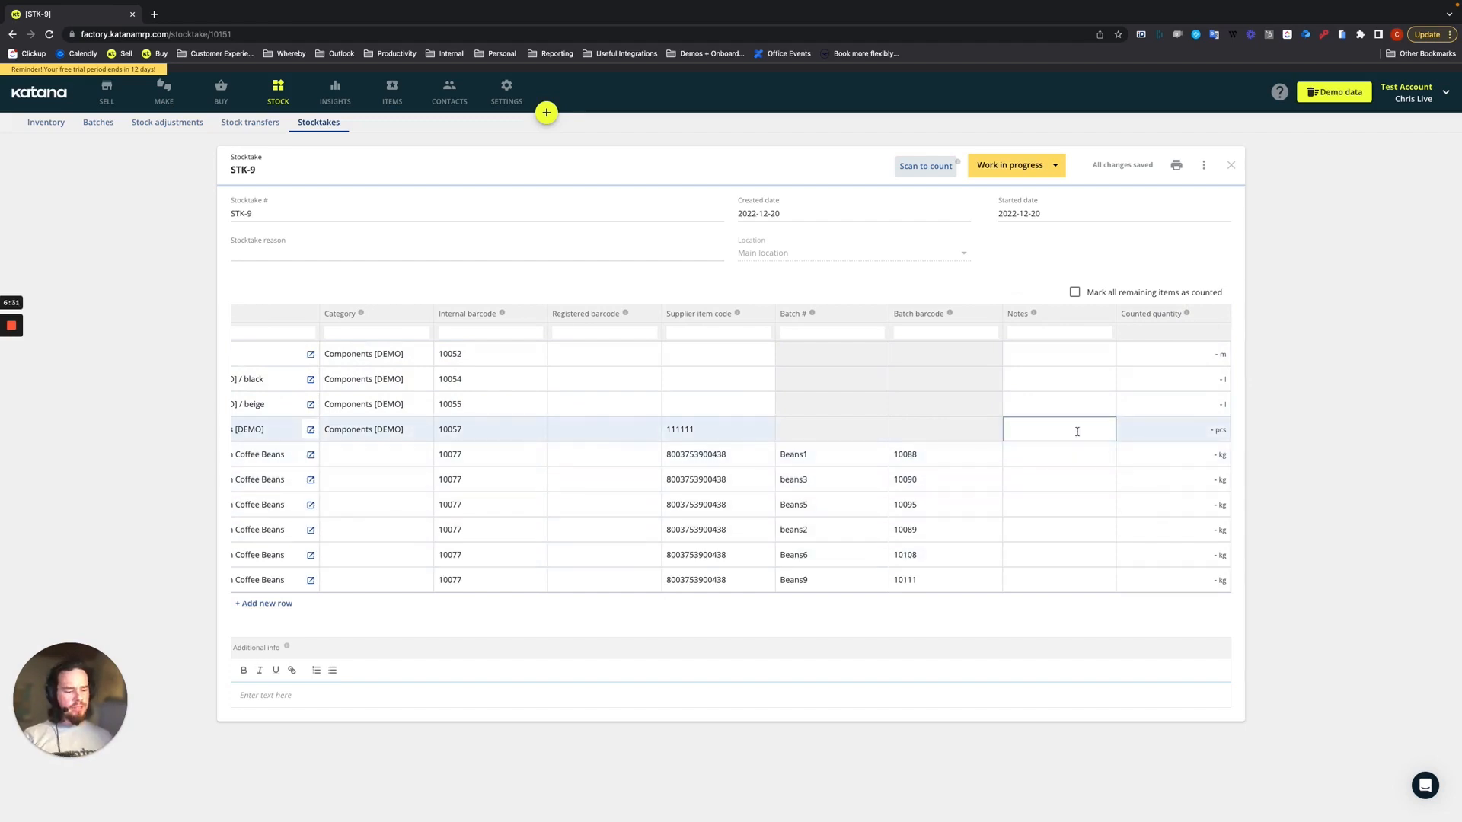
text(1)
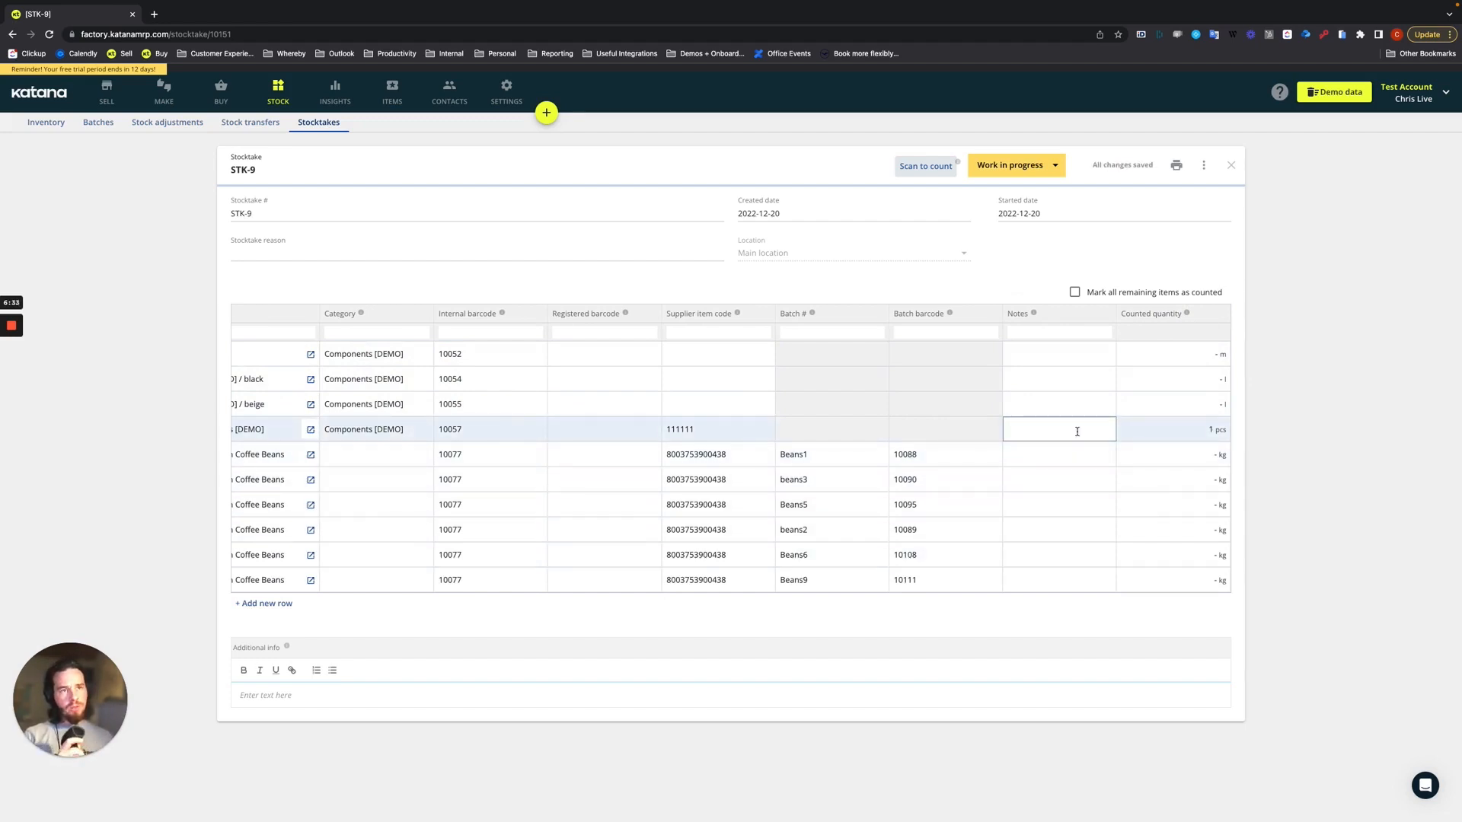
click(1171, 428)
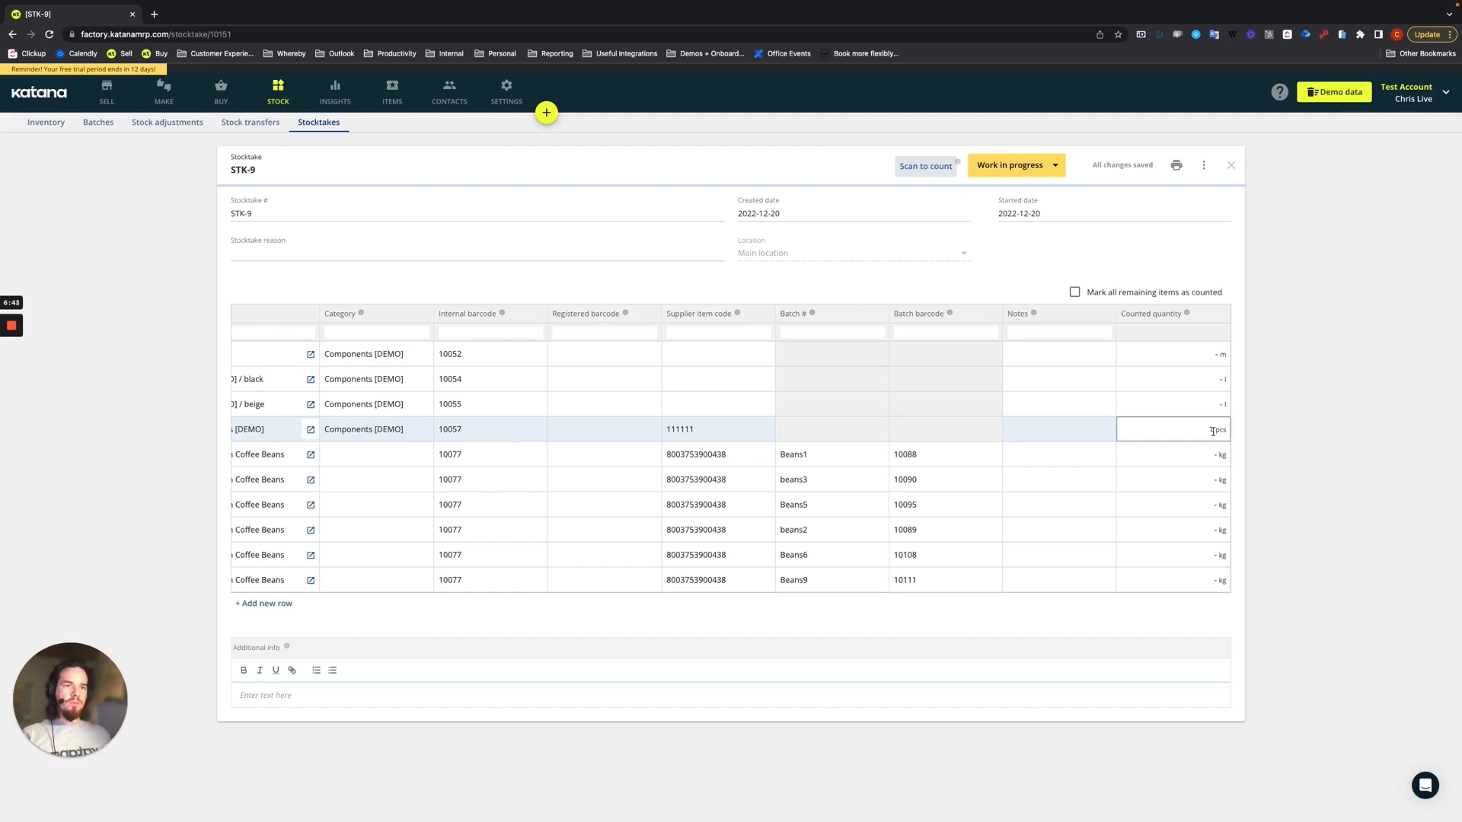
text(8)
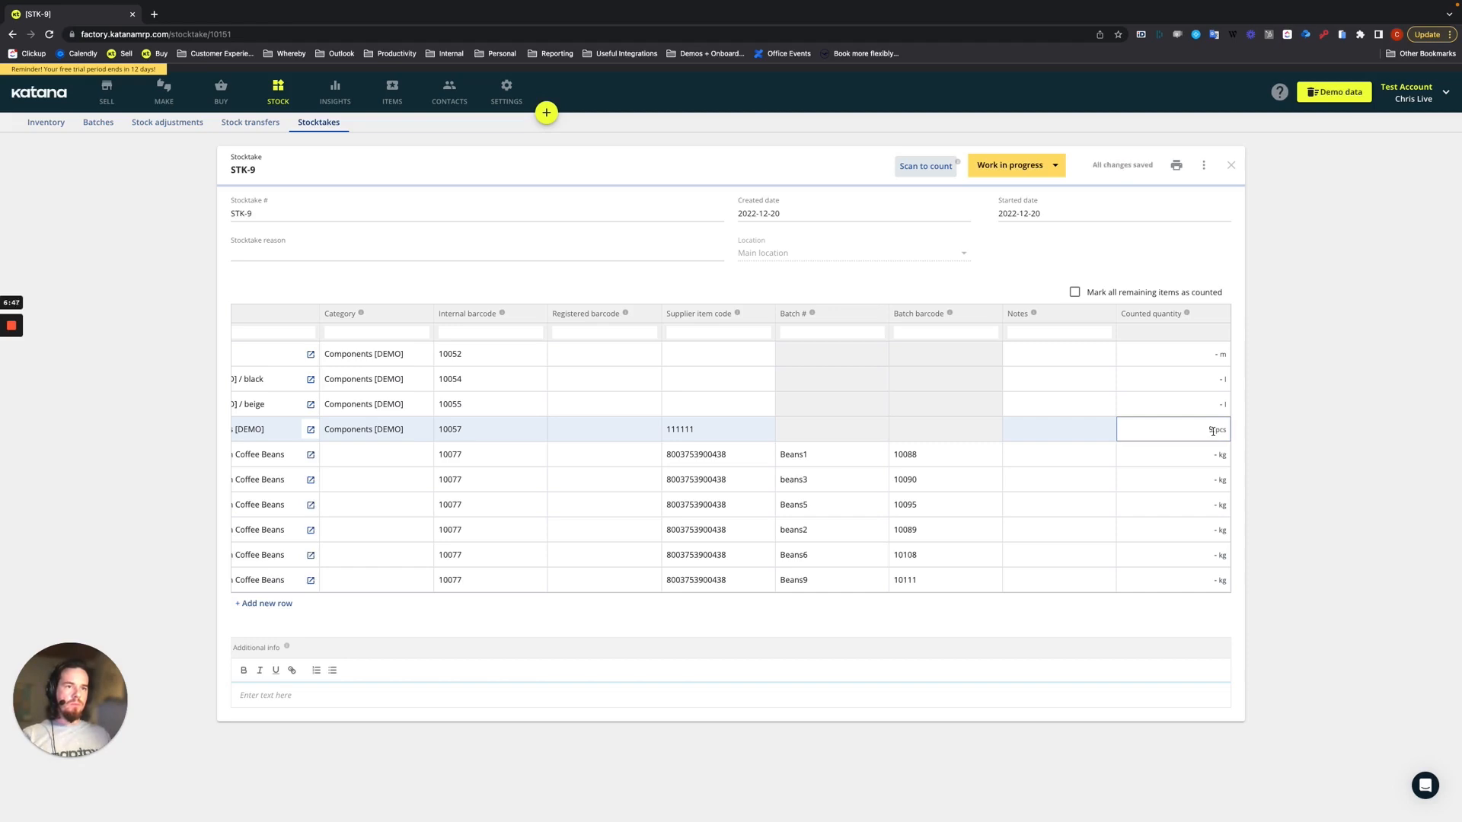
text(11)
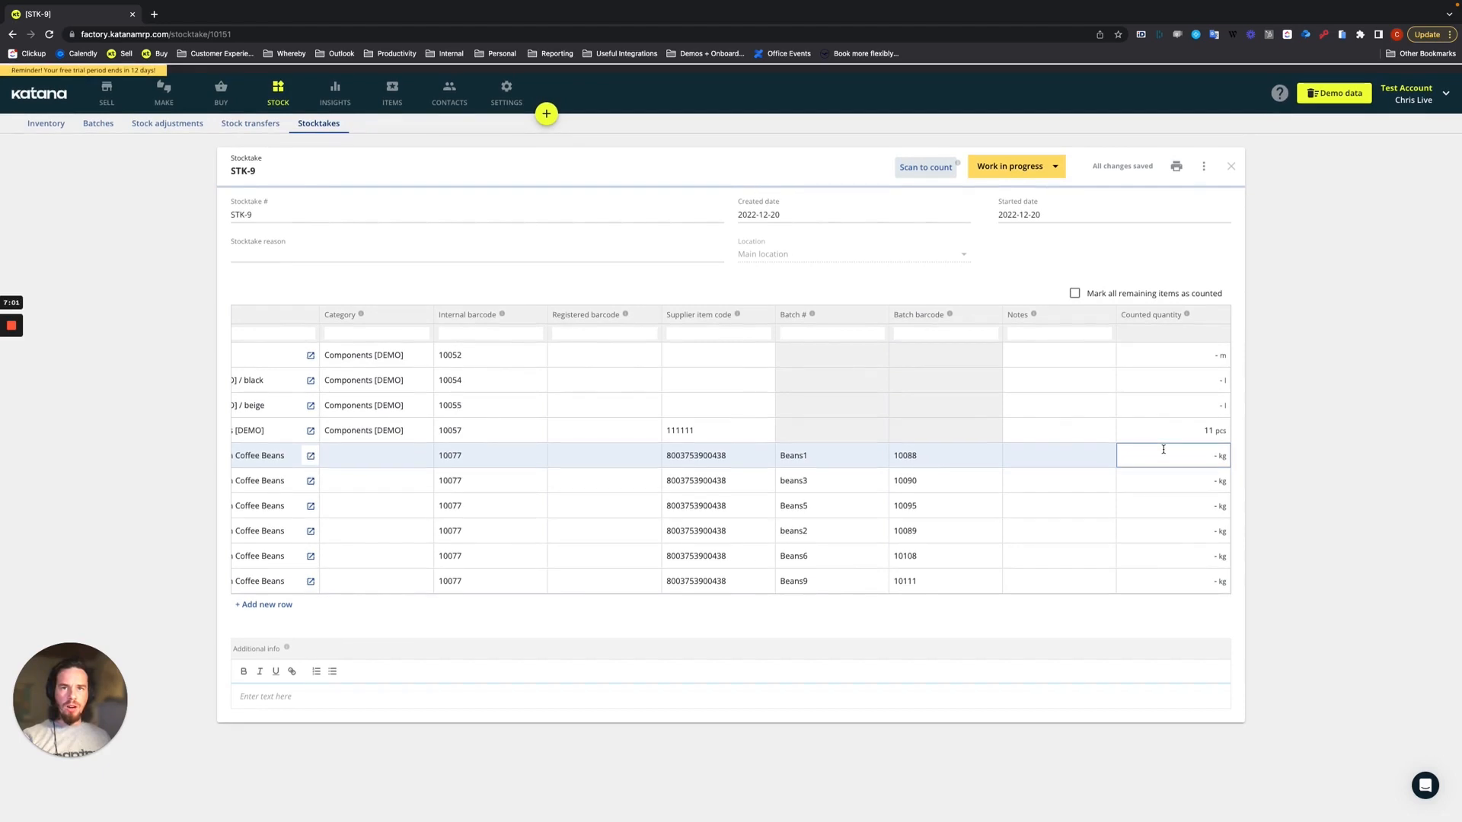
click(1058, 479)
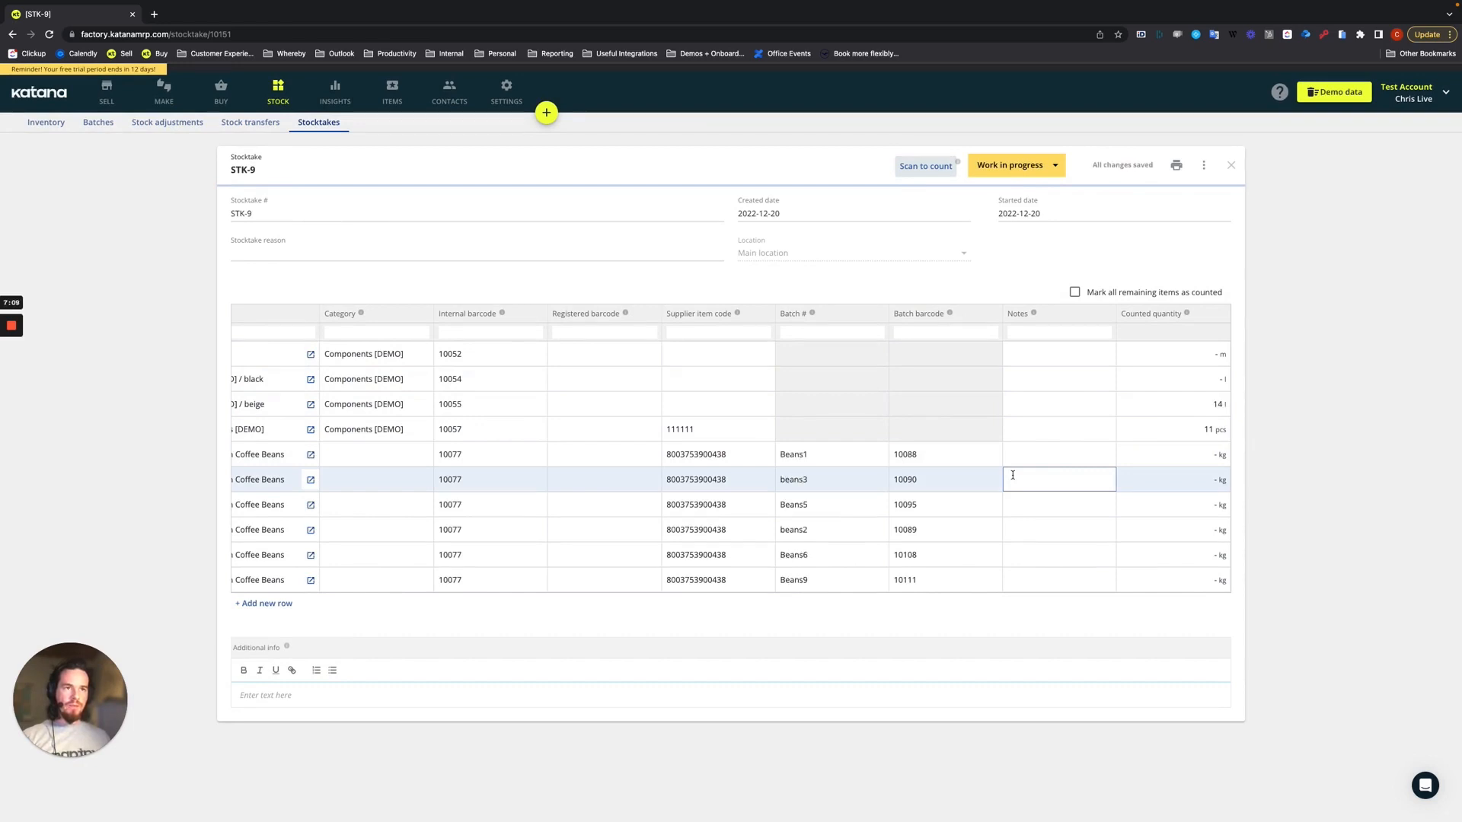
click(1173, 404)
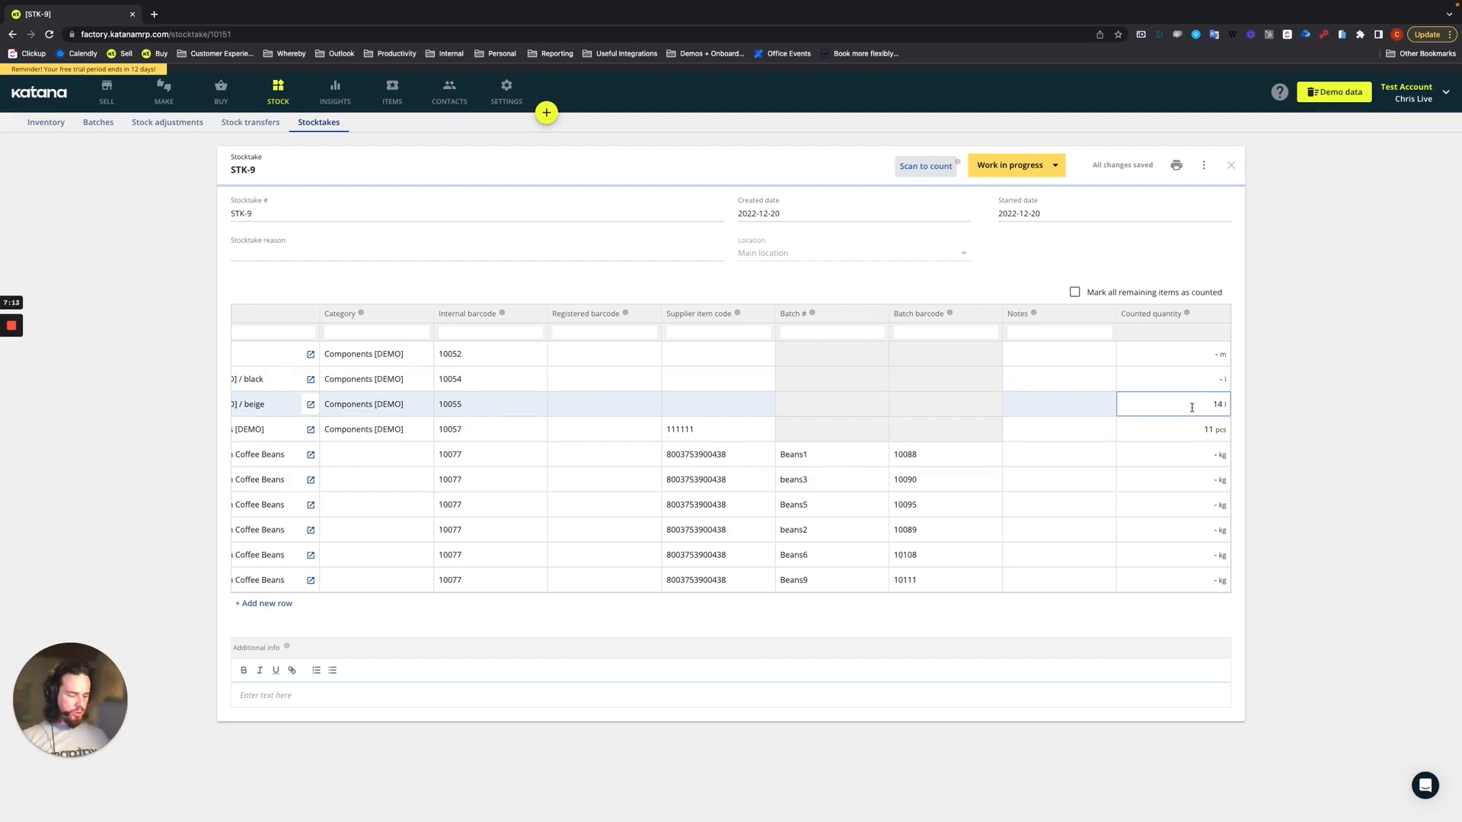
text(5)
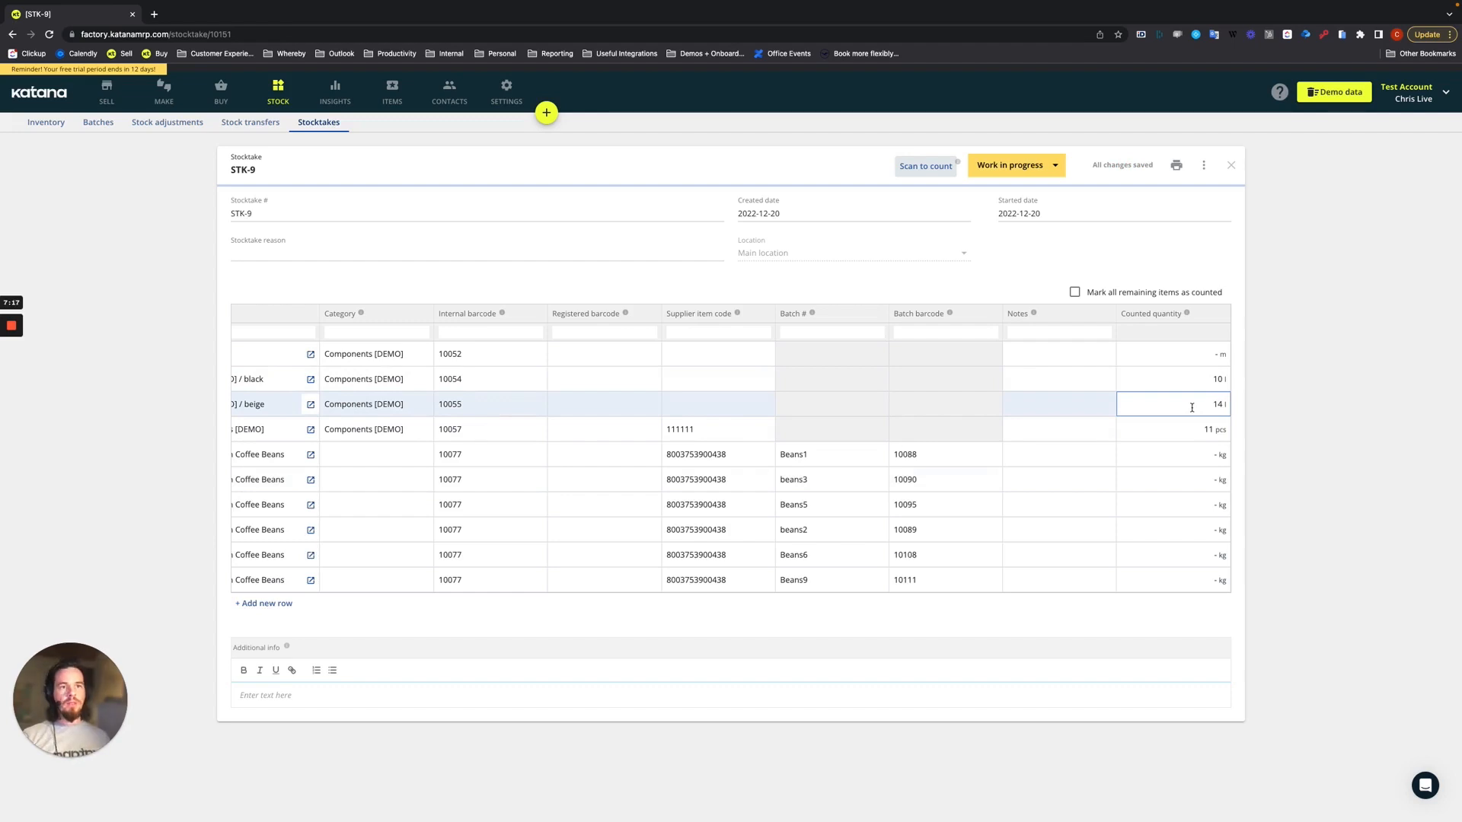
scroll(left, 3)
text(1)
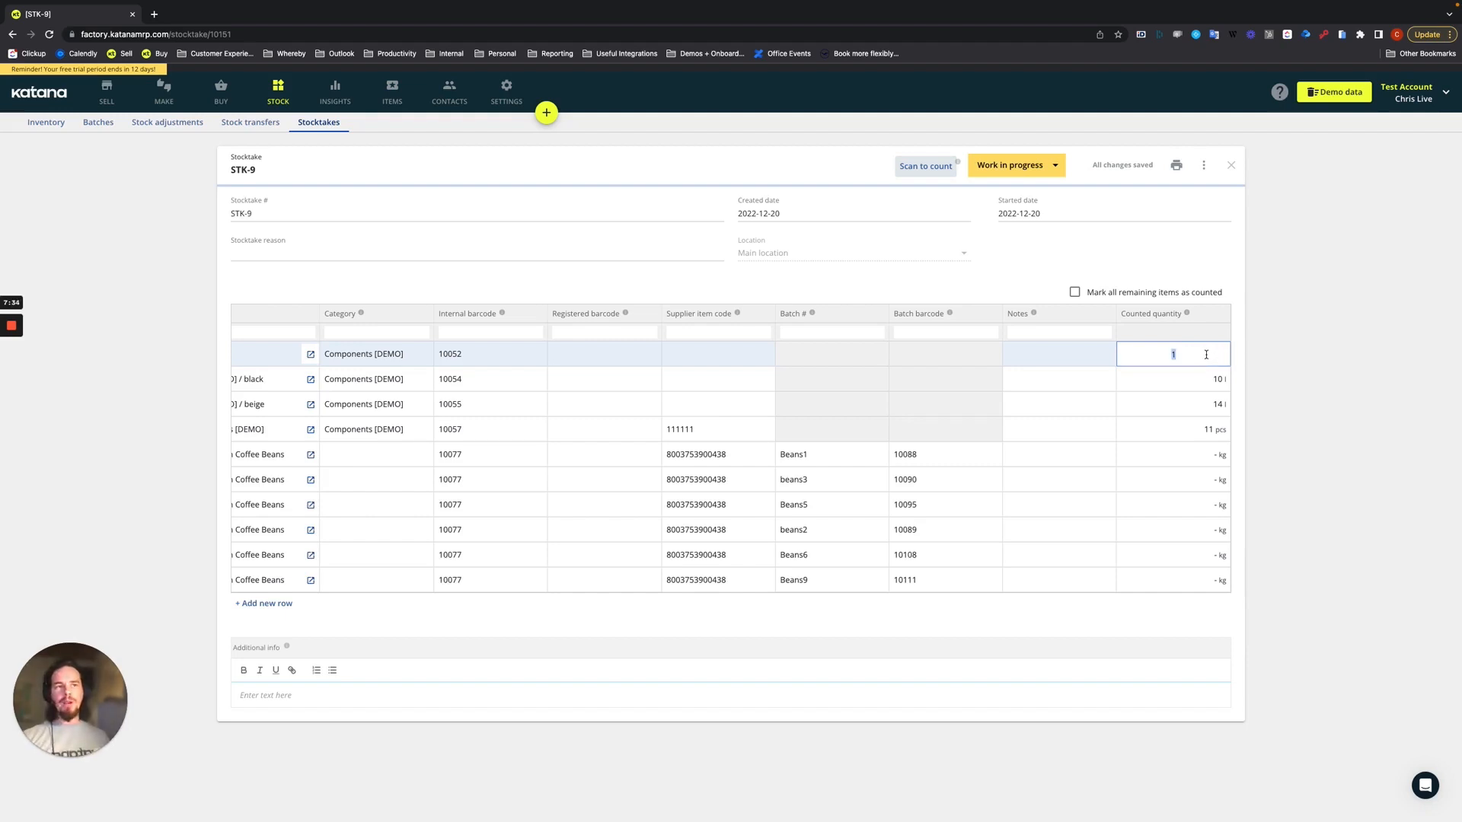
text(250)
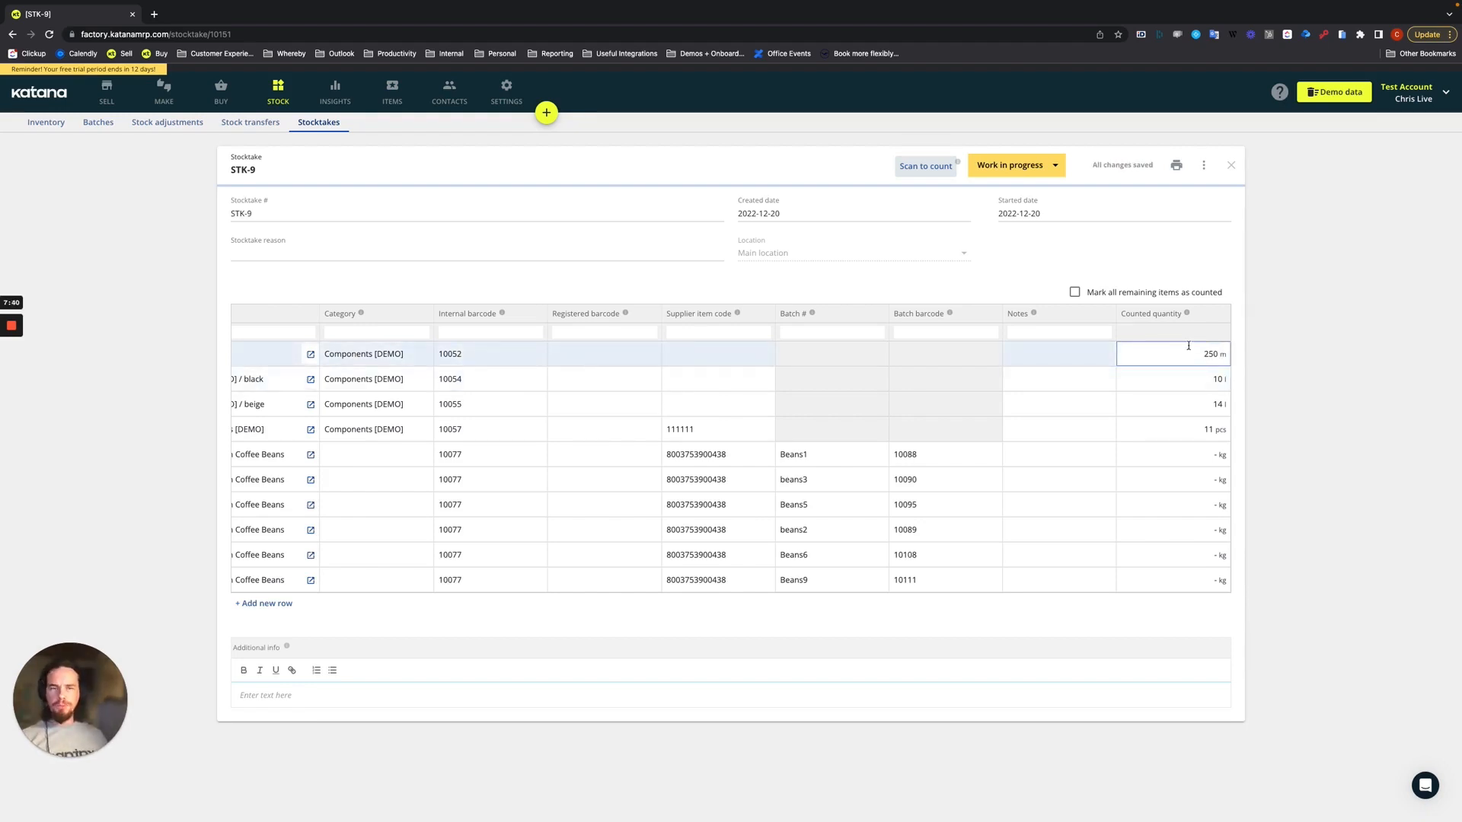
click(1171, 502)
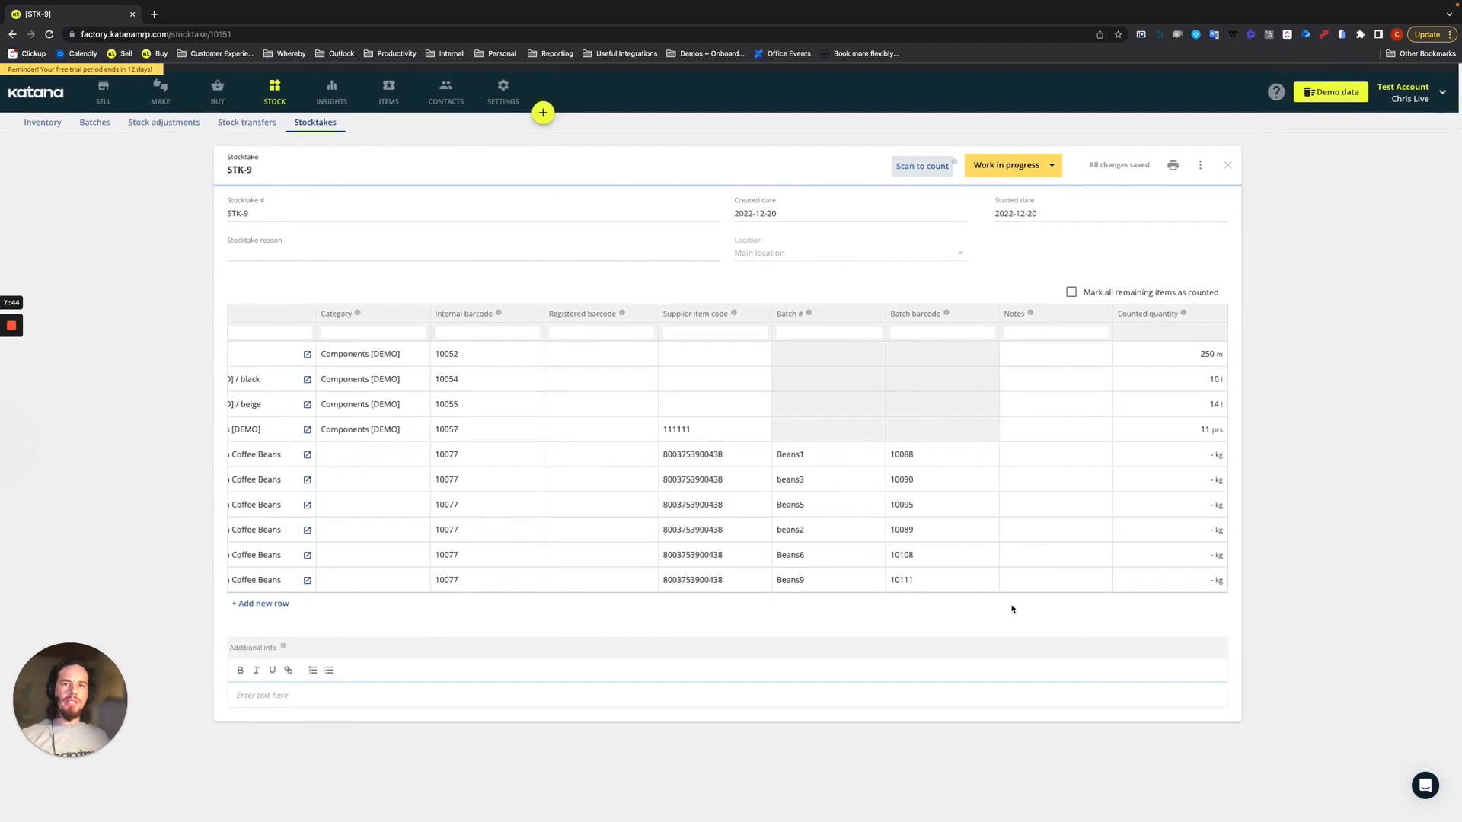
Scan-count green coffee beans into batch Beans1 and set Beans9's counted quantity to 3
scroll(left, 3)
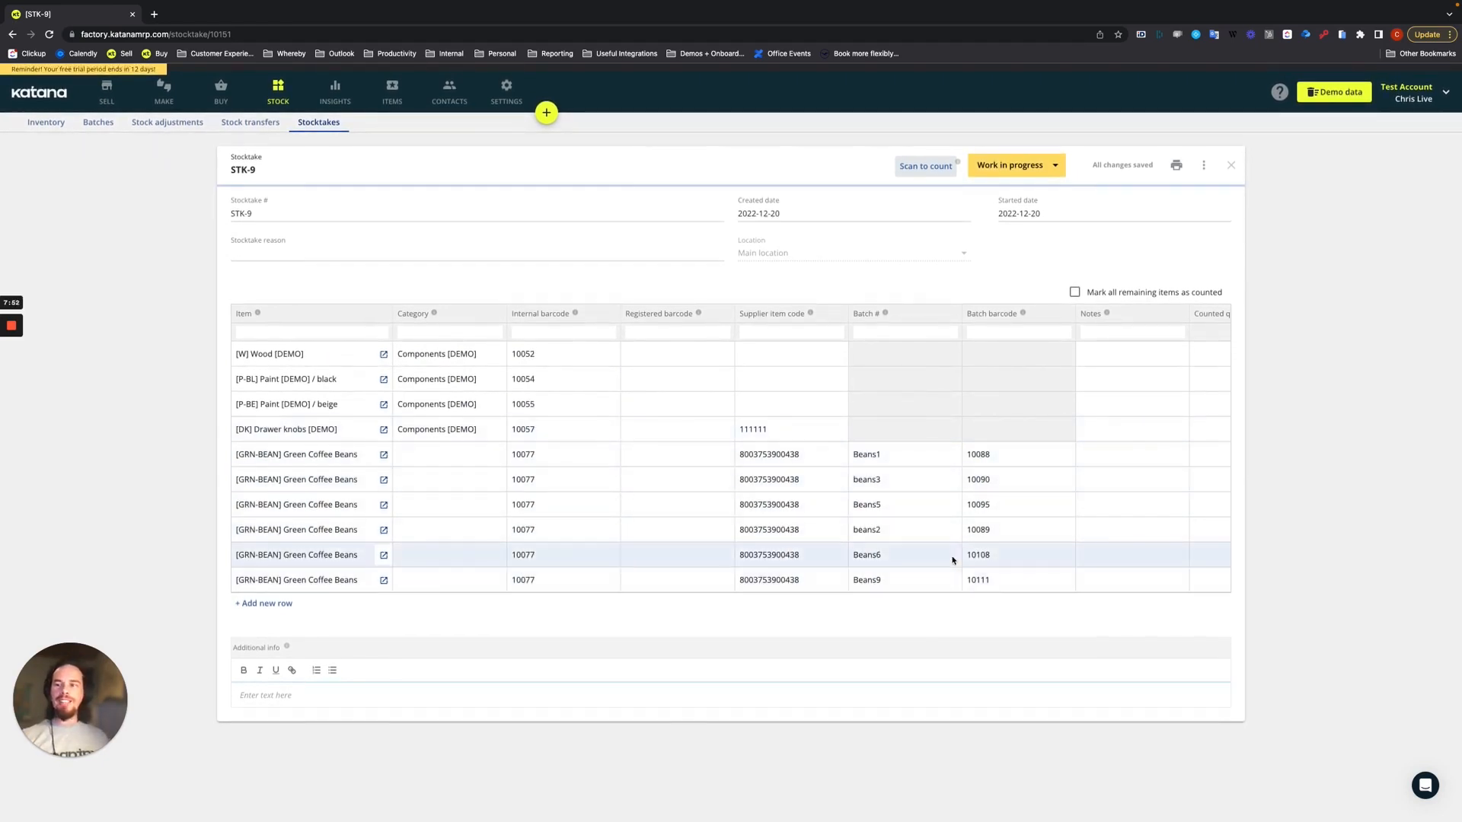
scroll(right, 3)
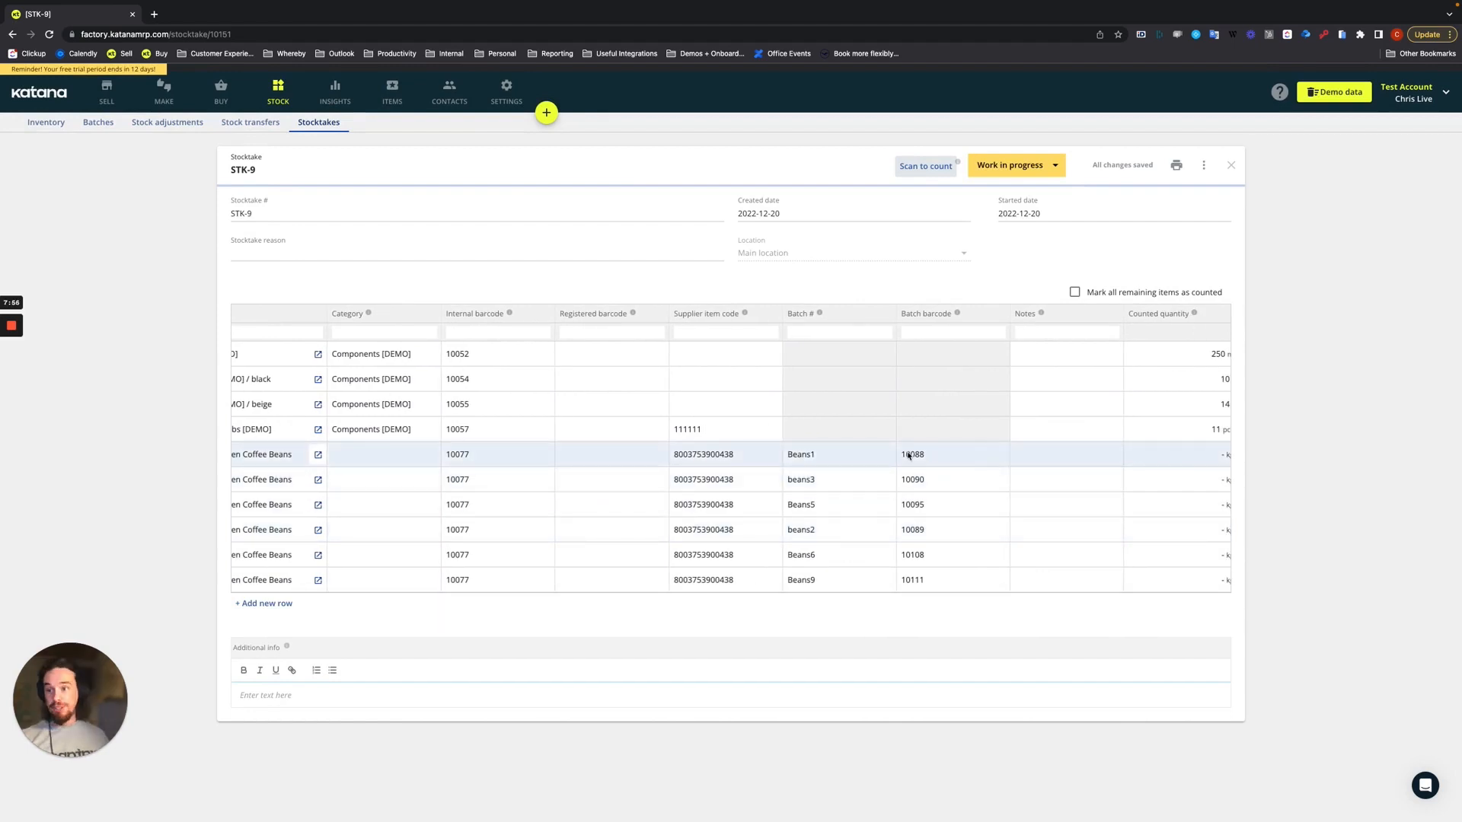
click(1058, 479)
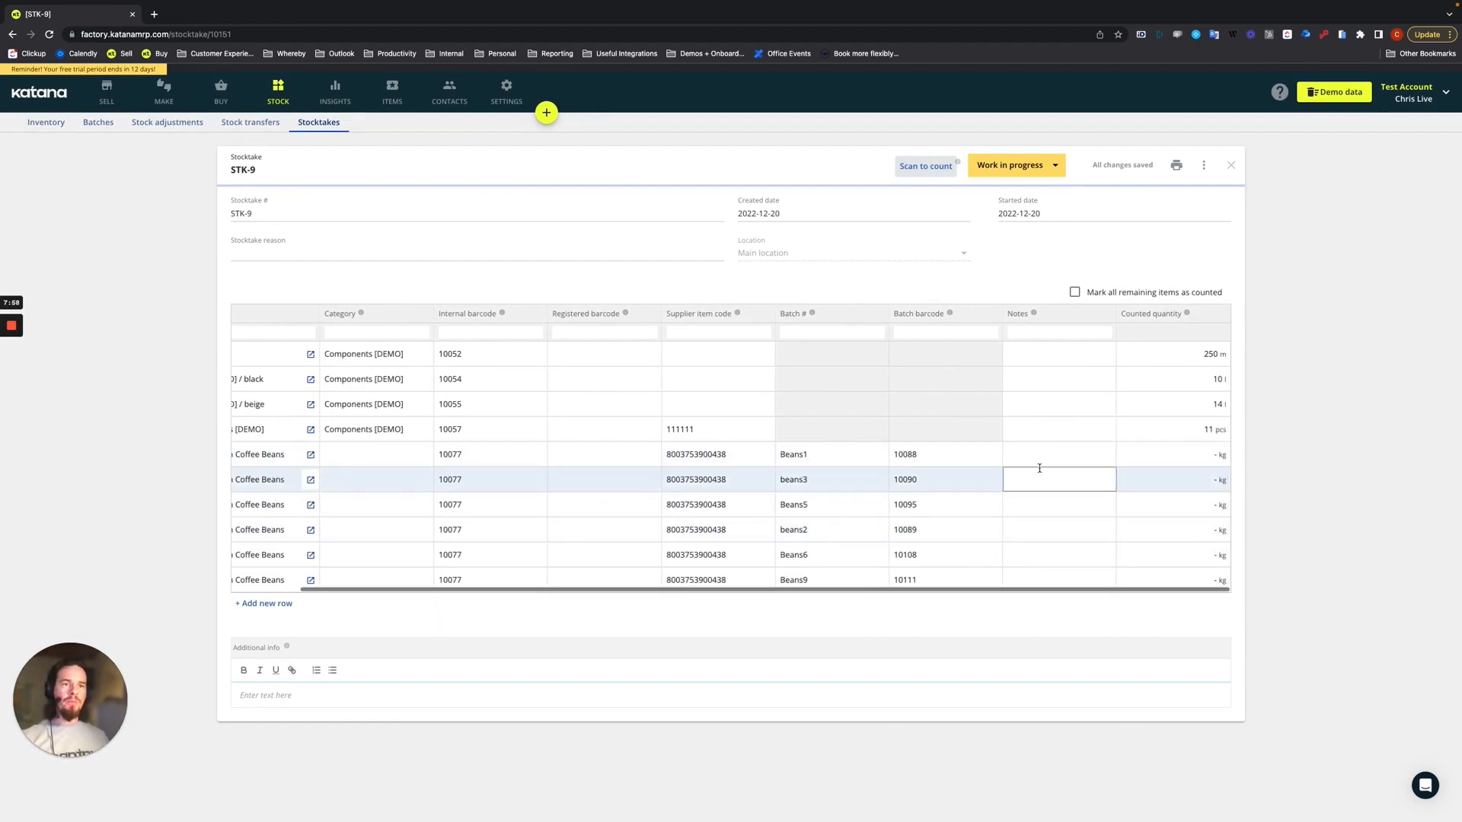
click(1173, 454)
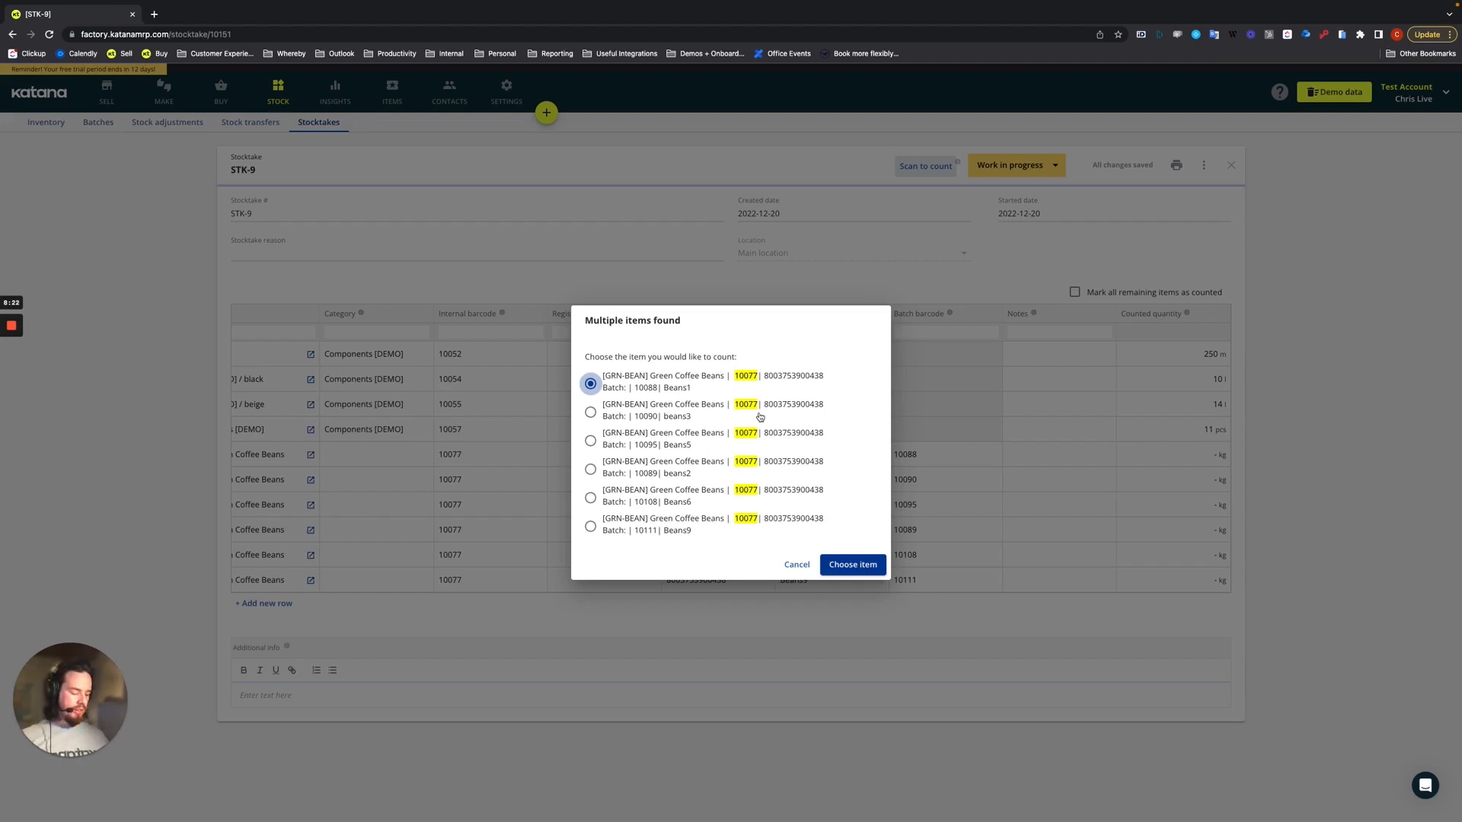
click(851, 564)
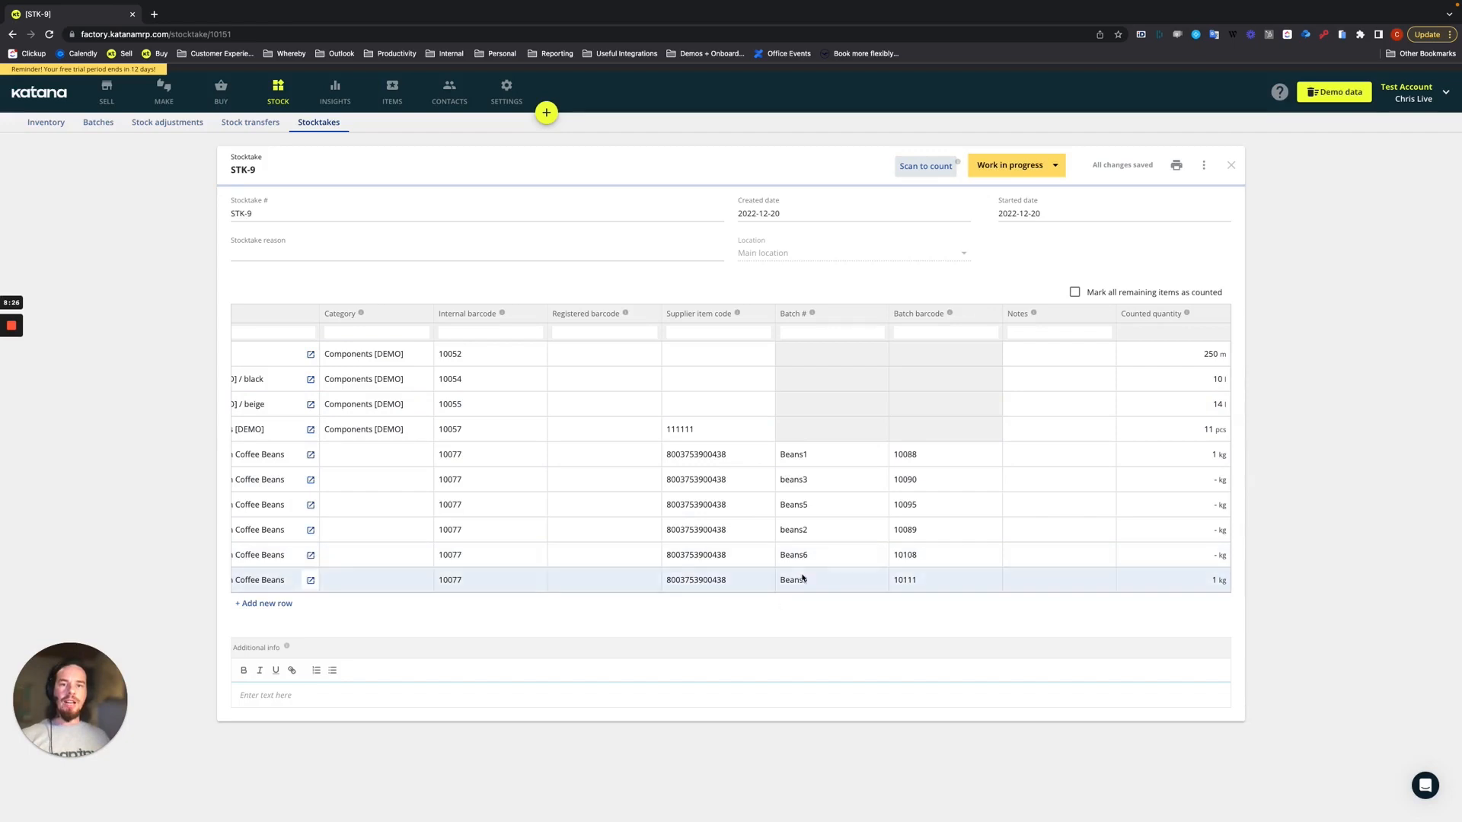
click(1171, 579)
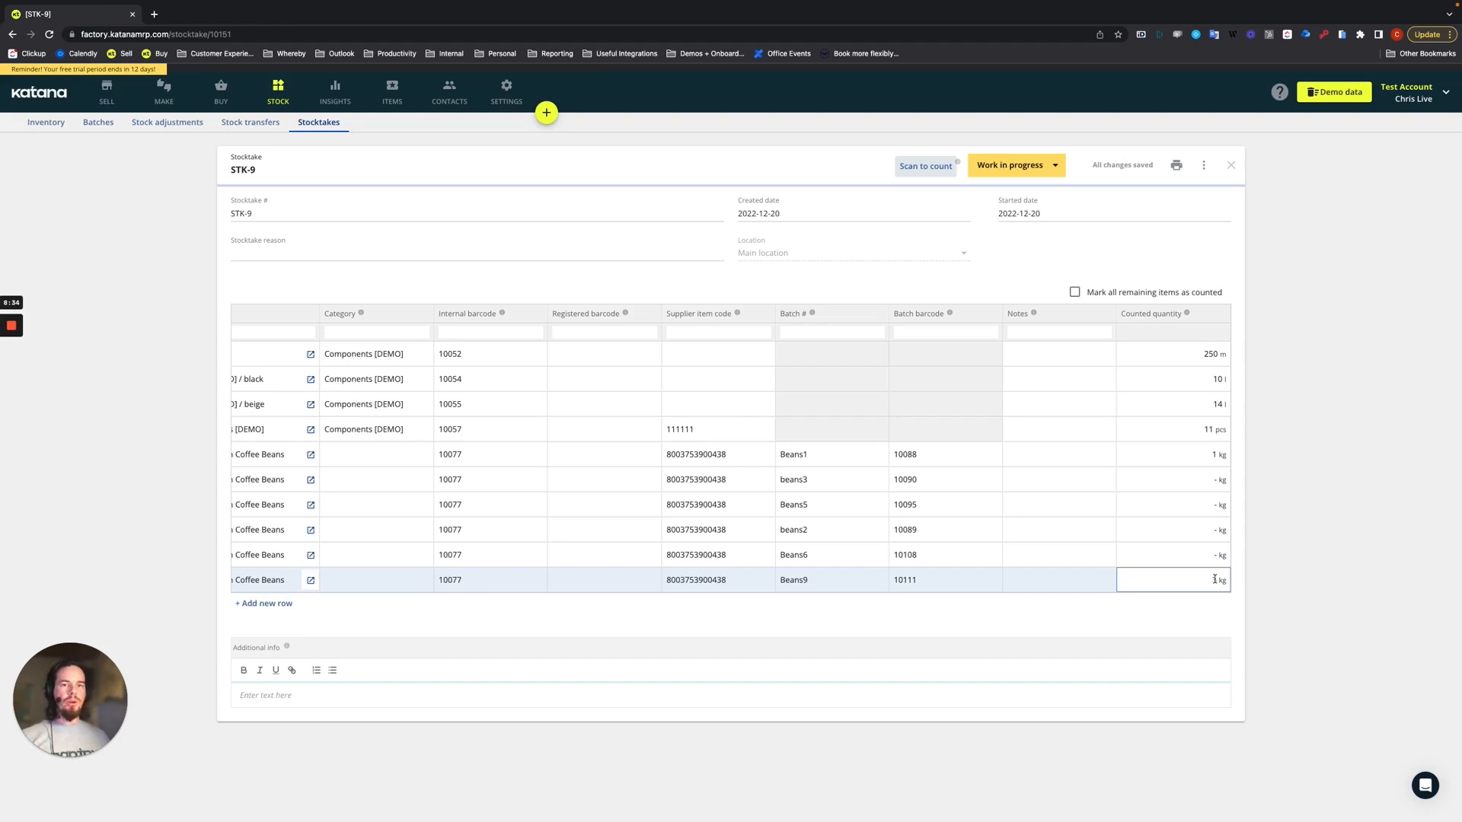
text(3)
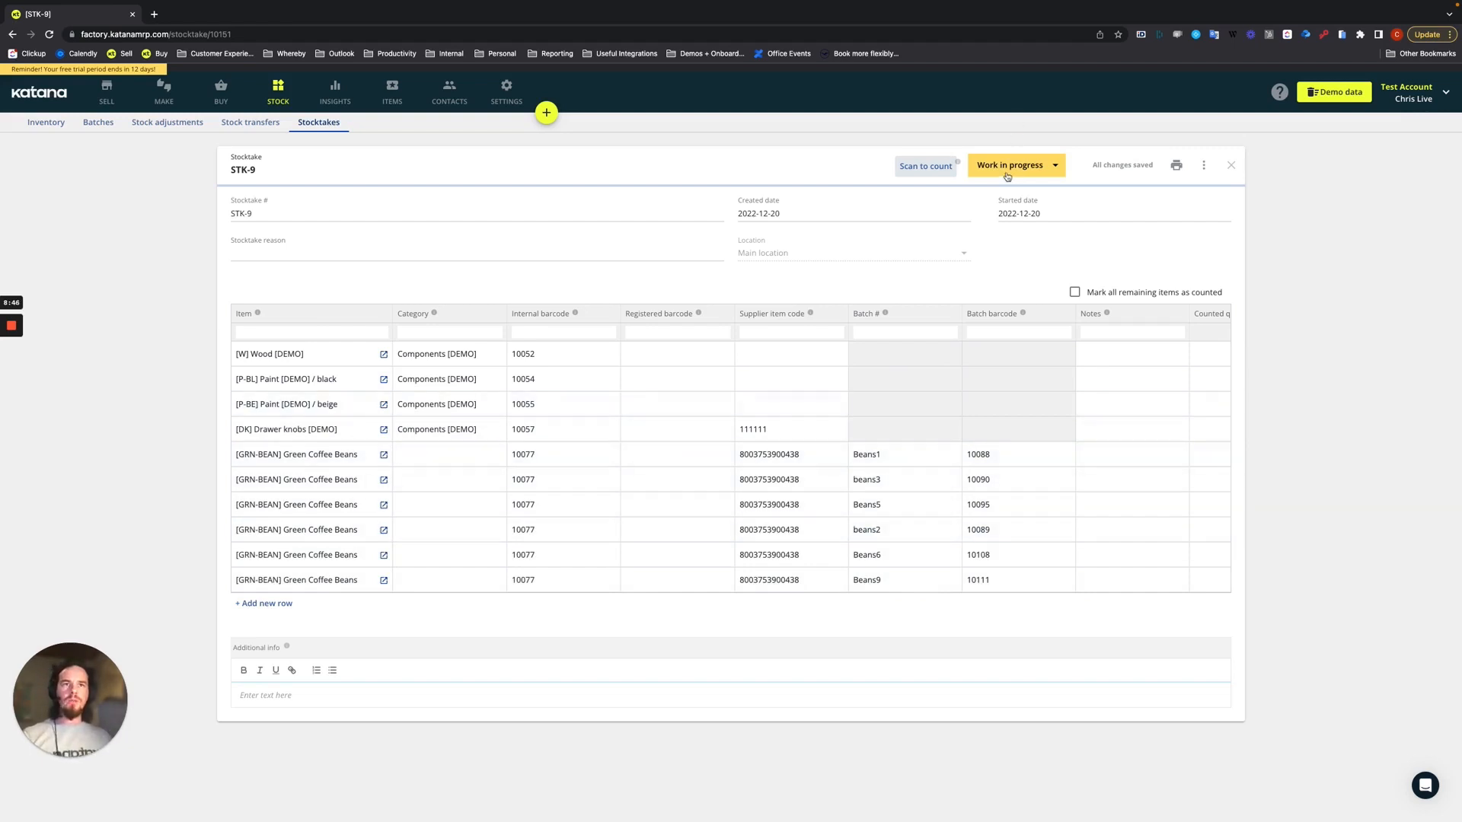
Set STK-9 to Counted and review discrepancies such as 35 m wood and -6.5 kg Beans1
click(1008, 166)
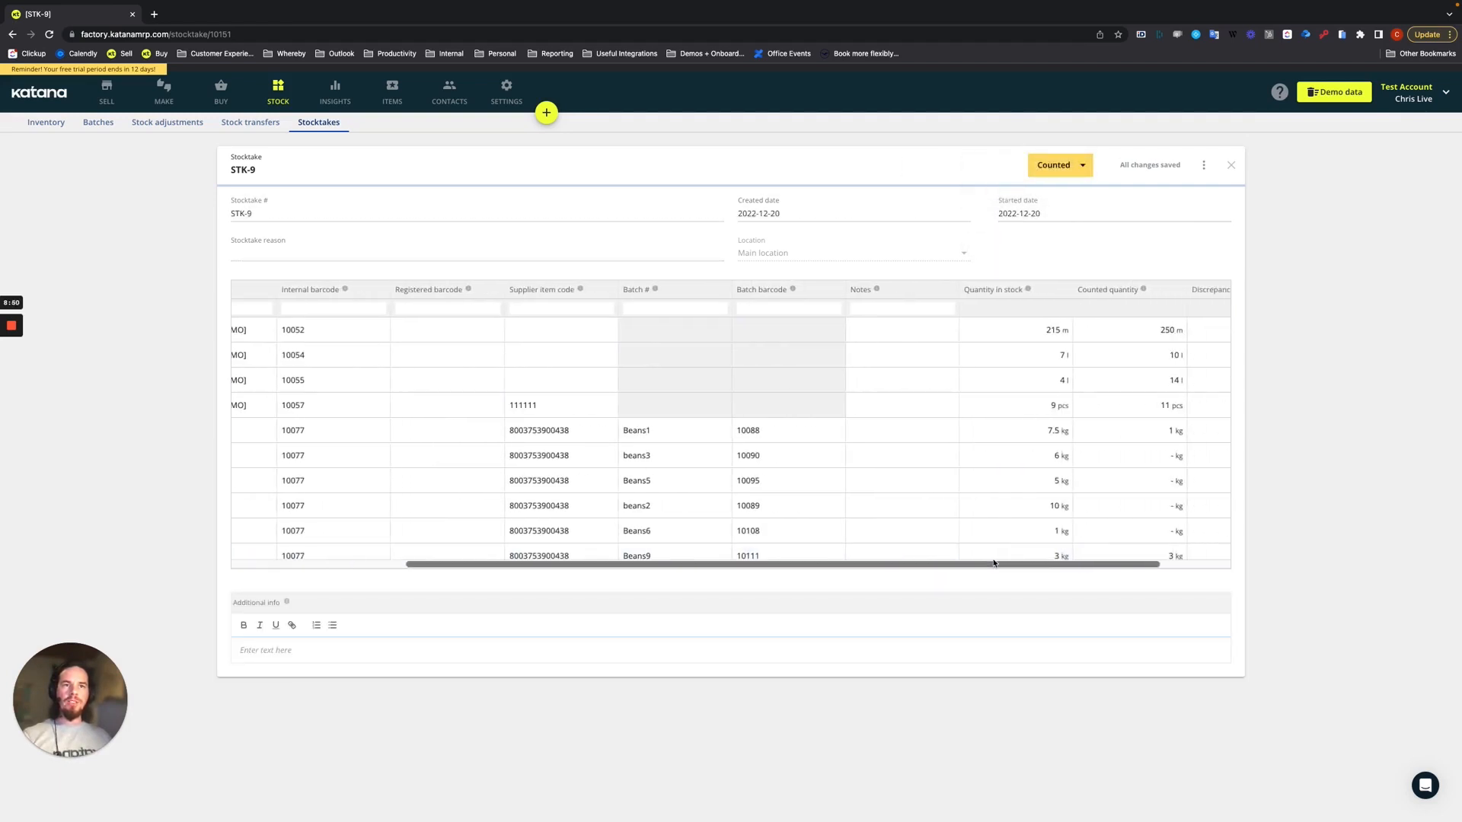
scroll(right, 3)
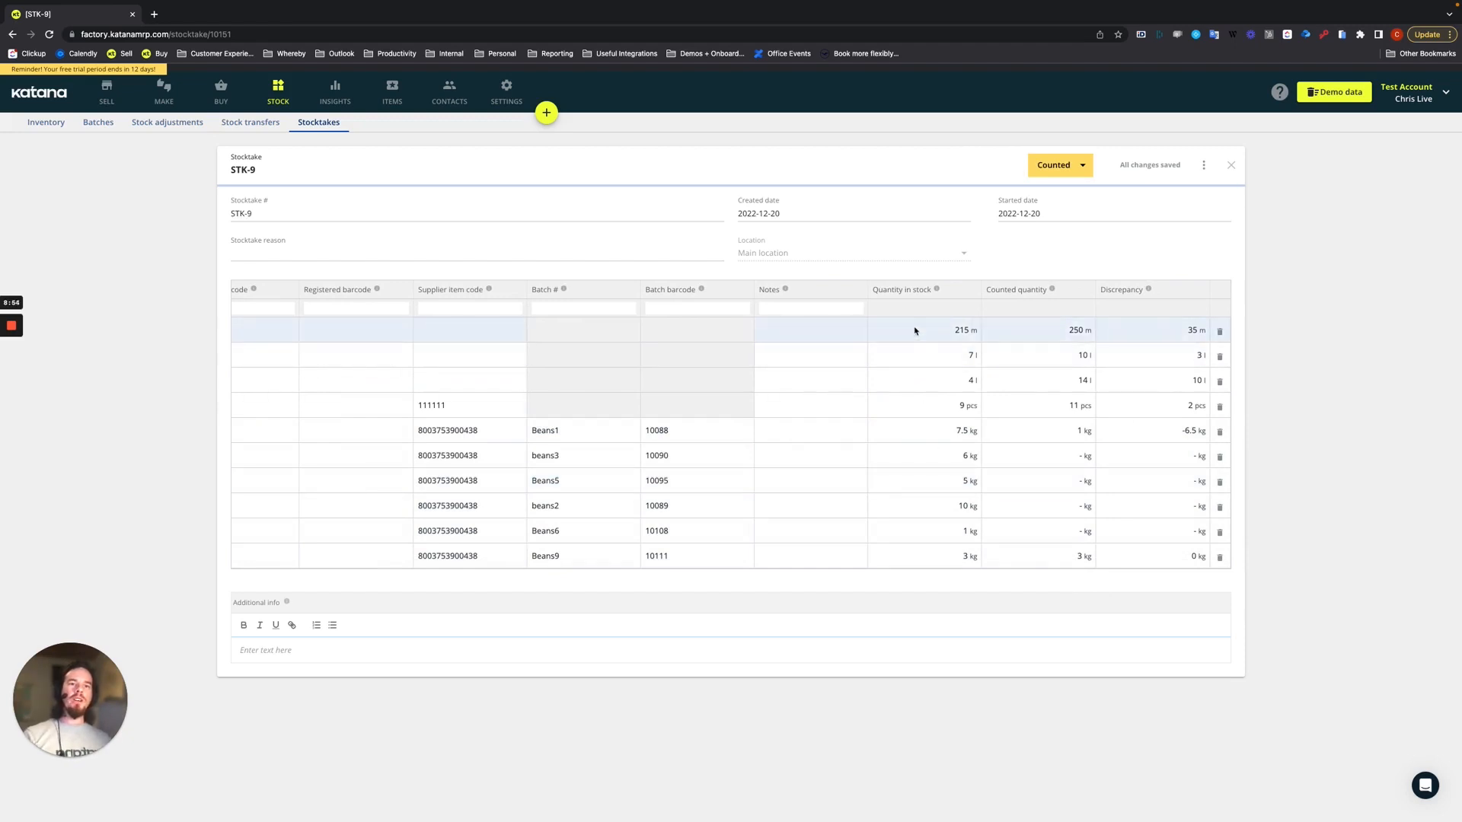
mouse_move(955, 344)
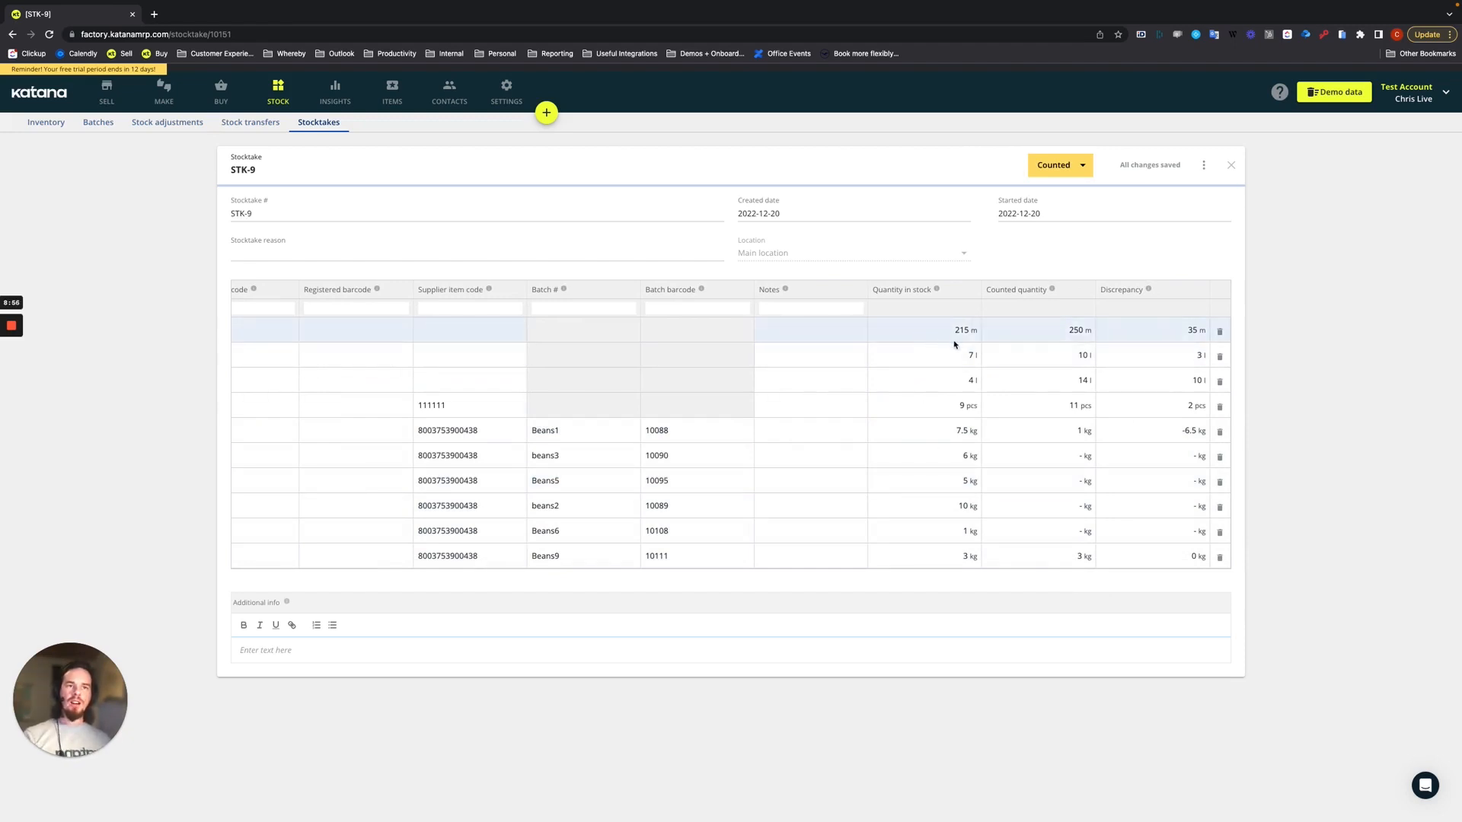
click(1038, 329)
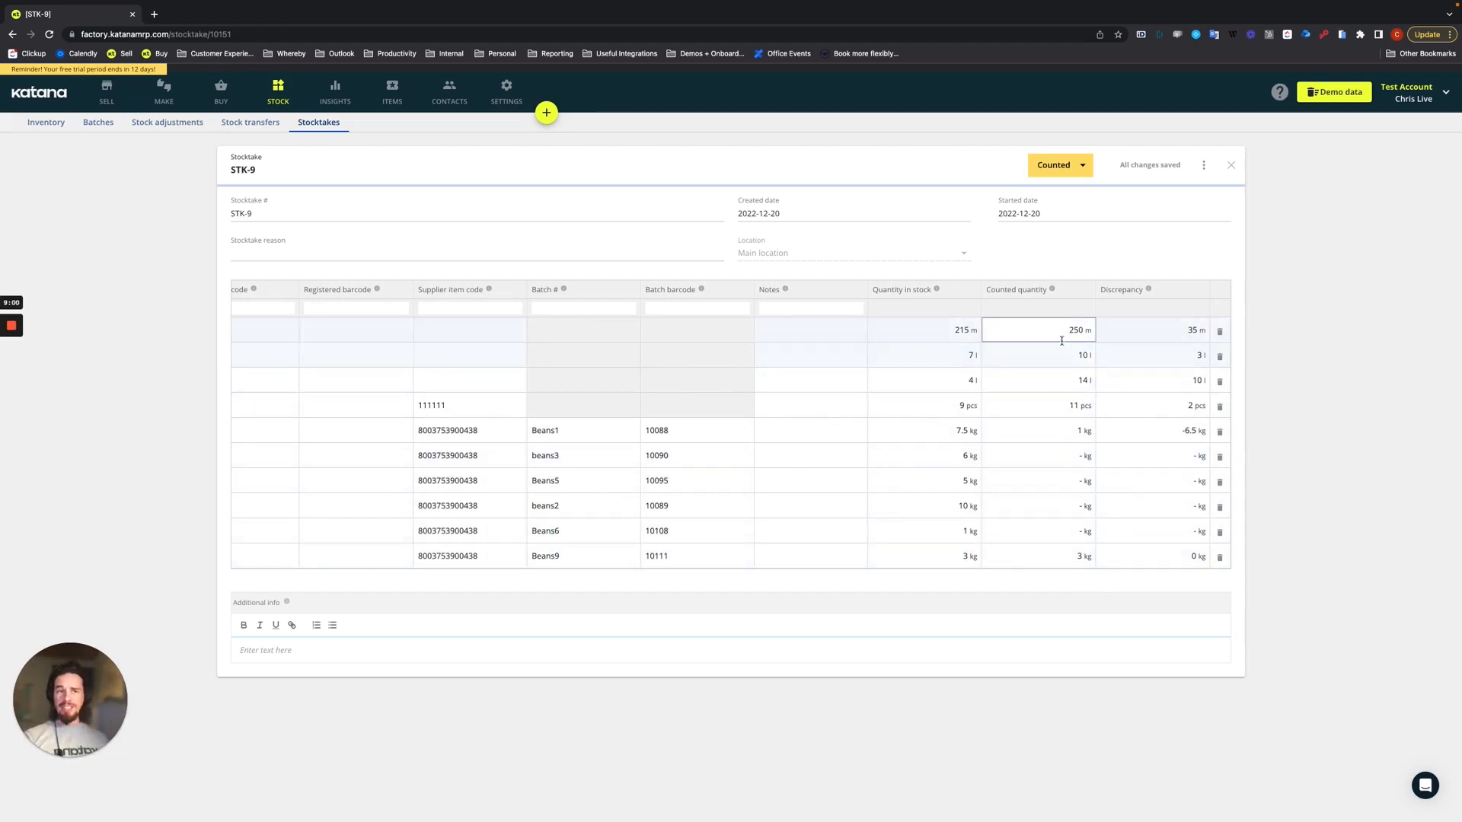
click(1161, 355)
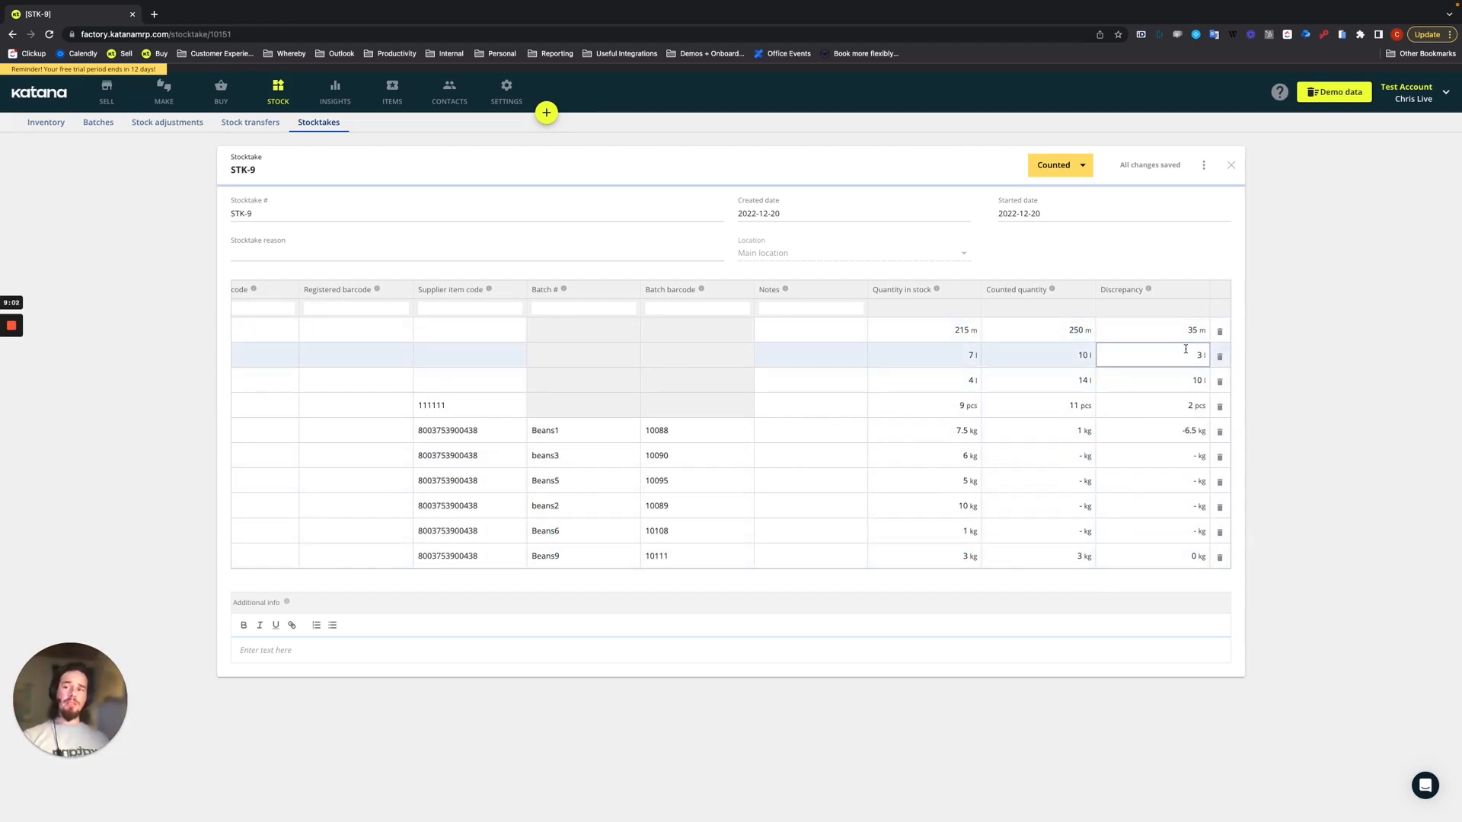
click(1153, 329)
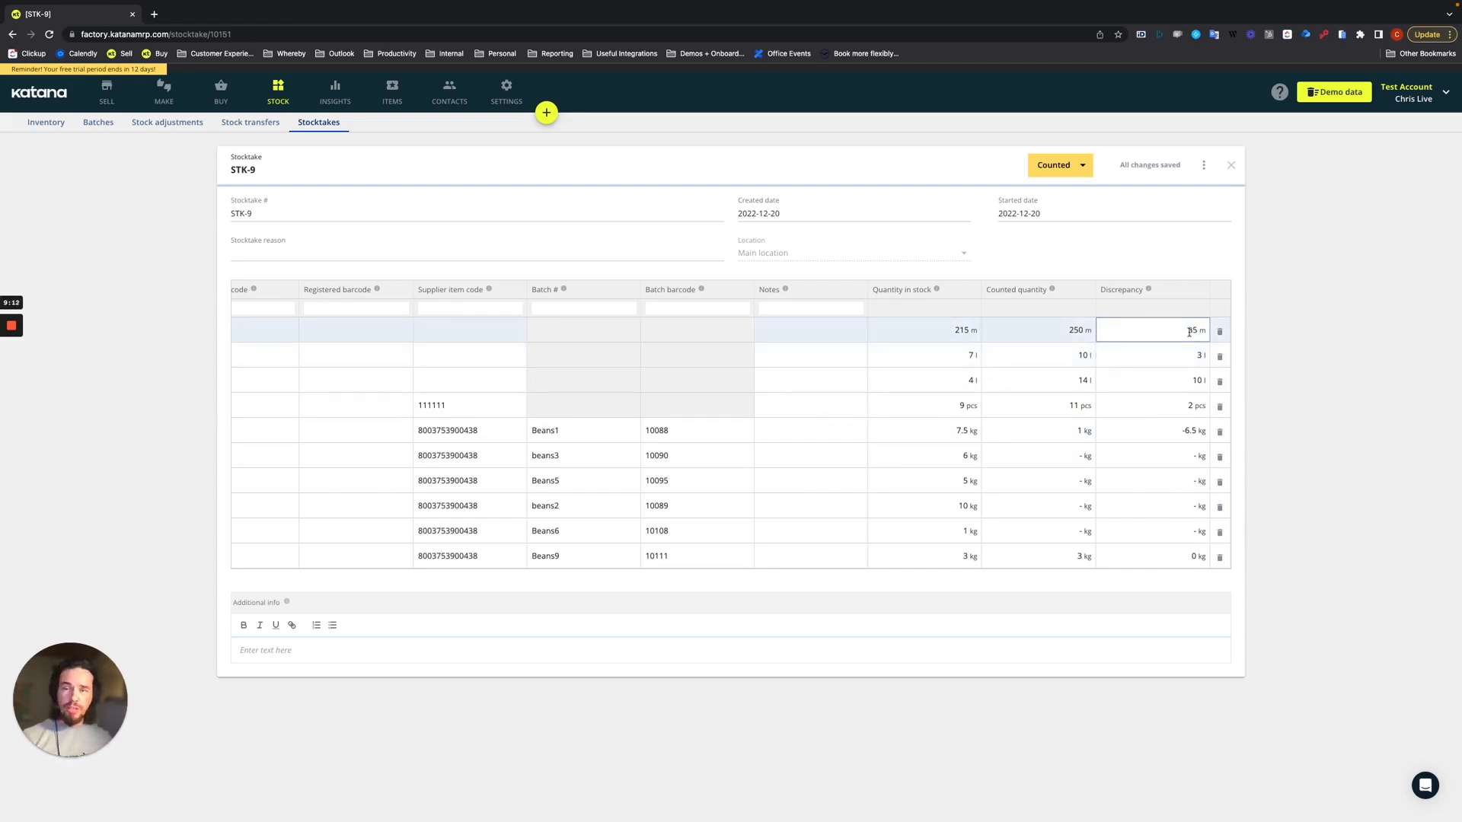
Set STK-9's status to Completed, generating stock adjustment SA-18
click(1058, 165)
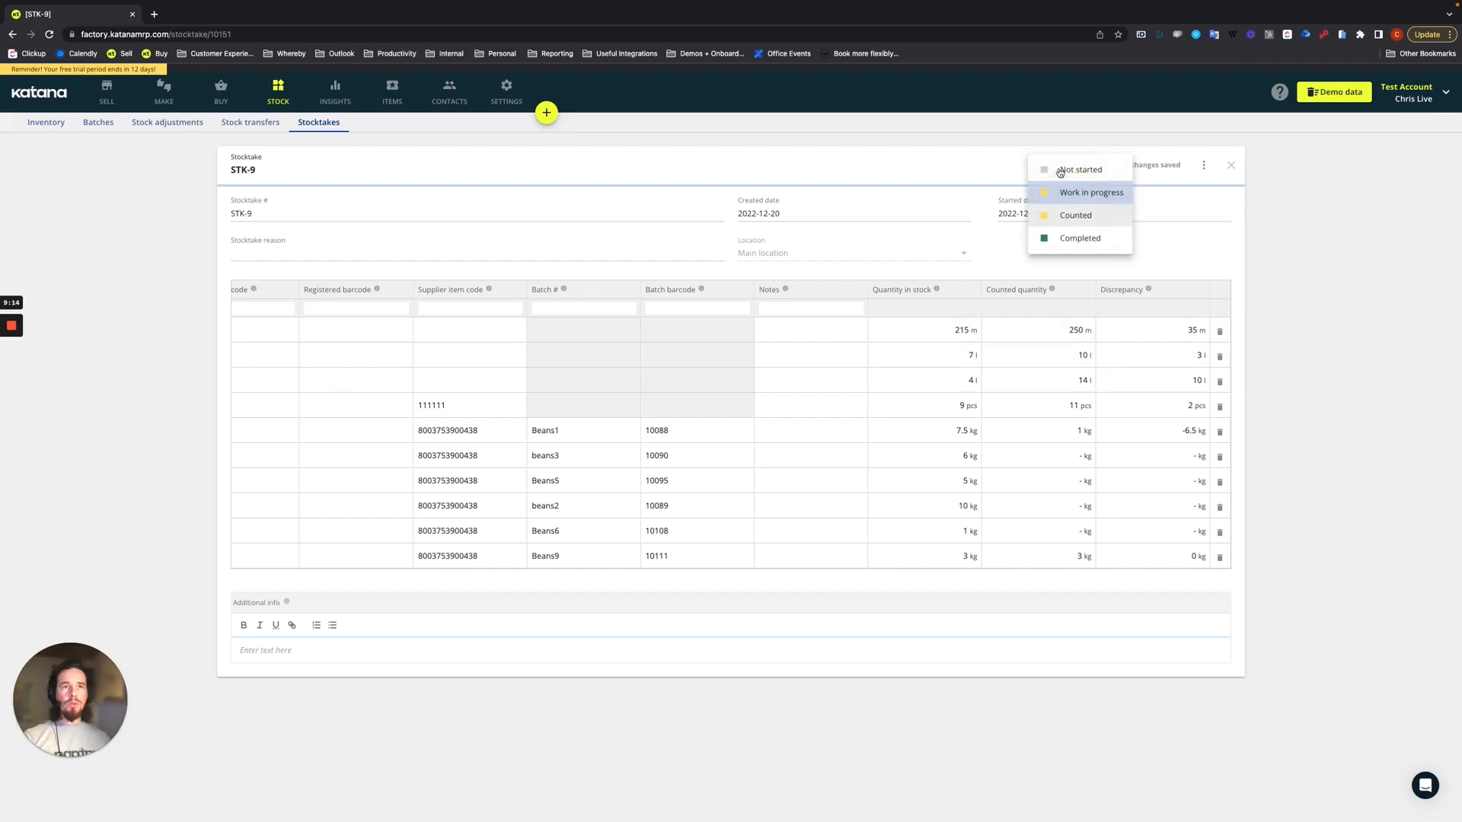
click(1079, 238)
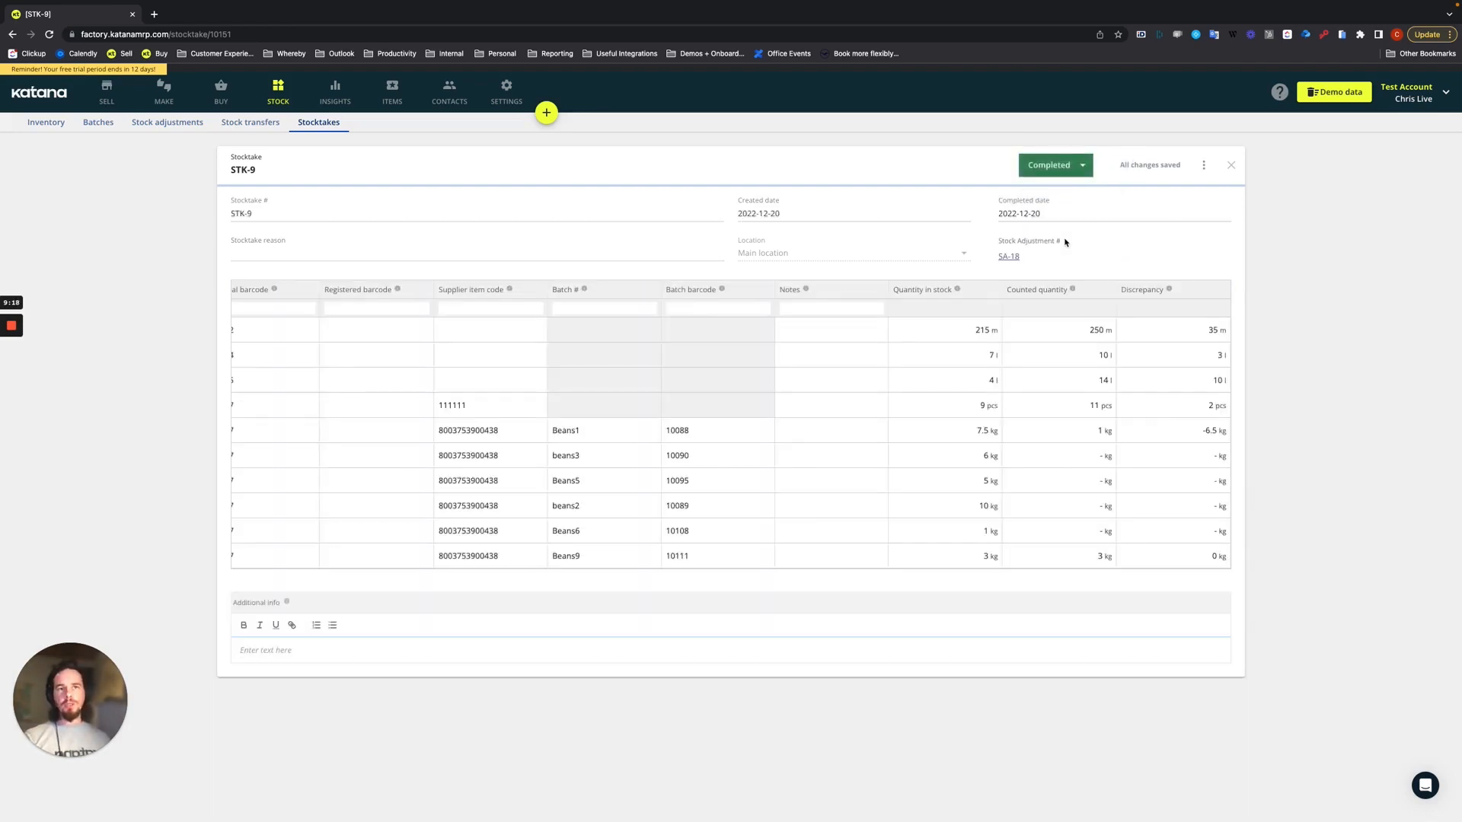
mouse_move(1007, 271)
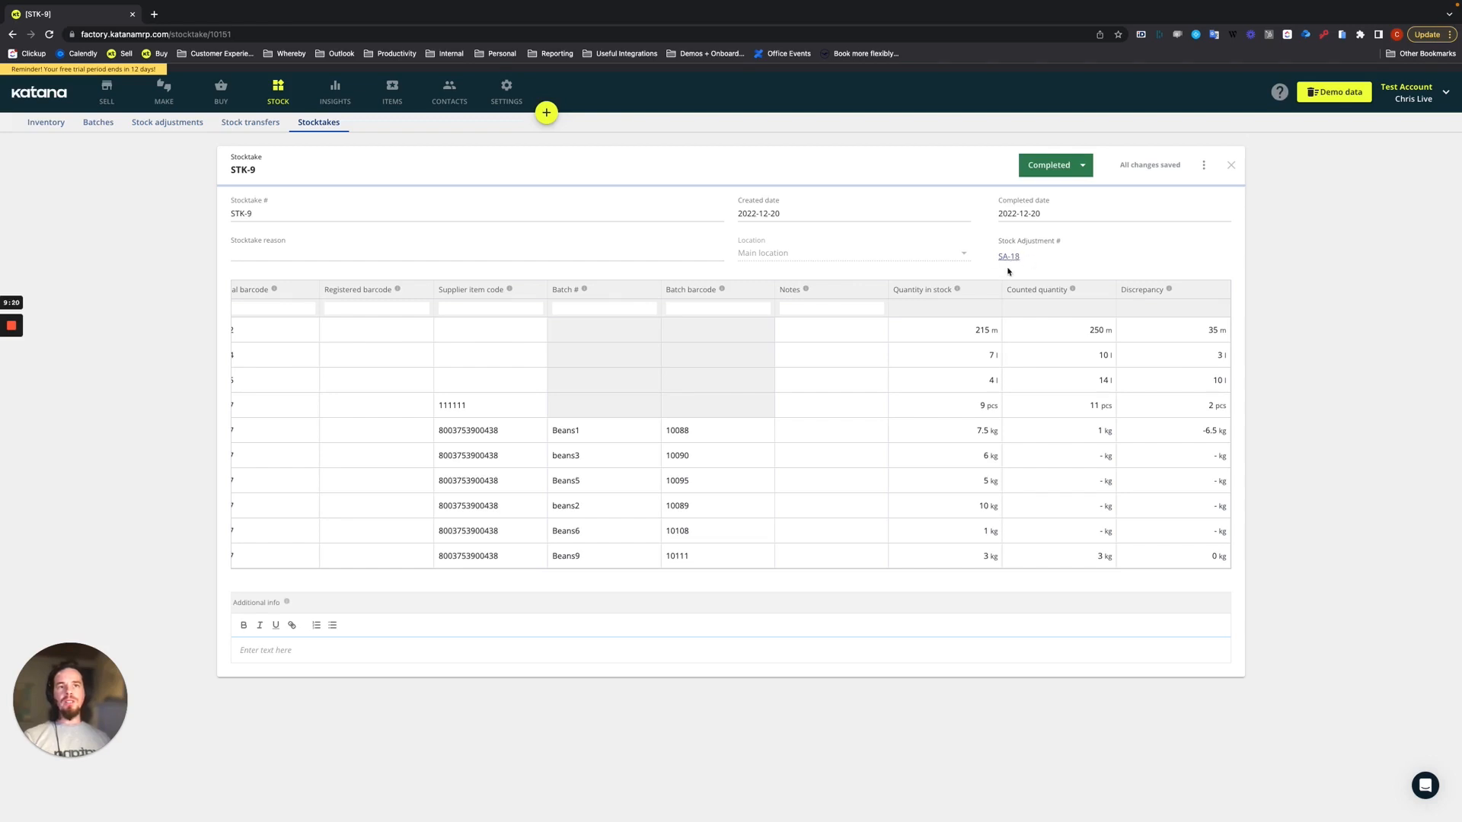
mouse_move(1008, 259)
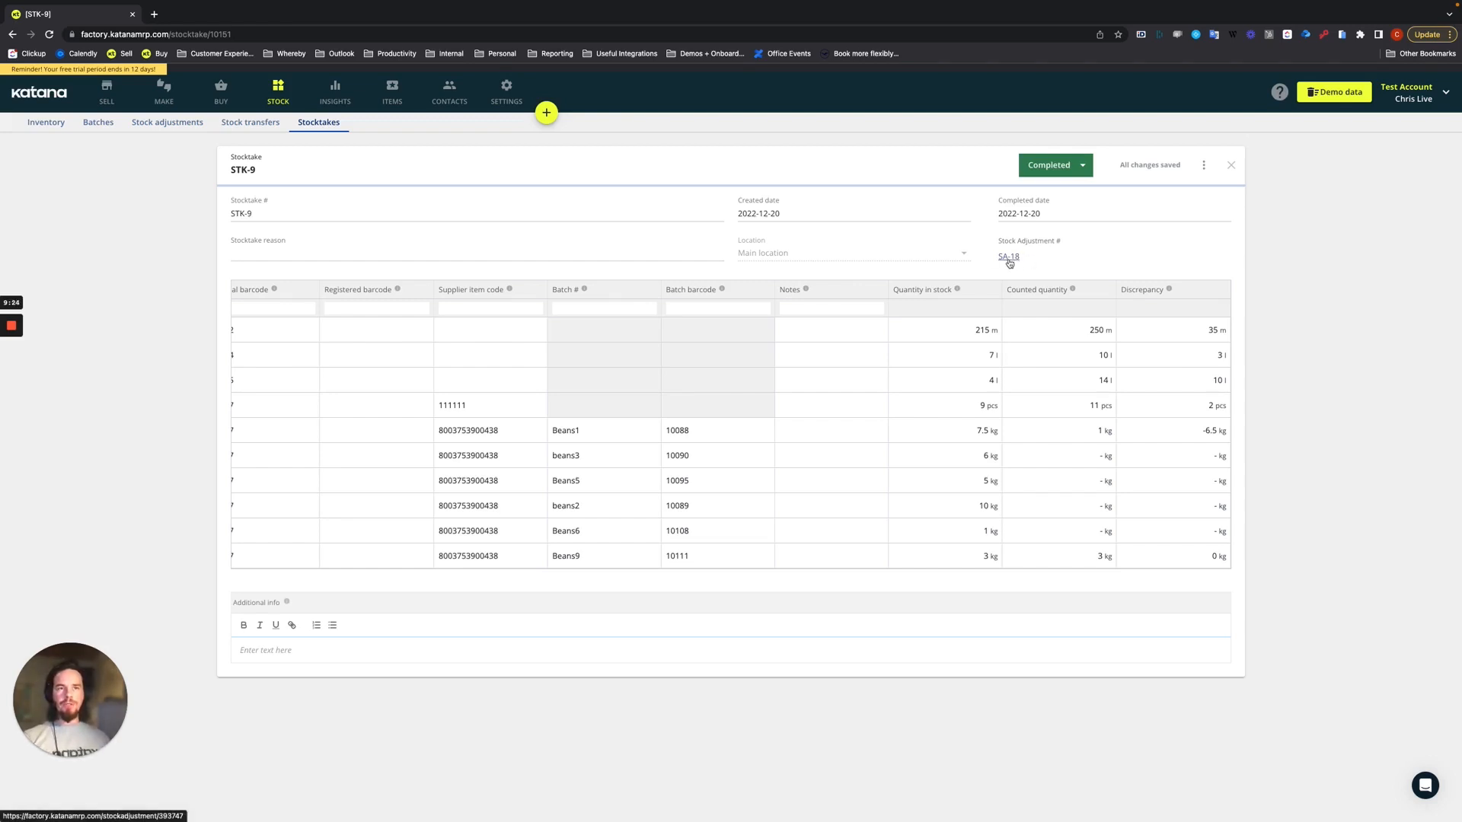
Review SA-18's black paint (3) and drawer knobs (2 pcs) rows, then view the inventory list
click(1008, 256)
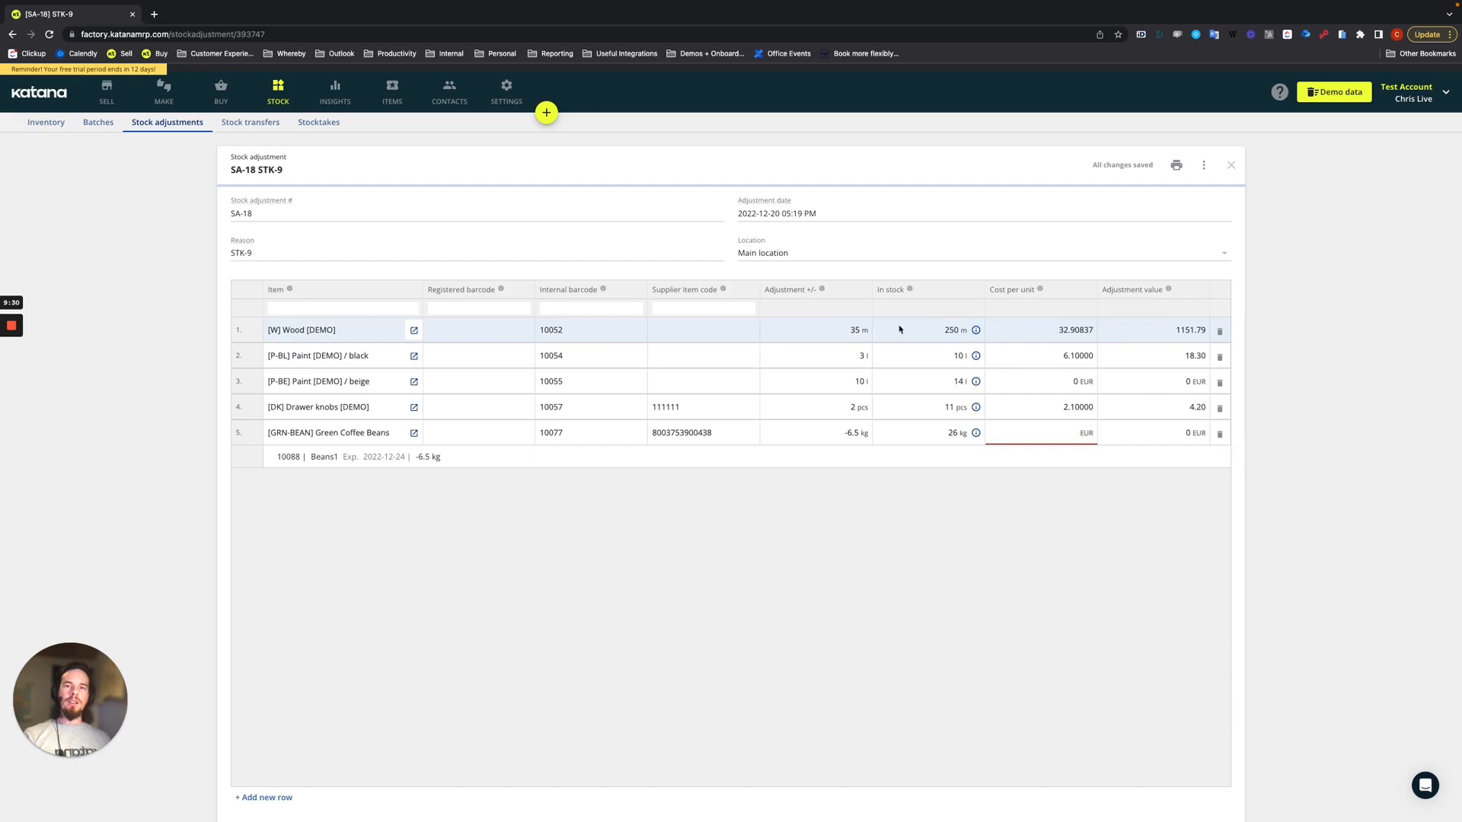
click(814, 355)
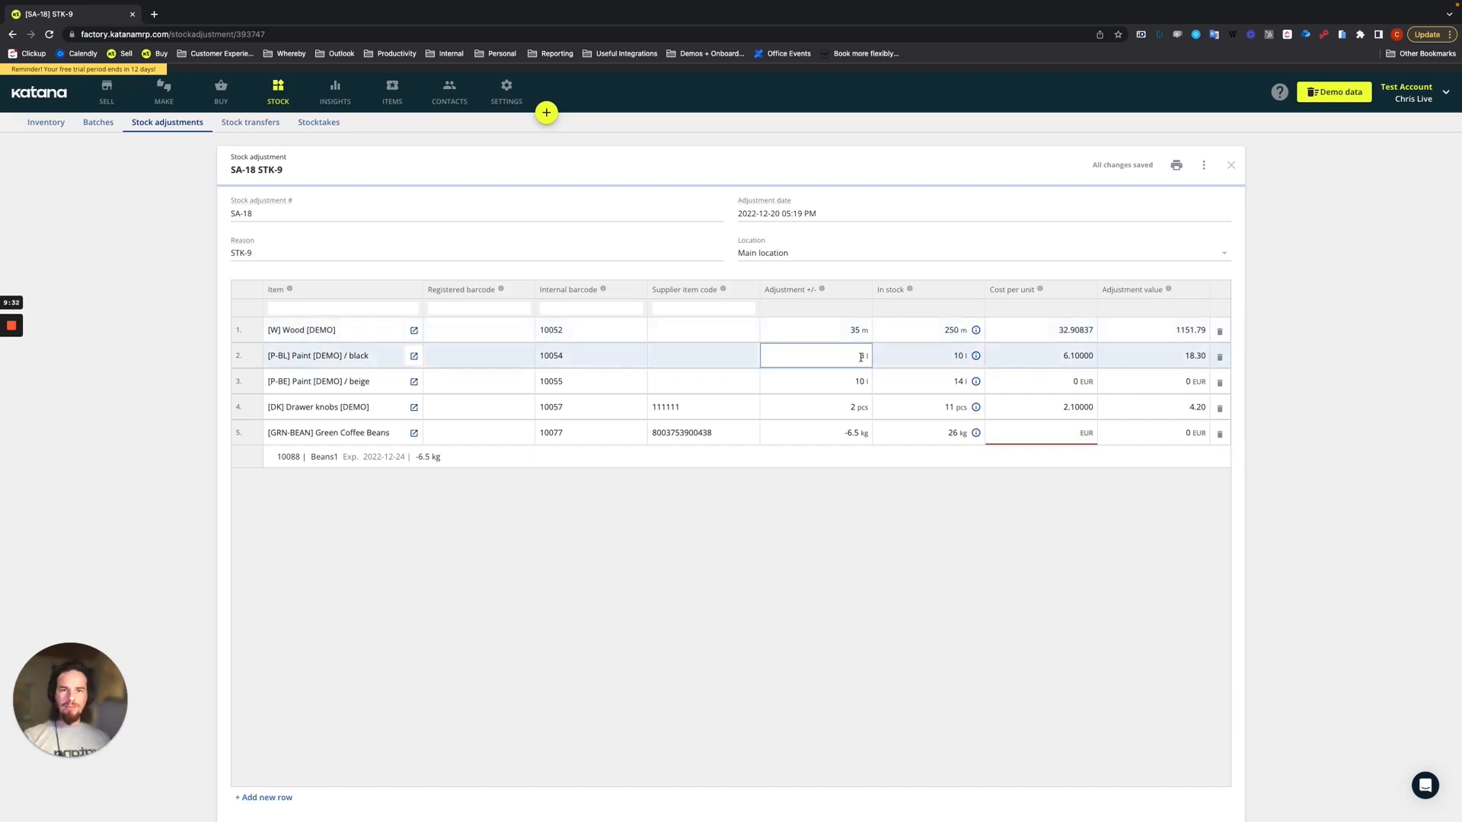
click(815, 407)
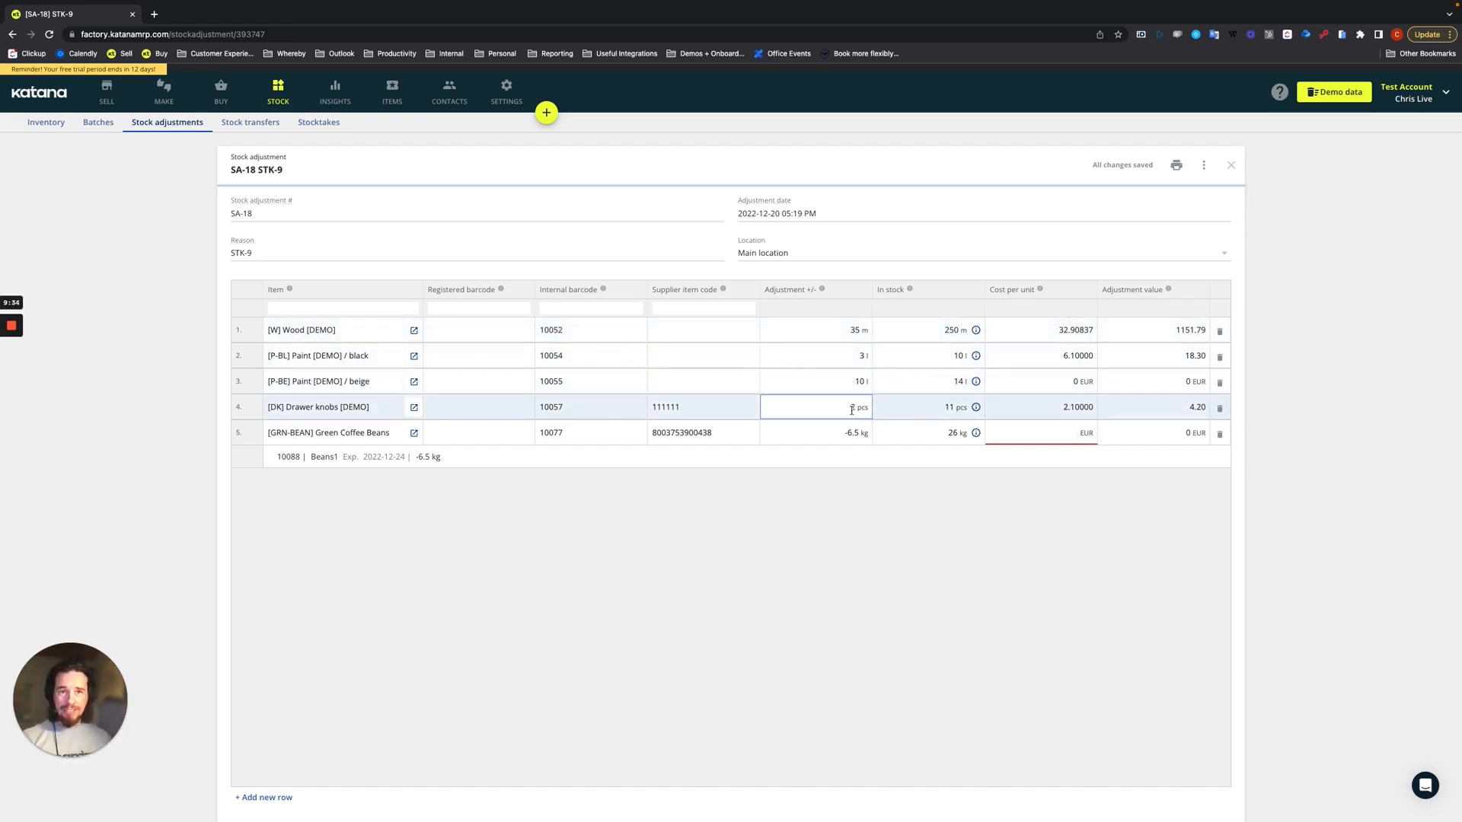
click(816, 432)
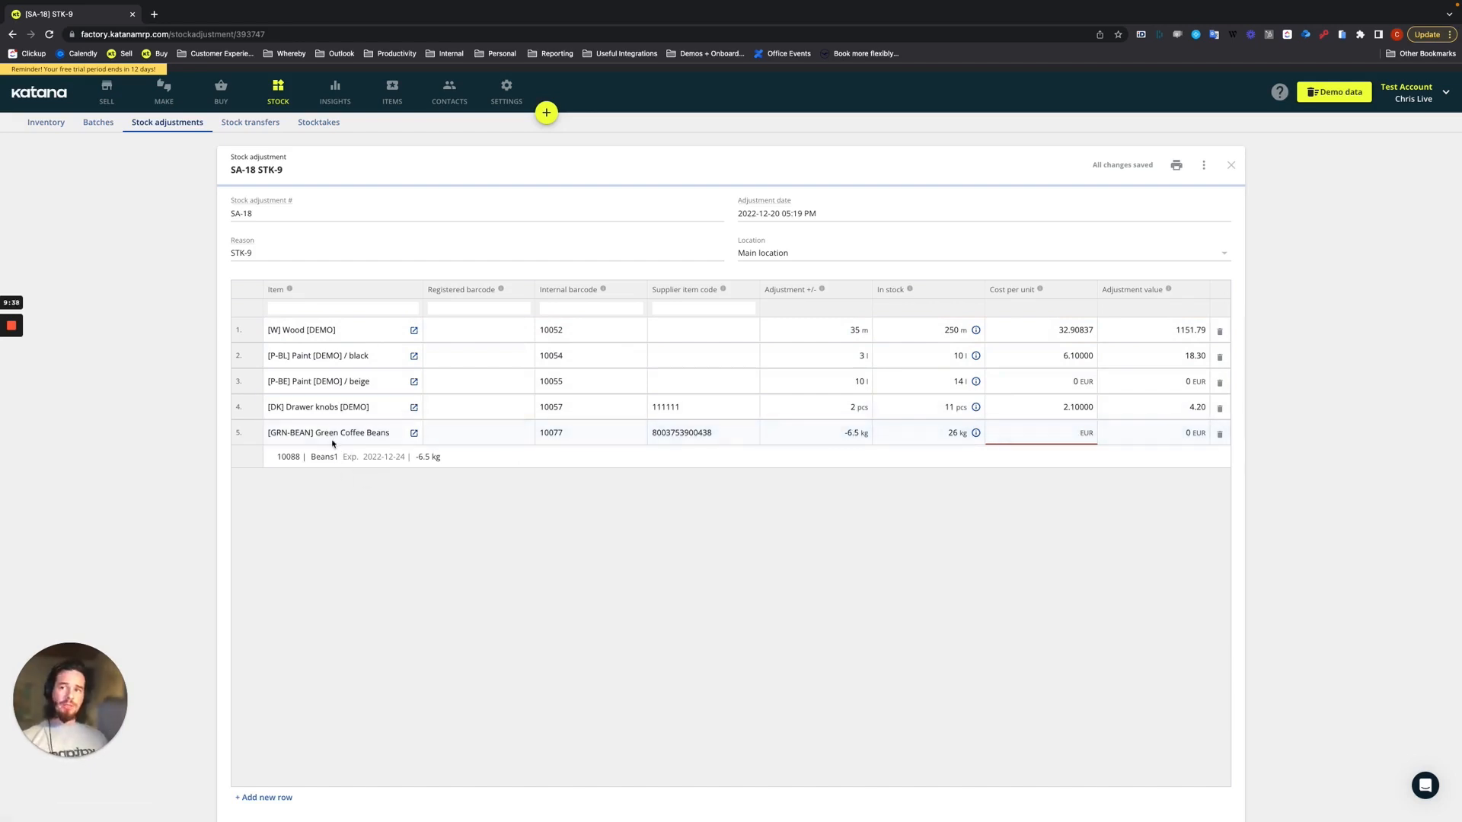
mouse_move(767, 490)
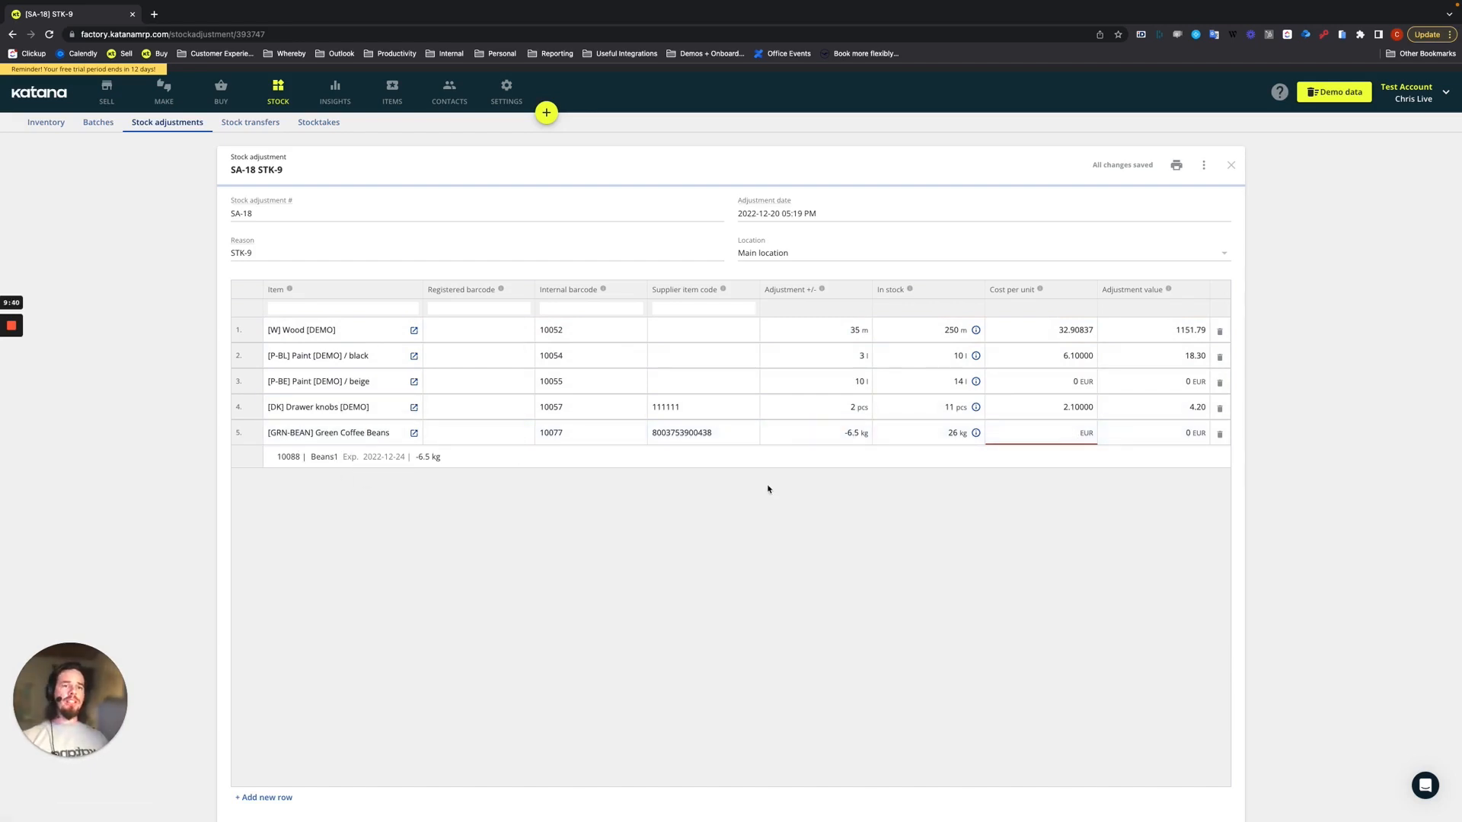
mouse_move(763, 531)
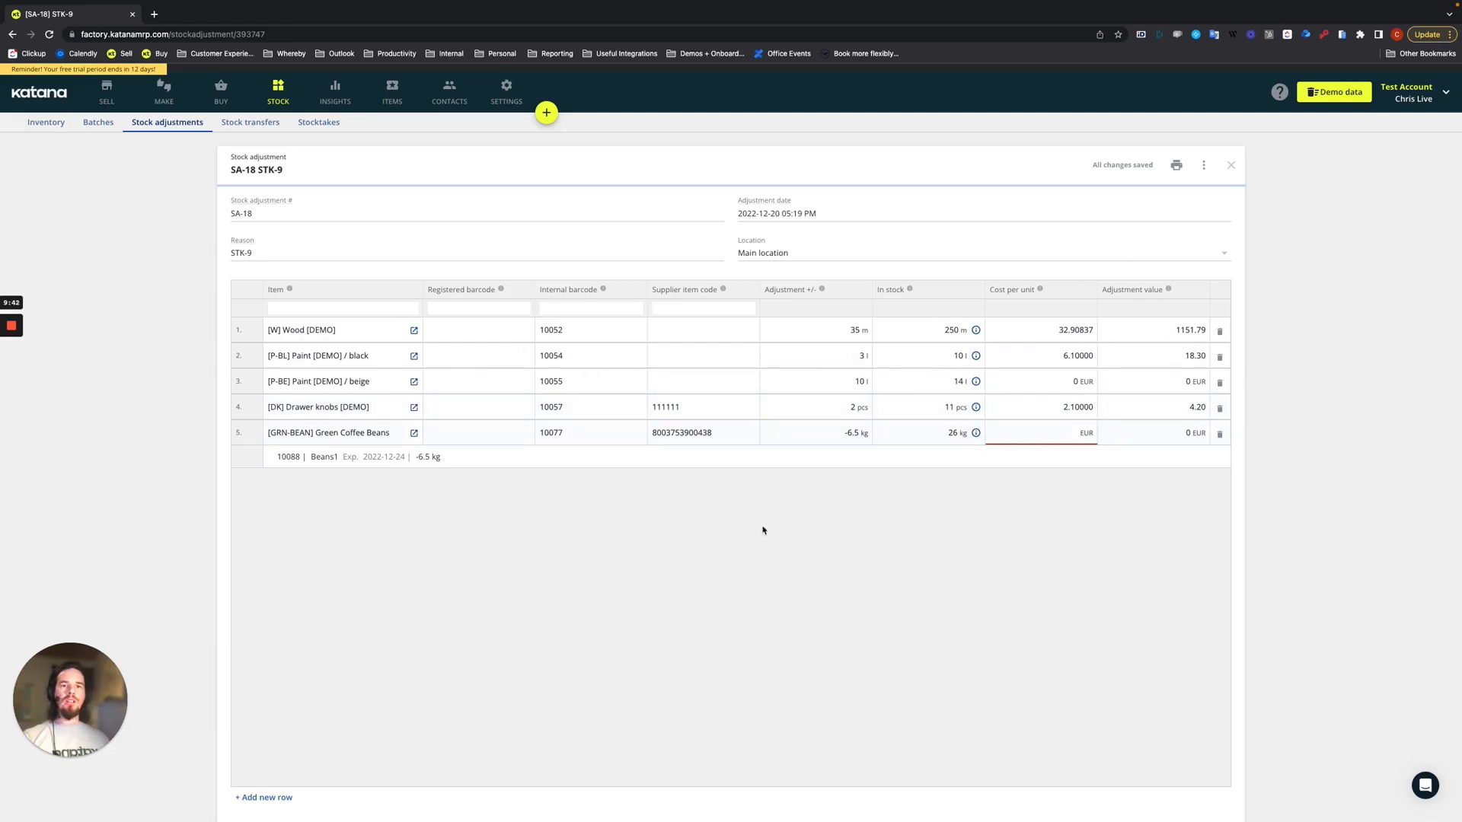
click(815, 407)
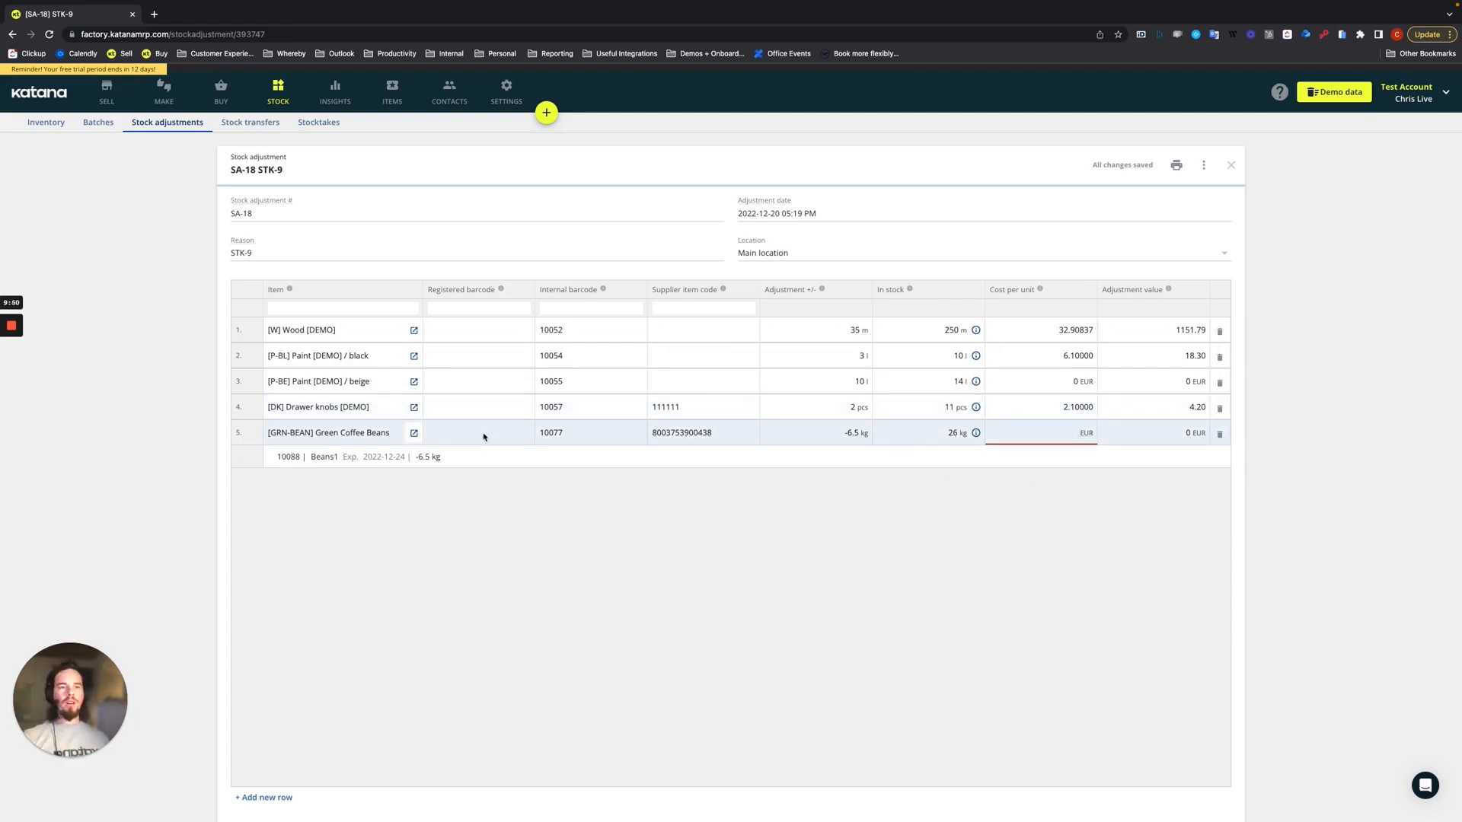
click(1039, 432)
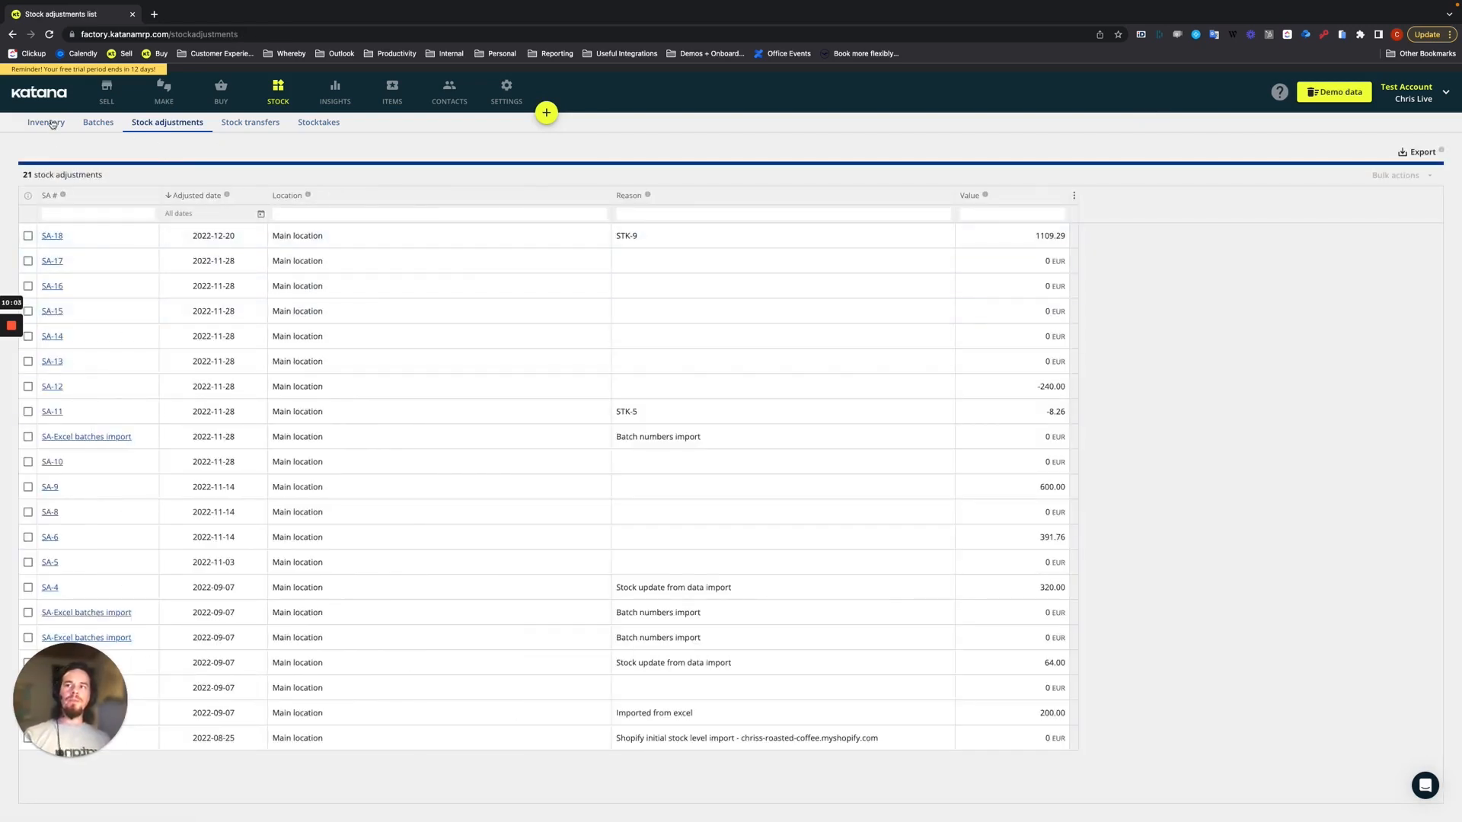
click(46, 121)
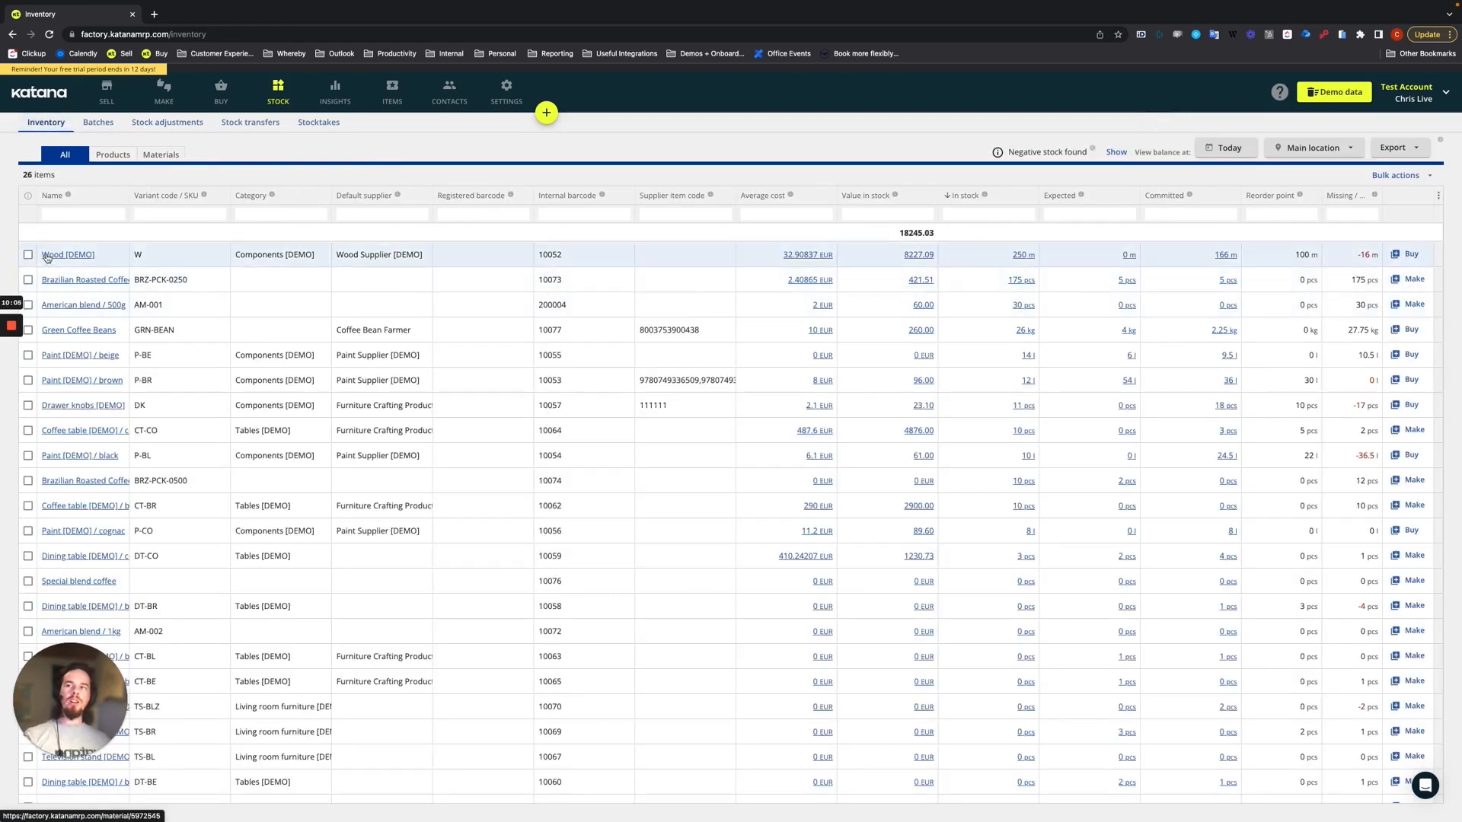
mouse_move(1025, 256)
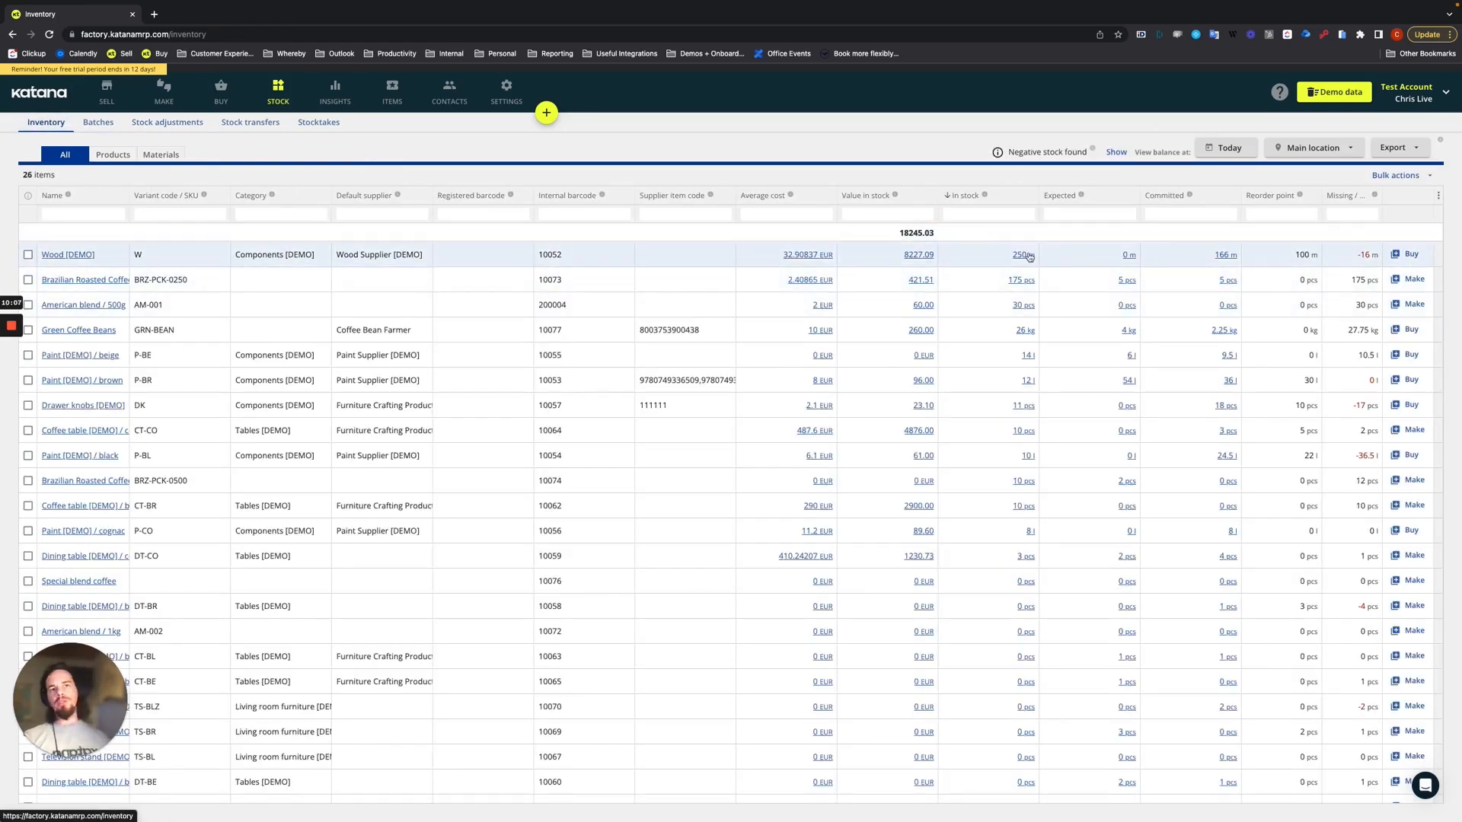